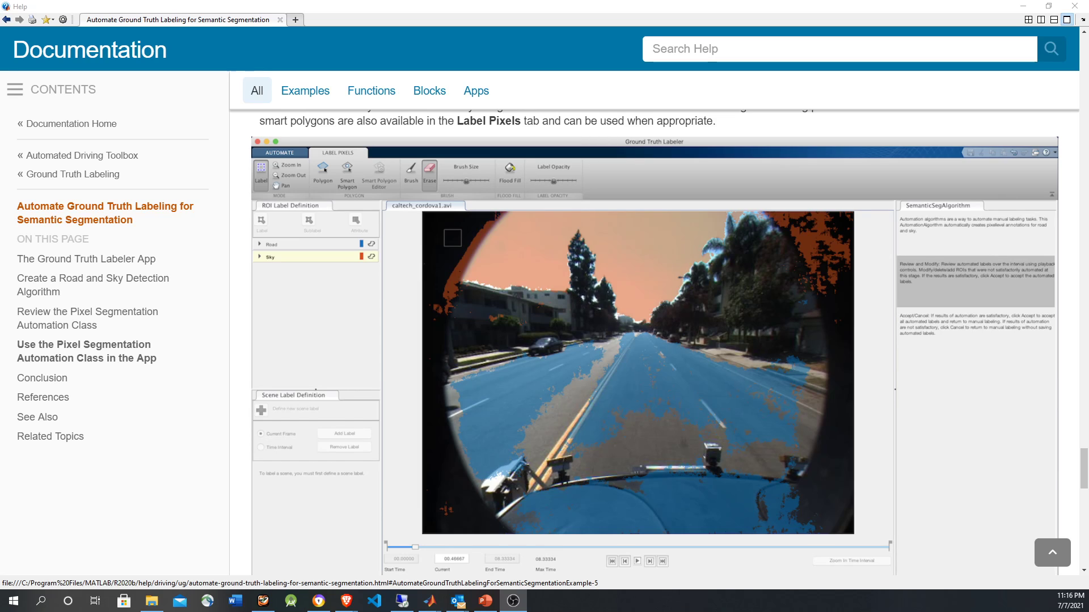
{"action": "mouse_move", "coordinate": [303, 184]}
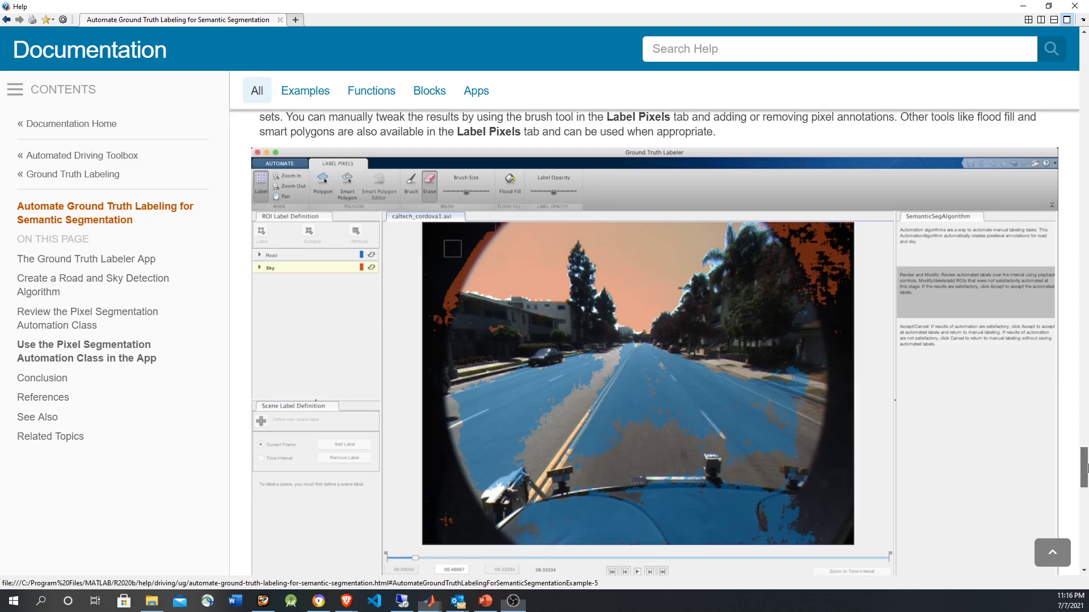
Return to the top of the semantic segmentation example page and request it as a live script
{"action": "scroll", "scroll_direction": "up", "scroll_amount": 3}
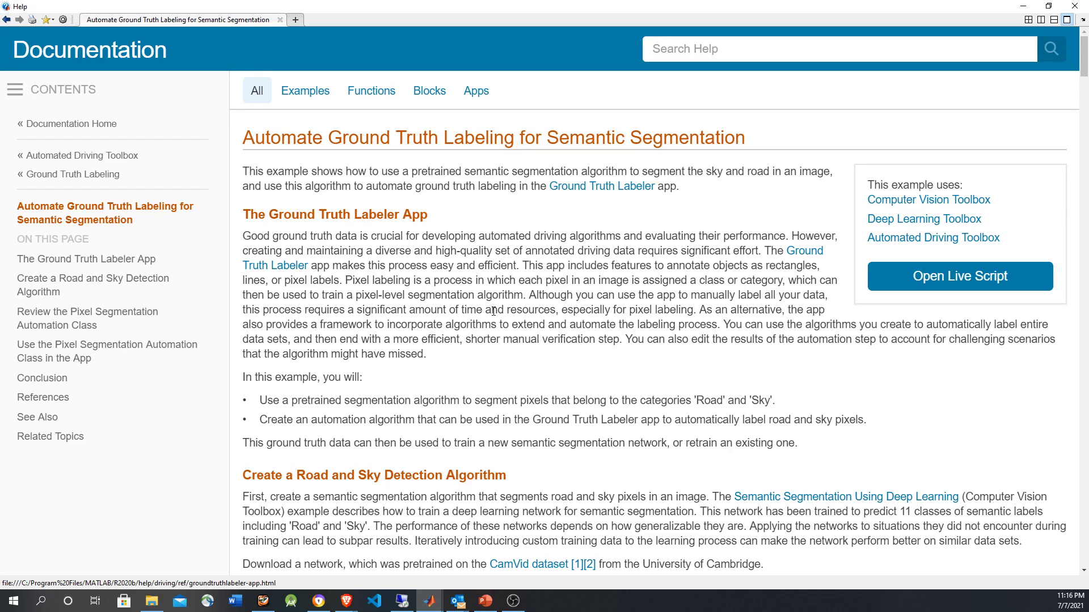
{"action": "mouse_move", "coordinate": [959, 276]}
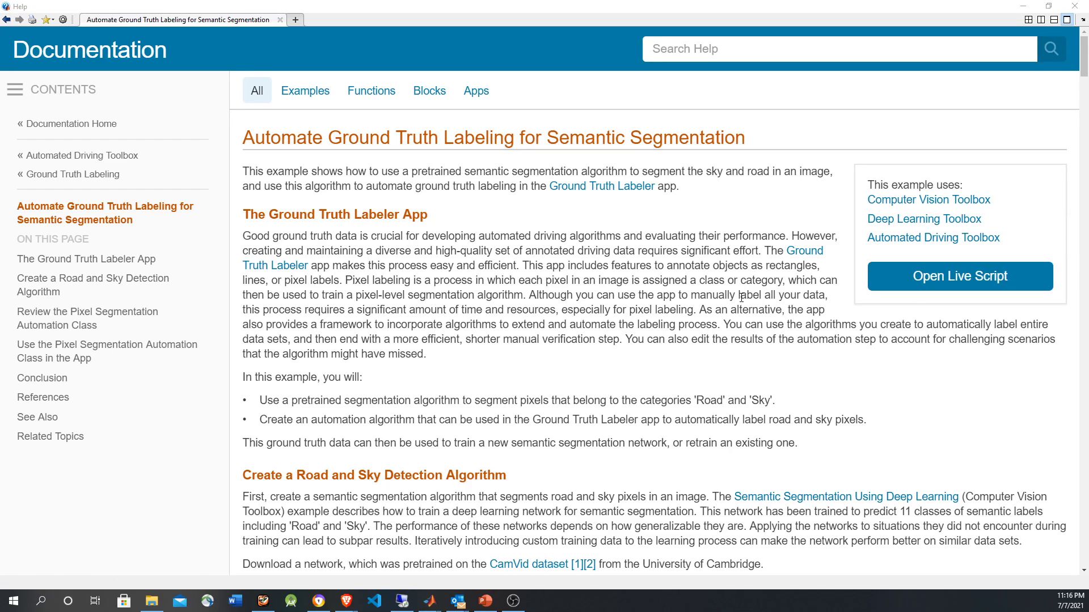
{"action": "left_click", "coordinate": [959, 276]}
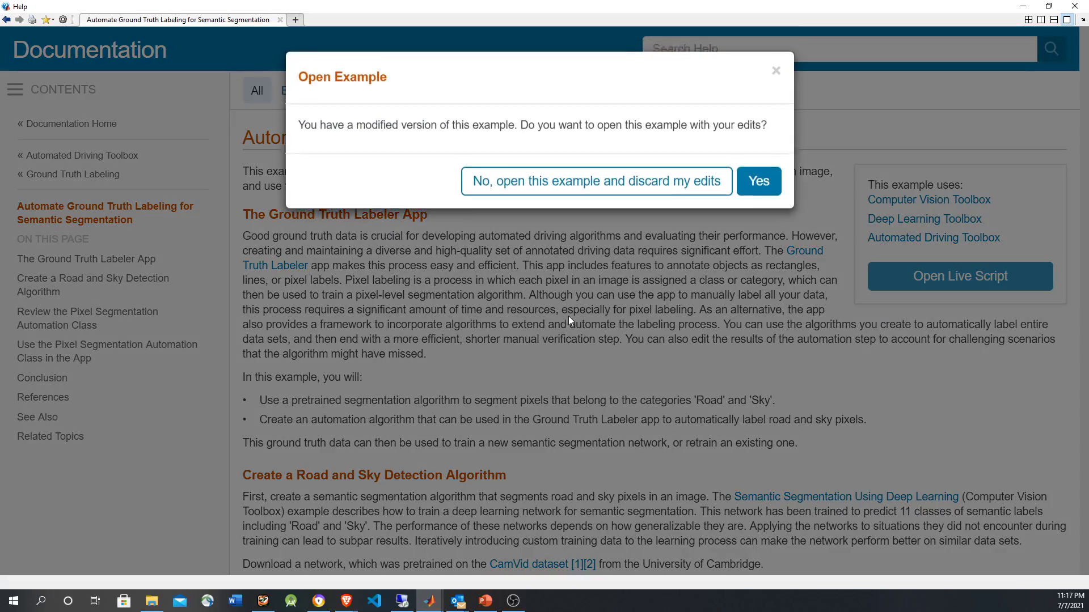
Open the example live script and select its first code lines to evaluate
{"action": "left_click", "coordinate": [757, 182]}
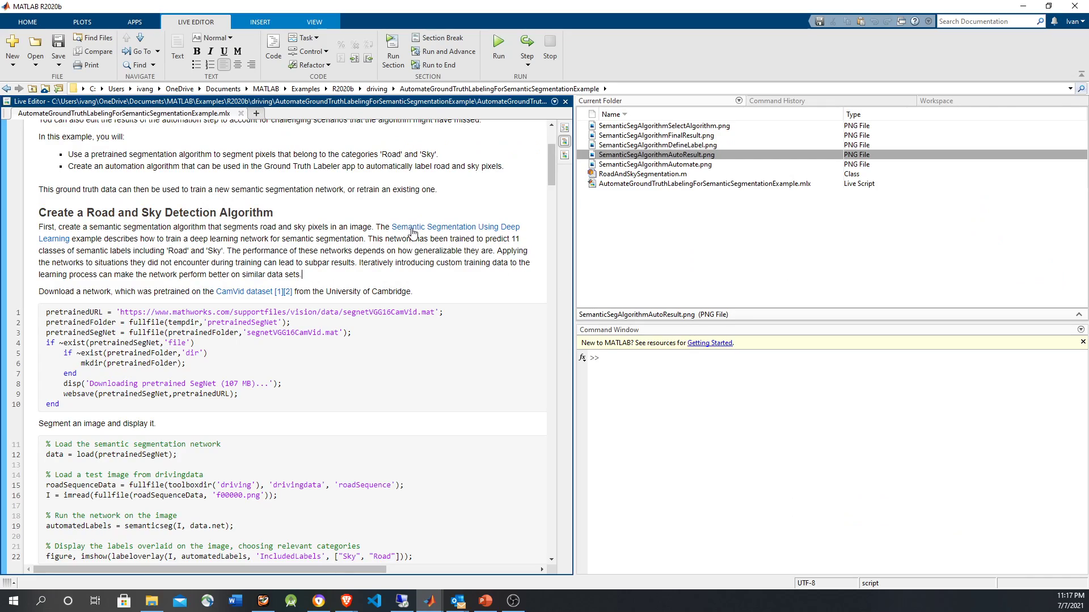
{"action": "mouse_move", "coordinate": [364, 262]}
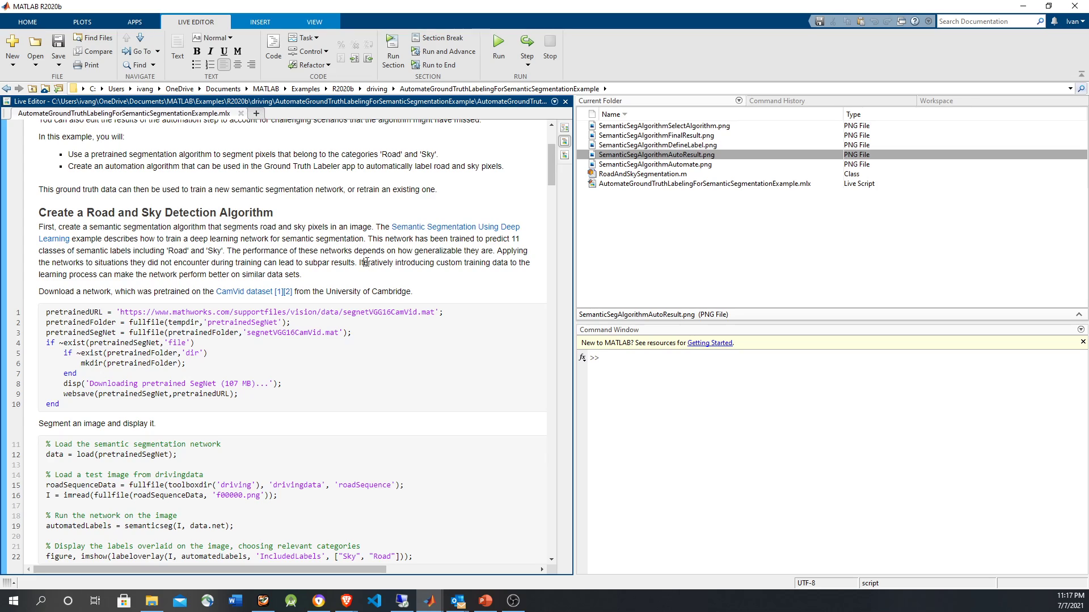
{"action": "mouse_move", "coordinate": [456, 319]}
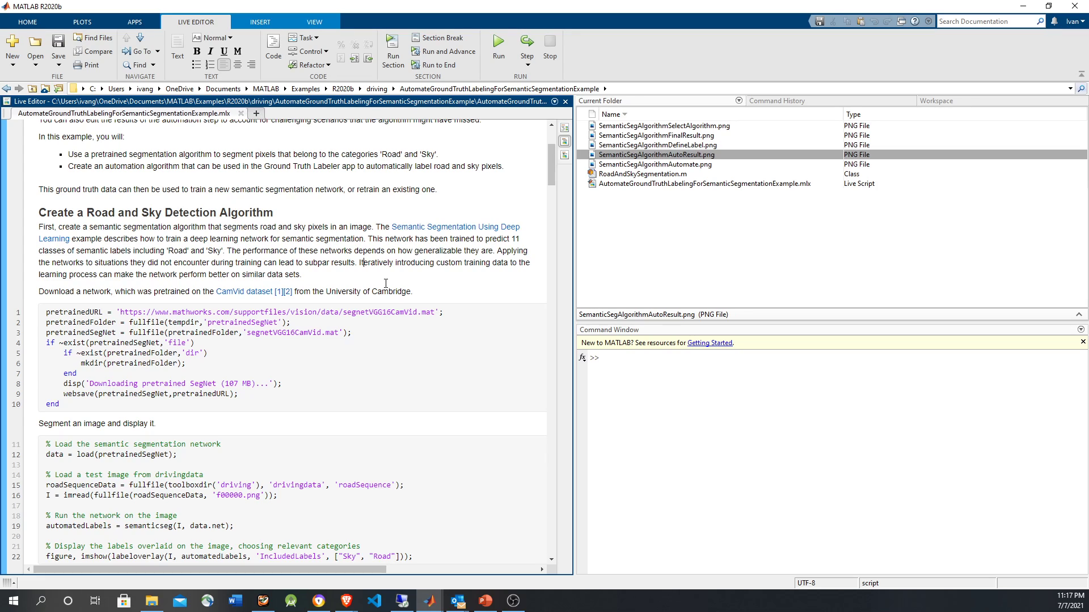
{"action": "scroll", "scroll_direction": "up", "scroll_amount": 3}
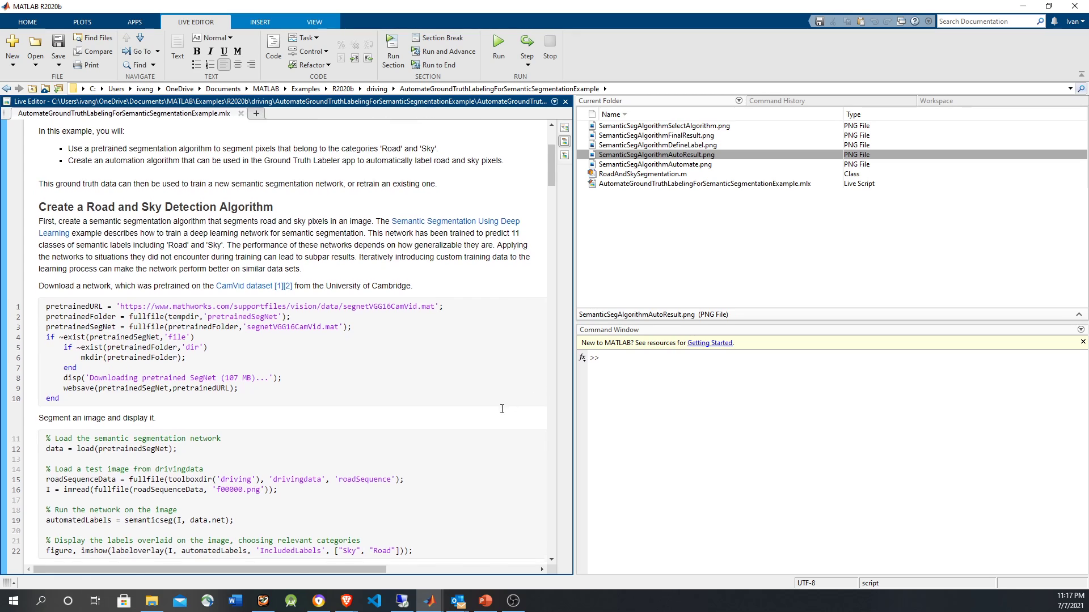
{"action": "scroll", "scroll_direction": "down", "scroll_amount": 3}
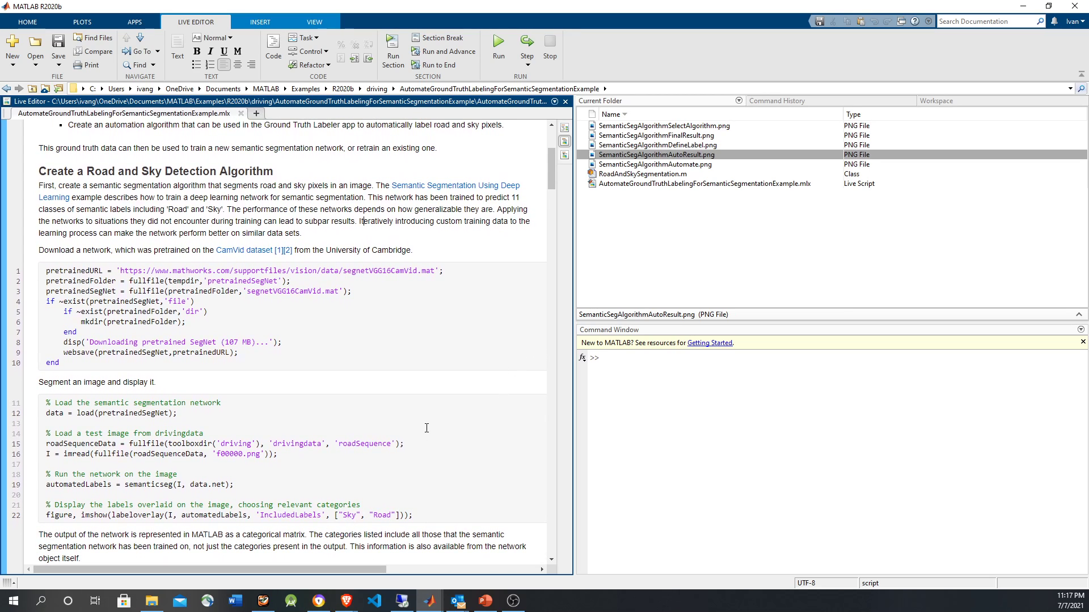
{"action": "scroll", "scroll_direction": "up", "scroll_amount": 3}
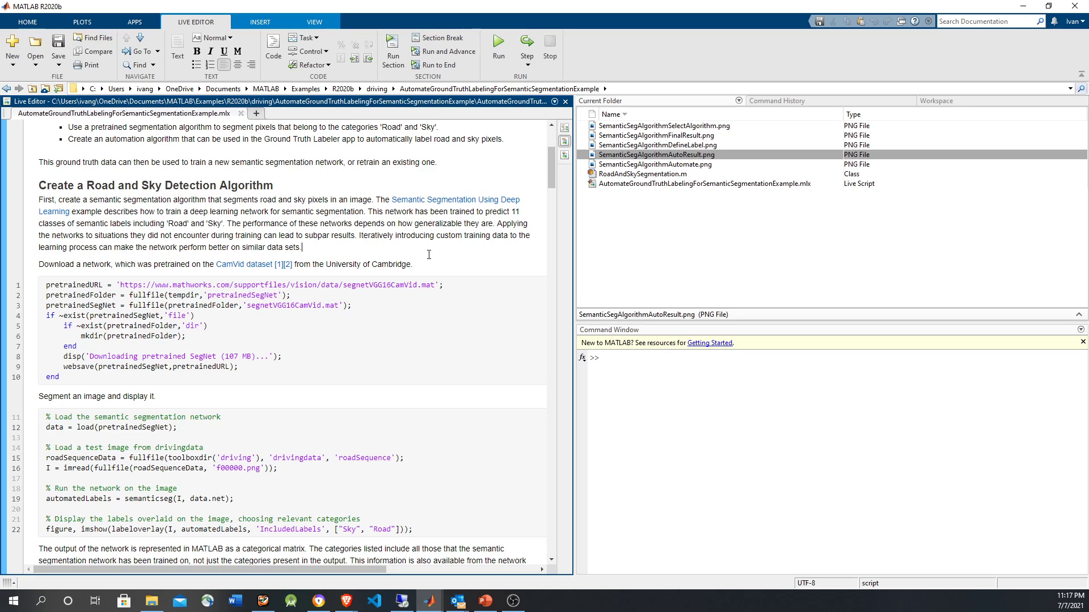
{"action": "mouse_move", "coordinate": [153, 489]}
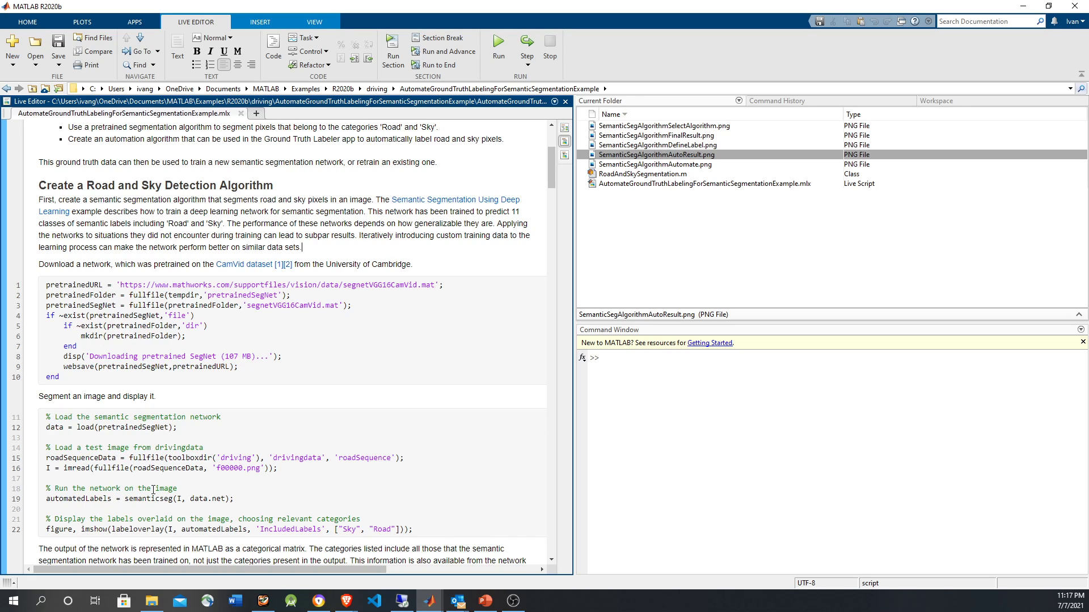
{"action": "double_click", "coordinate": [148, 498]}
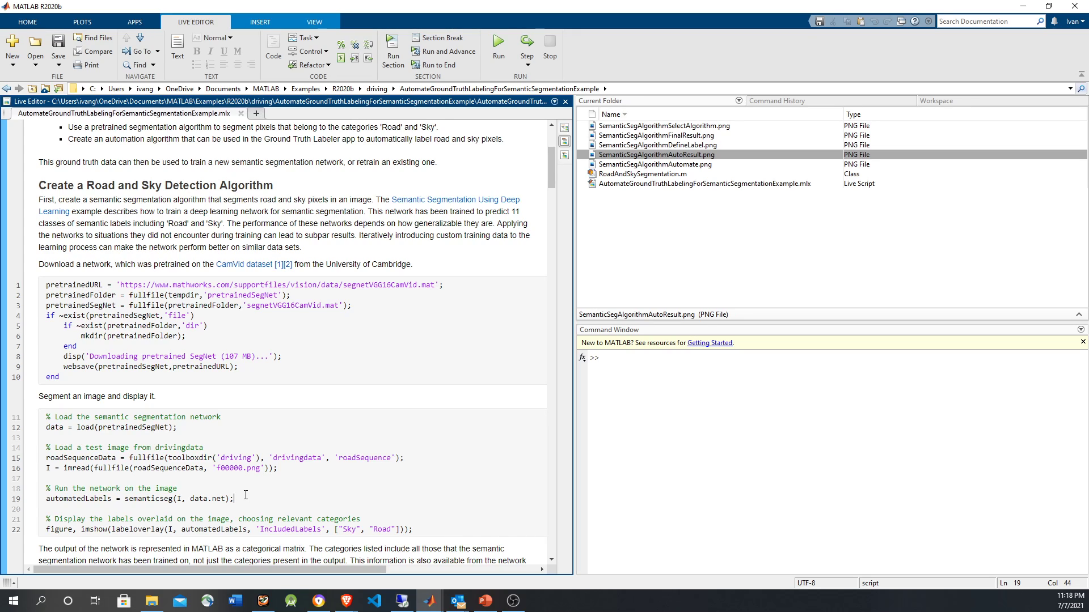
{"action": "mouse_move", "coordinate": [440, 266]}
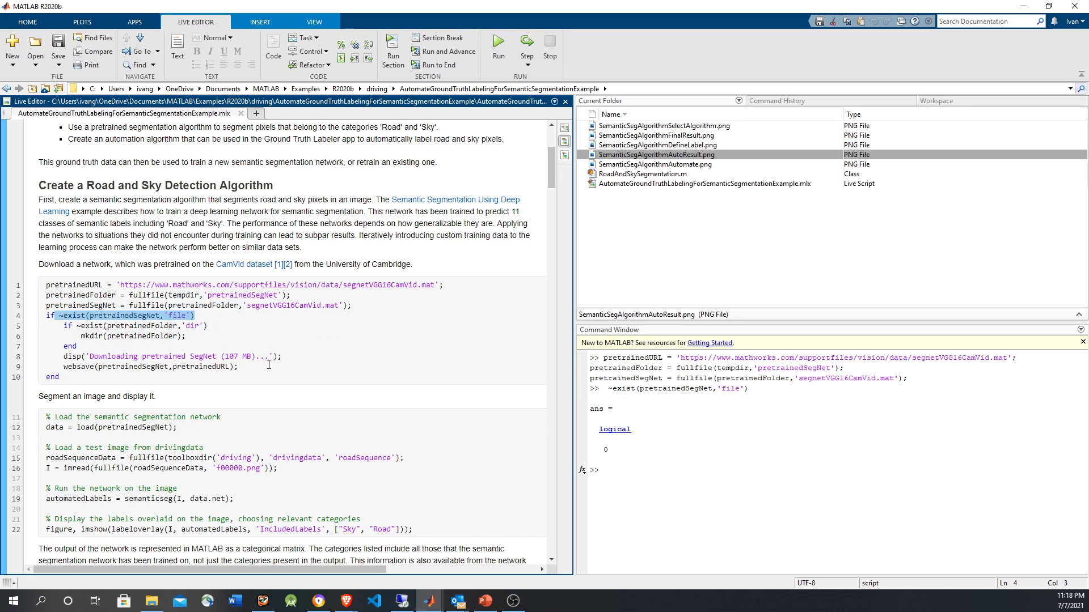
Load the pretrained SegNet into data and run analyzeNetwork(data.net)
{"action": "left_click", "coordinate": [67, 325]}
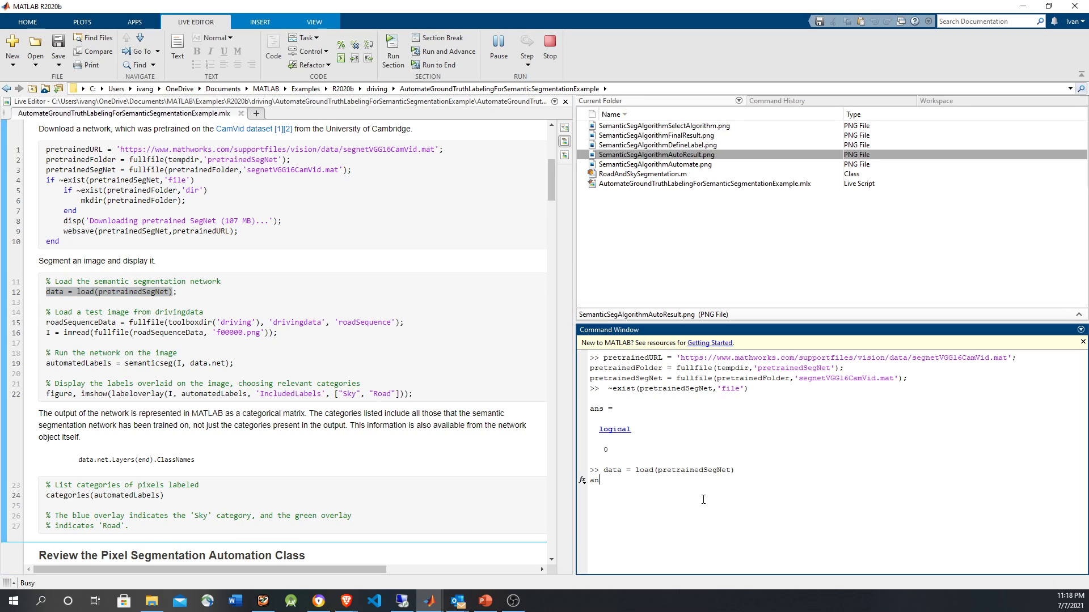
{"action": "type", "text": "analyzeNetwork(data.net)"}
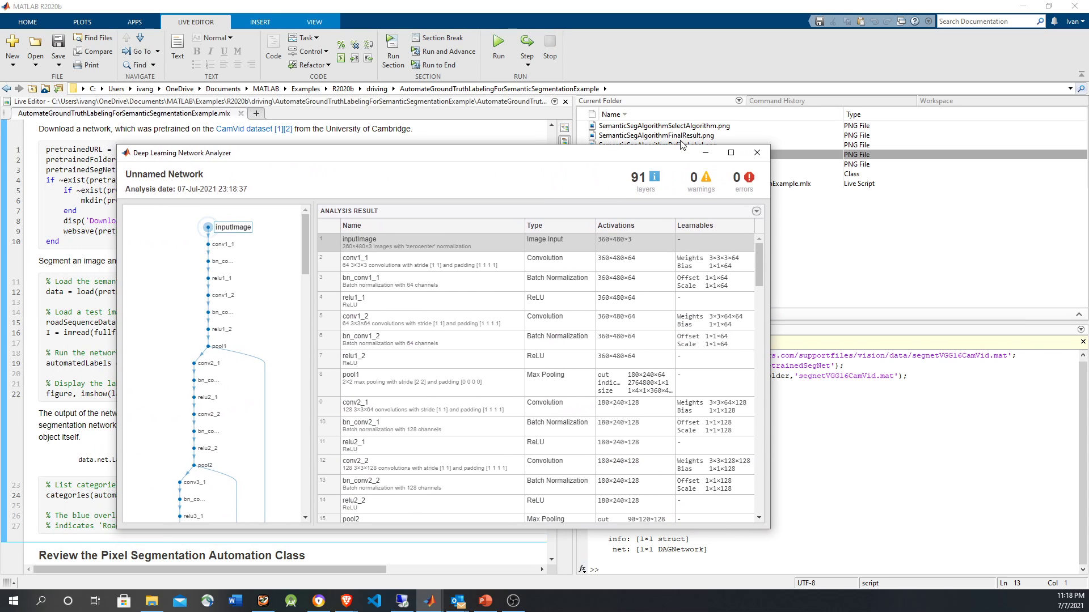
Maximize the Network Analyzer and inspect the decoder1_conv1 and softmax layer details
{"action": "left_click", "coordinate": [730, 153]}
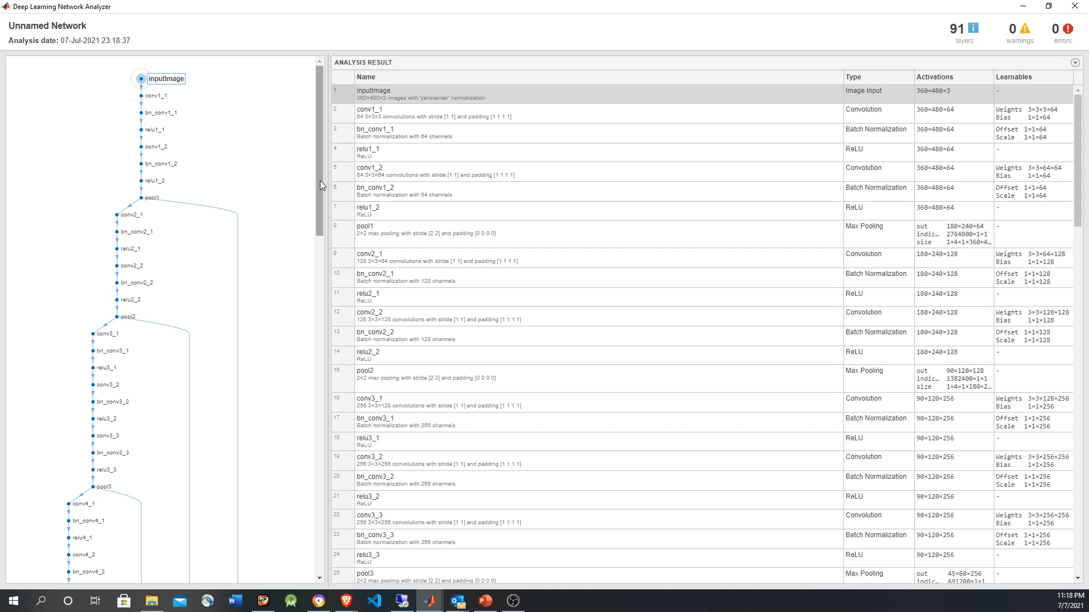
{"action": "scroll", "scroll_direction": "down", "scroll_amount": 3}
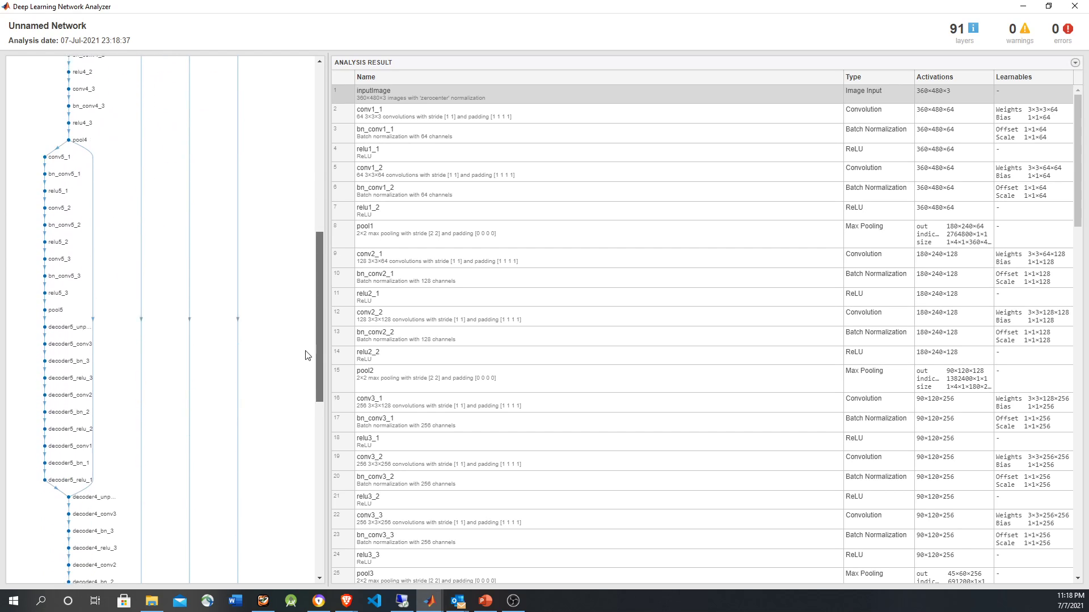
{"action": "scroll", "scroll_direction": "down", "scroll_amount": 3}
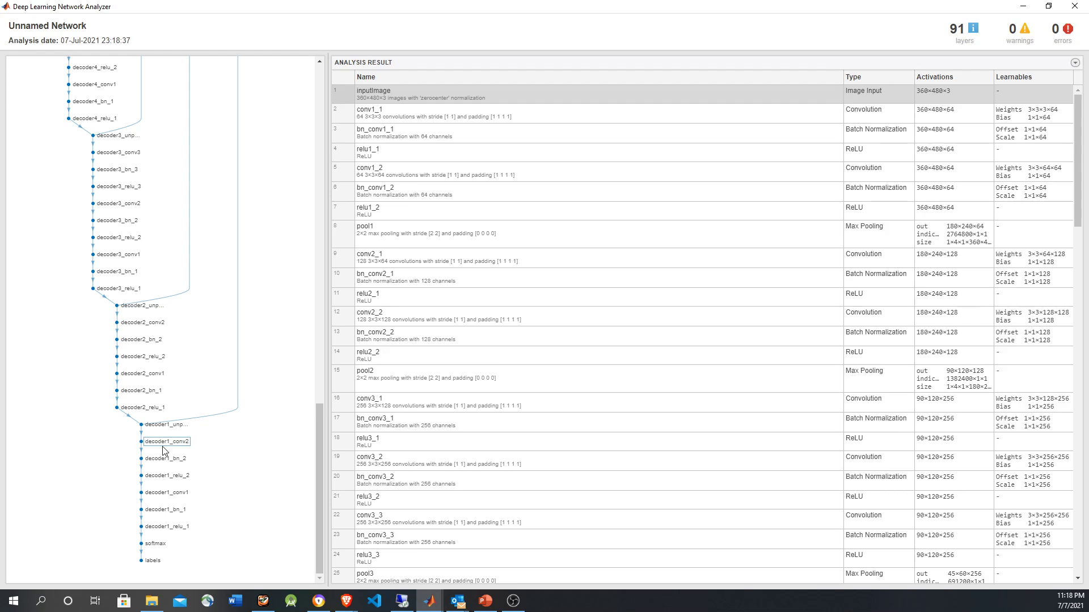
{"action": "left_click", "coordinate": [166, 493]}
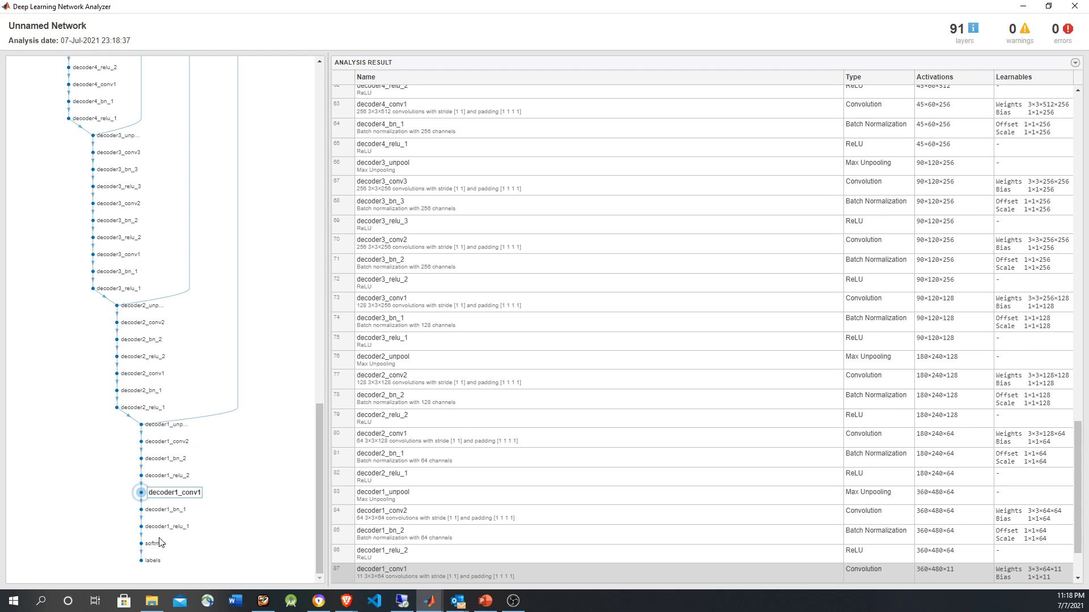
{"action": "left_click", "coordinate": [152, 560]}
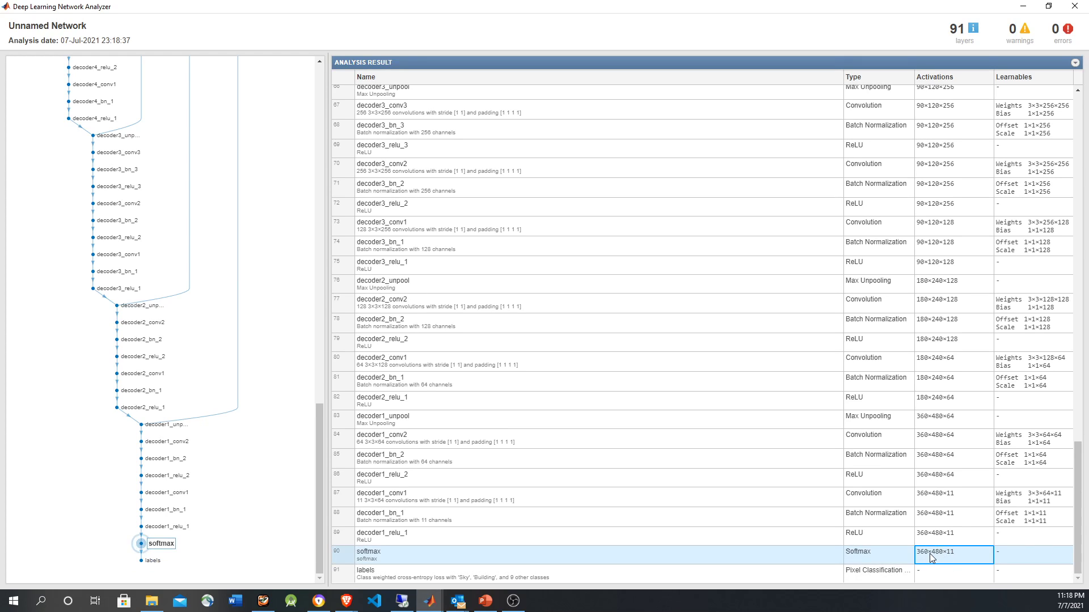
{"action": "scroll", "scroll_direction": "up", "scroll_amount": 3}
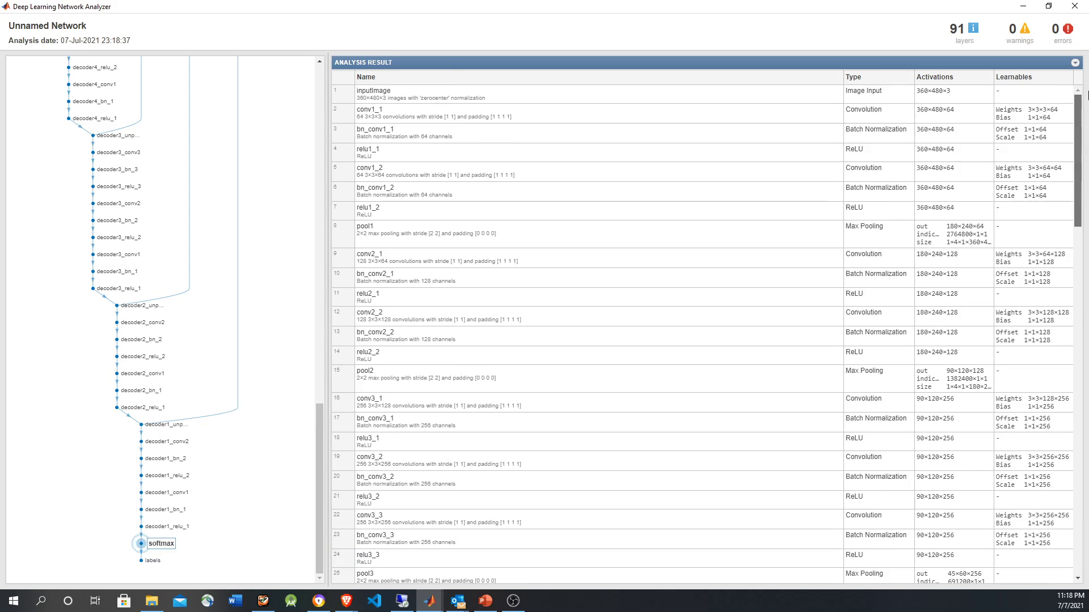
{"action": "scroll", "scroll_direction": "down", "scroll_amount": 3}
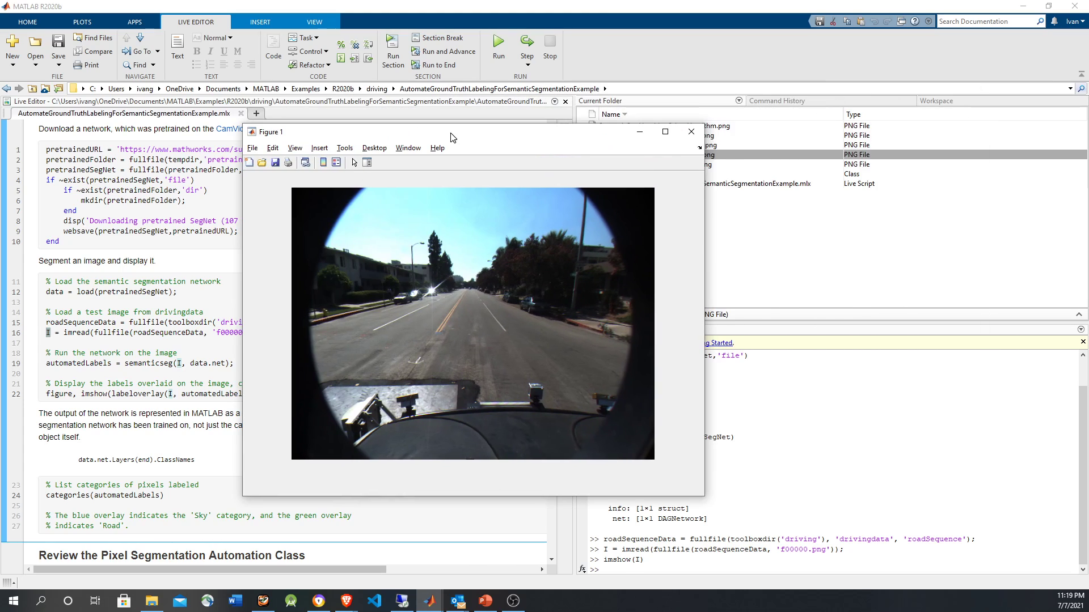
Close the road test image figure and compute automatedLabels with semanticseg
{"action": "left_click", "coordinate": [690, 131]}
{"action": "type", "text": "s, 'IncludedLabels', [\"Sky\", \"Road\"]));"}
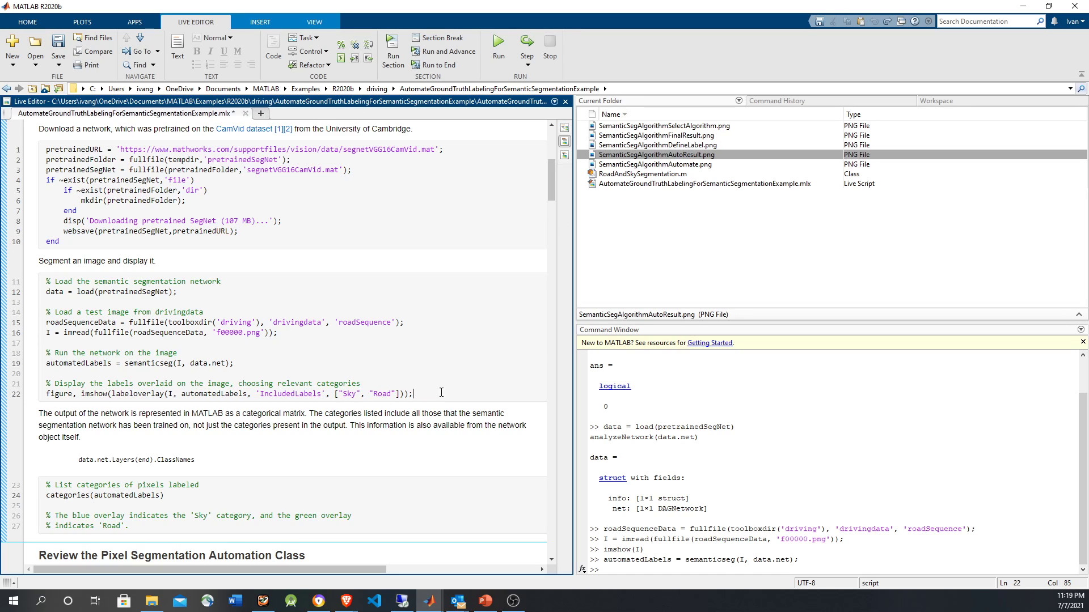
Evaluate the labeloverlay line to view Sky and Road labels, then close the figure
{"action": "triple_click", "coordinate": [229, 393]}
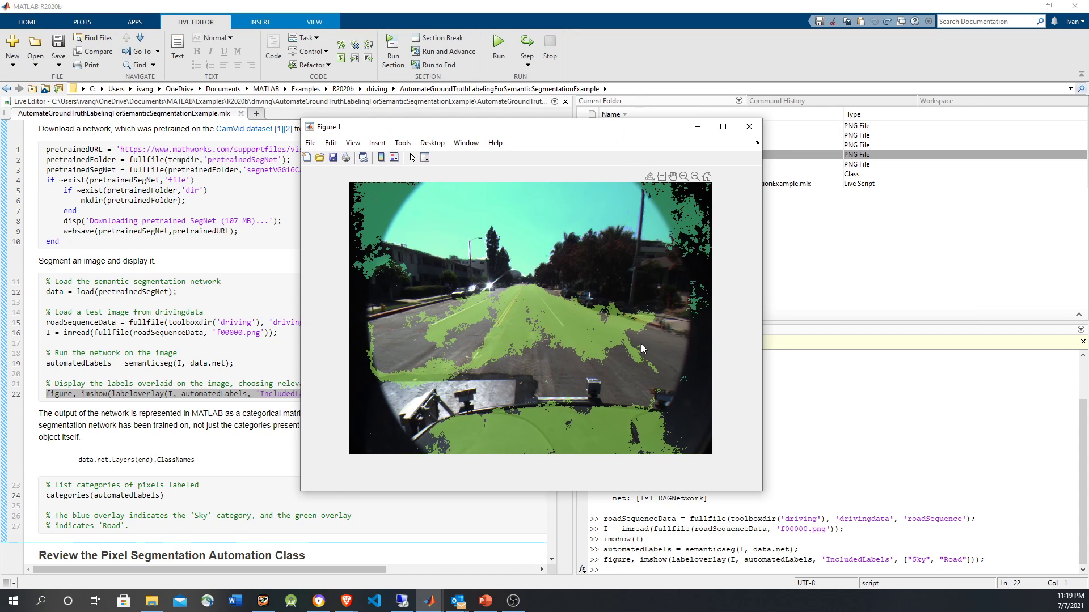
{"action": "mouse_move", "coordinate": [602, 436]}
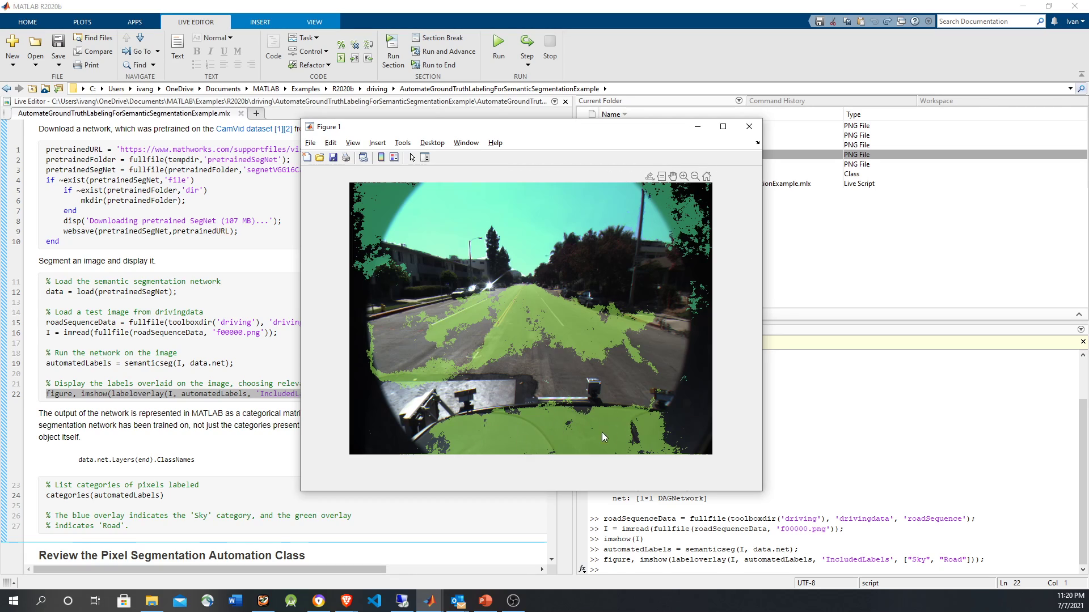
{"action": "mouse_move", "coordinate": [543, 374]}
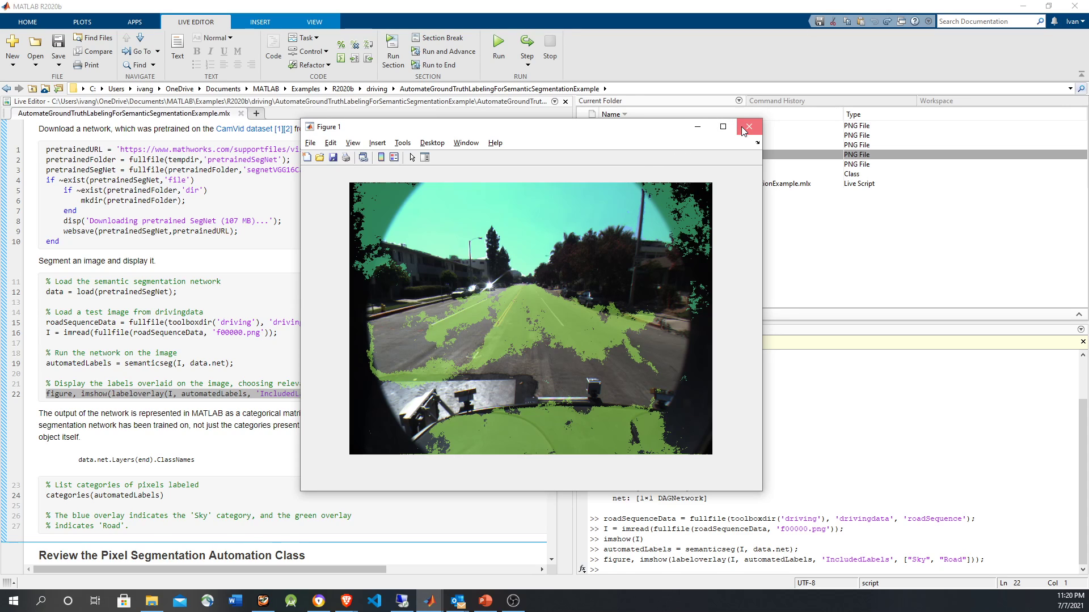
{"action": "left_click", "coordinate": [749, 127]}
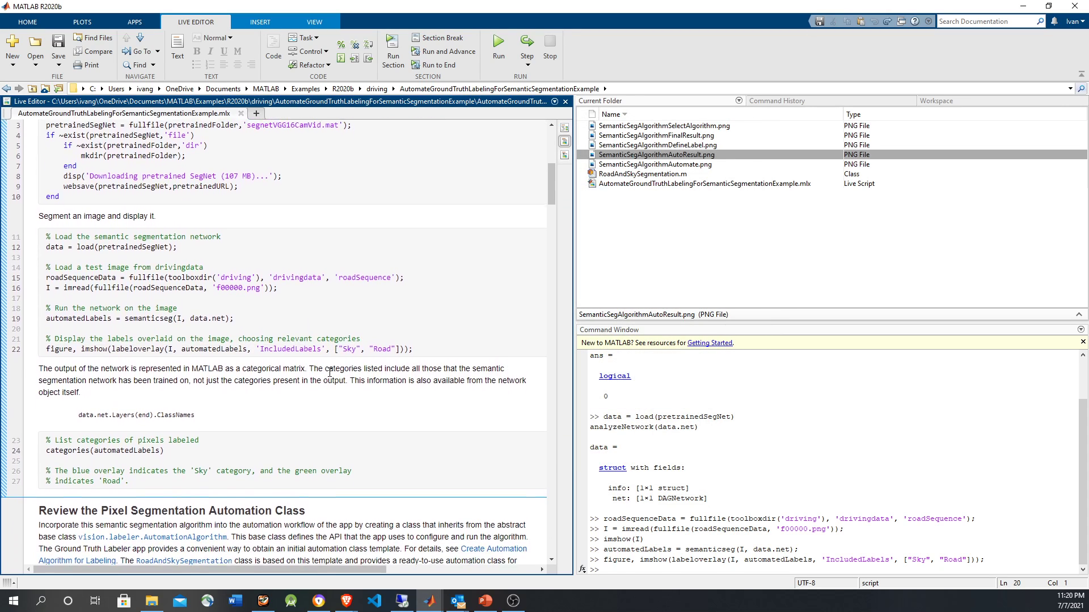
Scroll to the automation class review section and select the RoadAndSkySegmentation class file
{"action": "scroll", "scroll_direction": "down", "scroll_amount": 3}
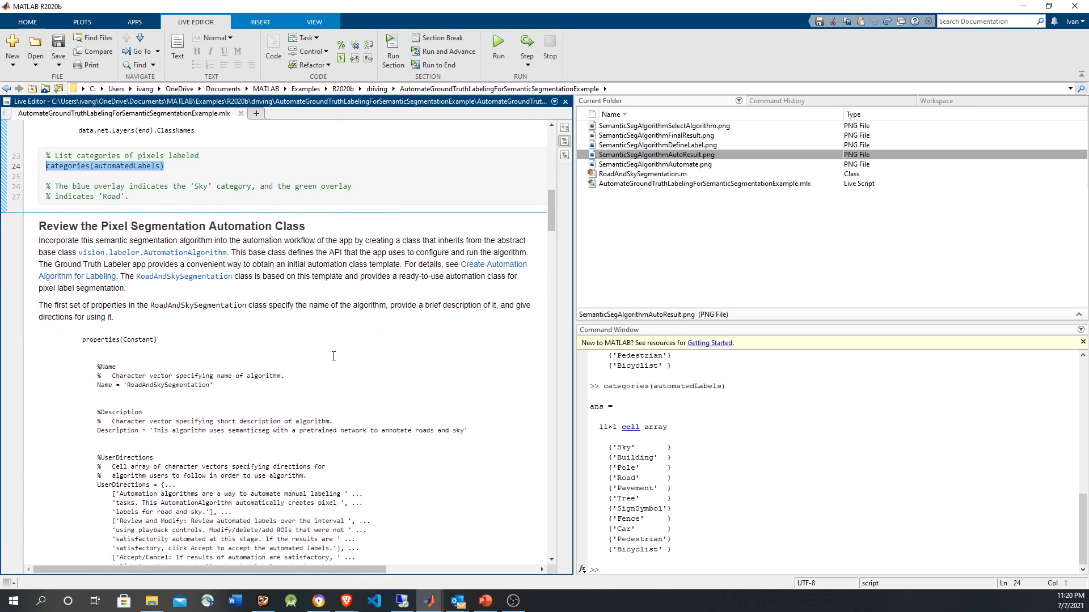
{"action": "left_click", "coordinate": [640, 173]}
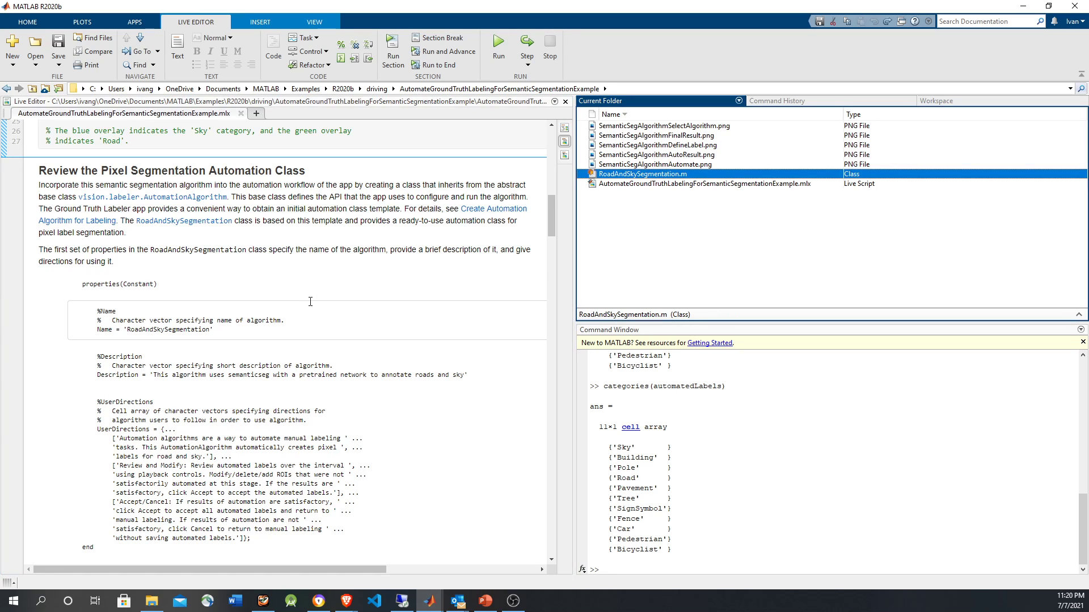
{"action": "mouse_move", "coordinate": [504, 228]}
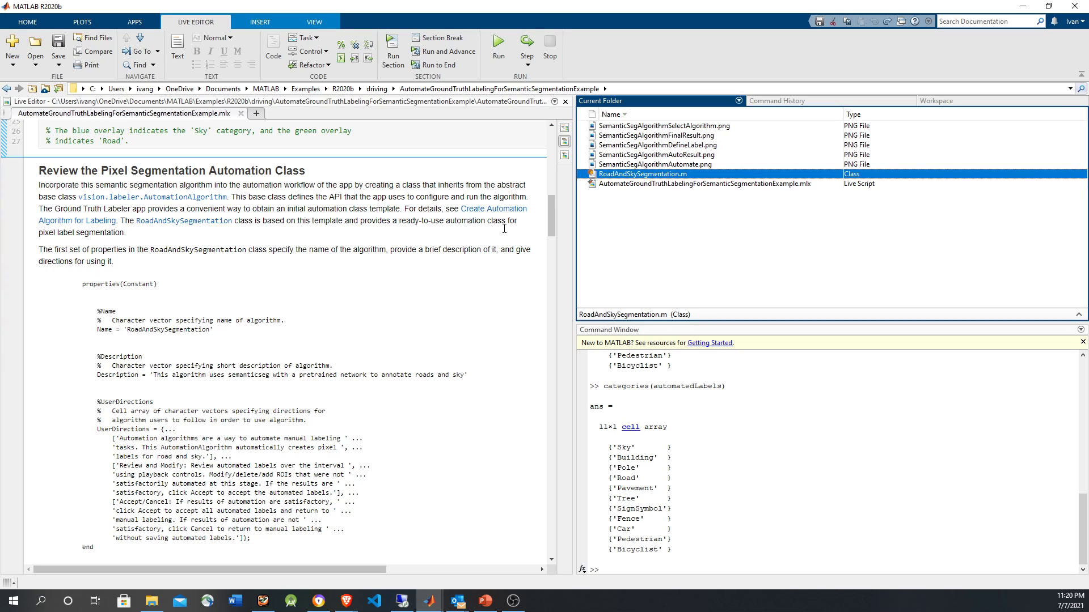
{"action": "mouse_move", "coordinate": [551, 212]}
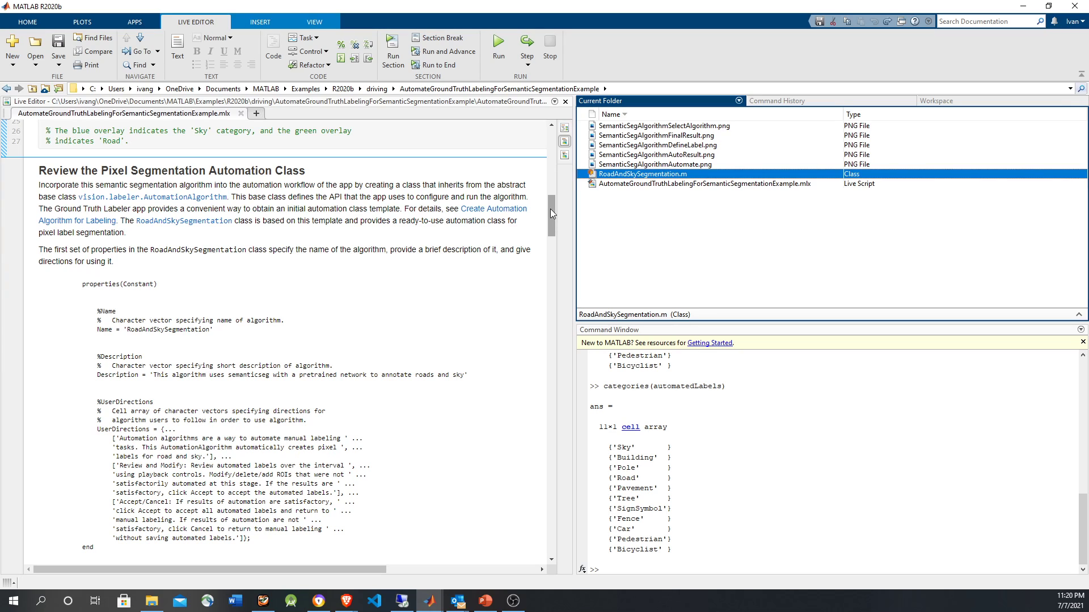
{"action": "mouse_move", "coordinate": [614, 183]}
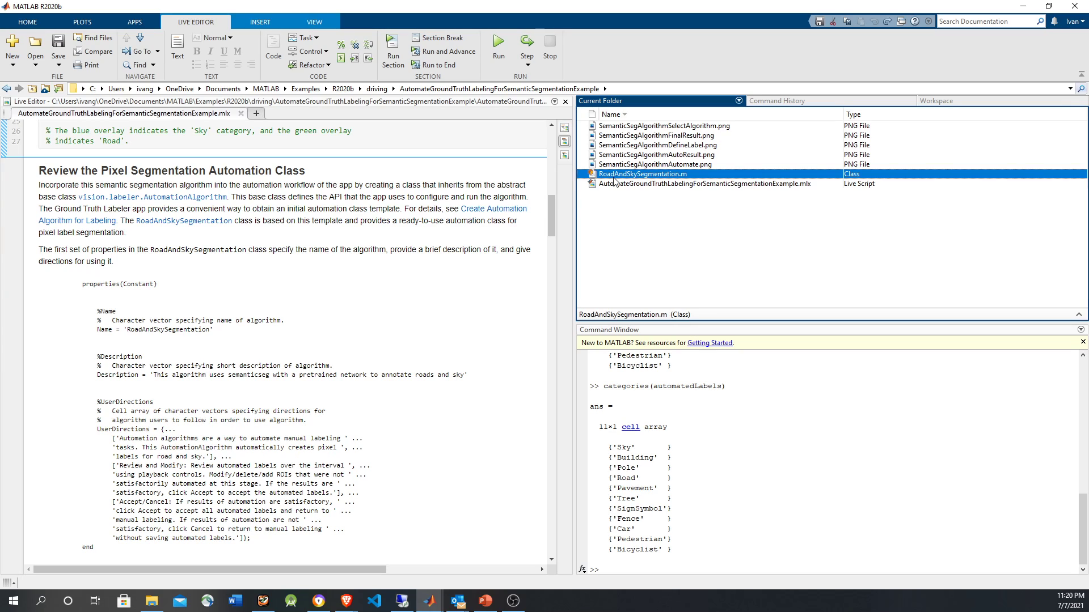
Open RoadAndSkySegmentation.m and look at its checkLabelDefinition function
{"action": "double_click", "coordinate": [641, 173]}
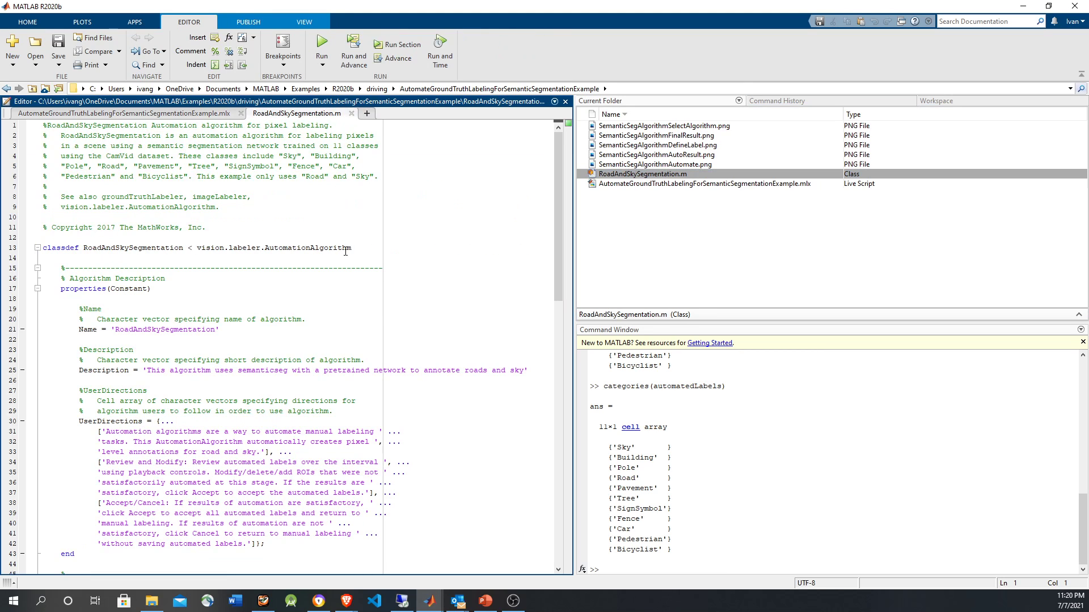
{"action": "mouse_move", "coordinate": [312, 247]}
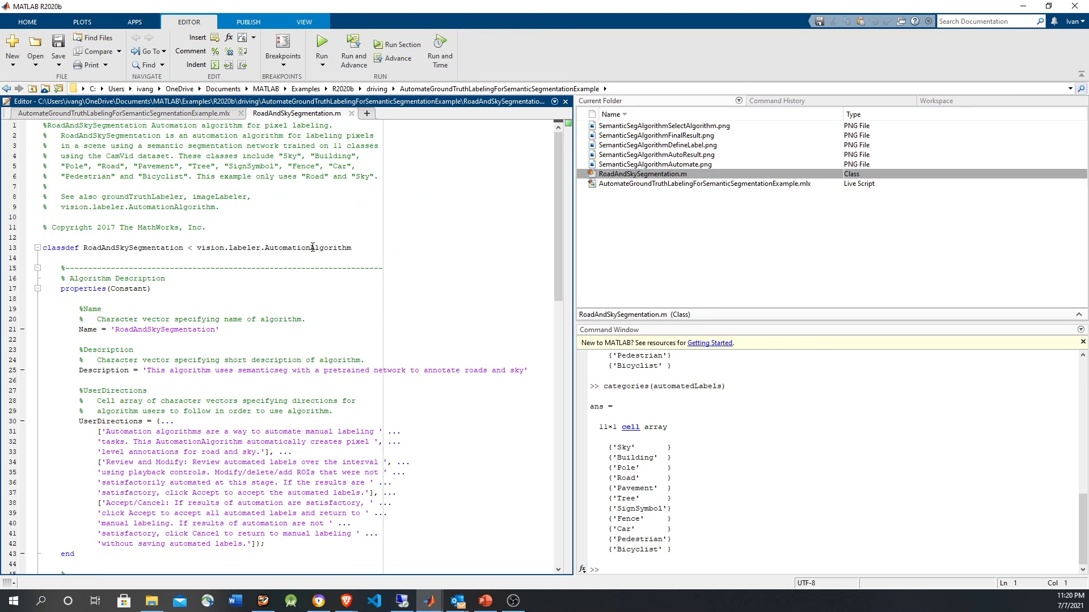
{"action": "mouse_move", "coordinate": [524, 235]}
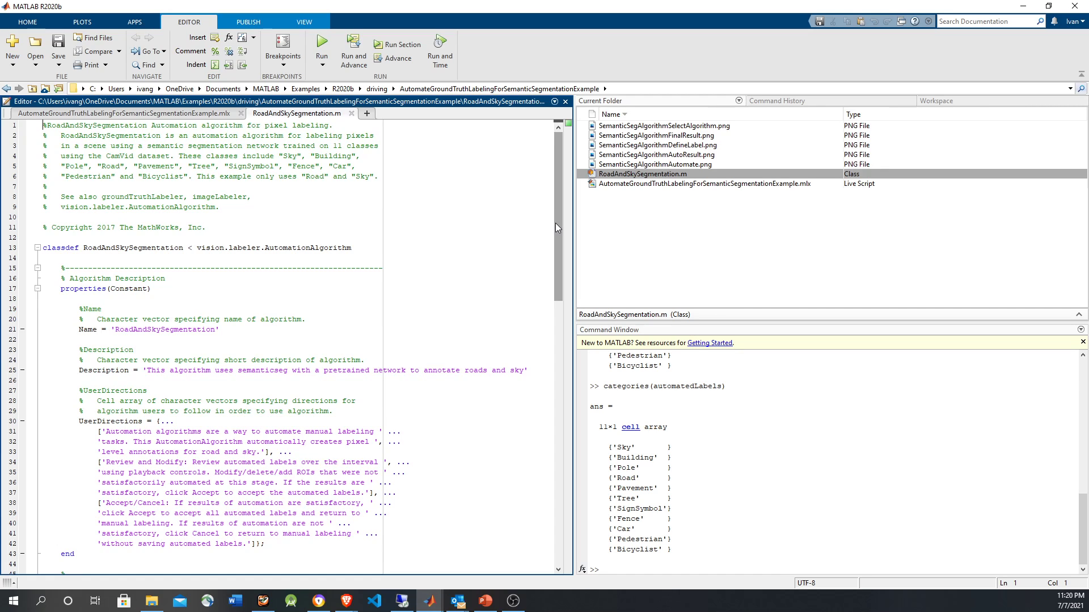
{"action": "scroll", "scroll_direction": "down", "scroll_amount": 3}
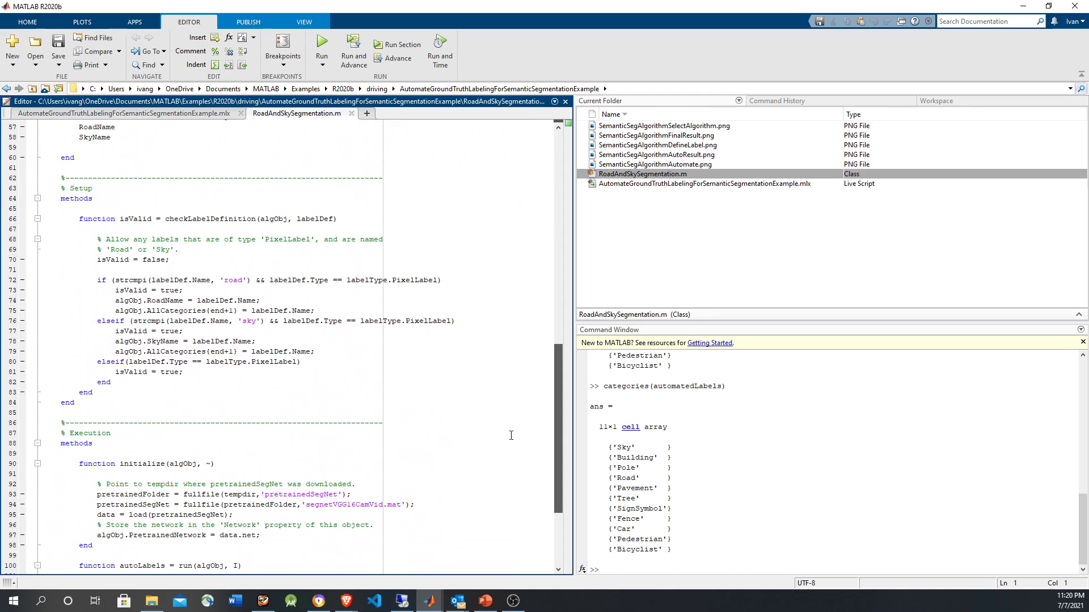
{"action": "double_click", "coordinate": [209, 219]}
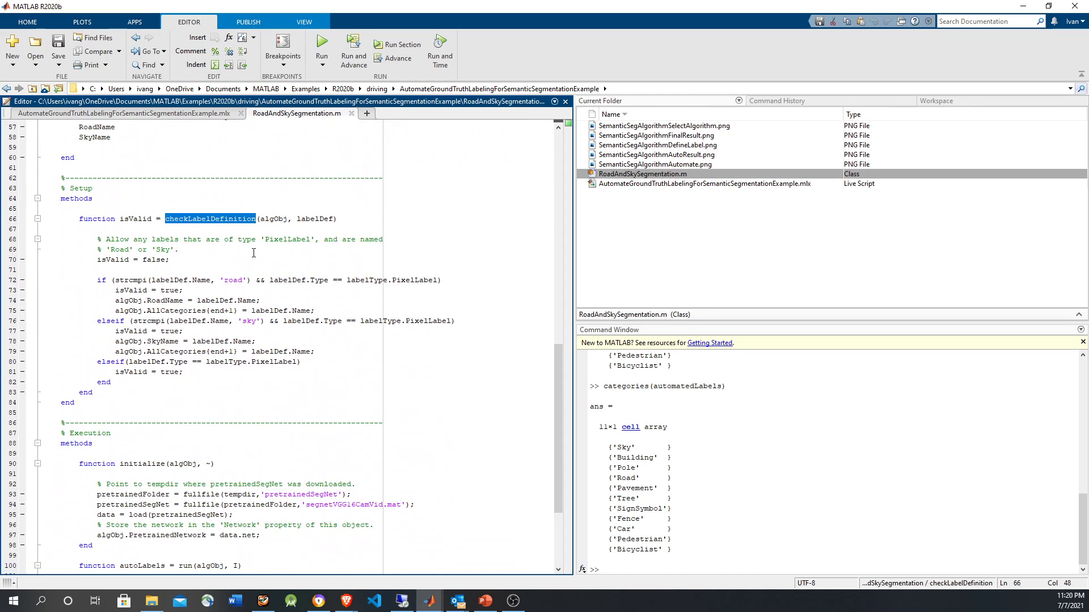
{"action": "scroll", "scroll_direction": "down", "scroll_amount": 3}
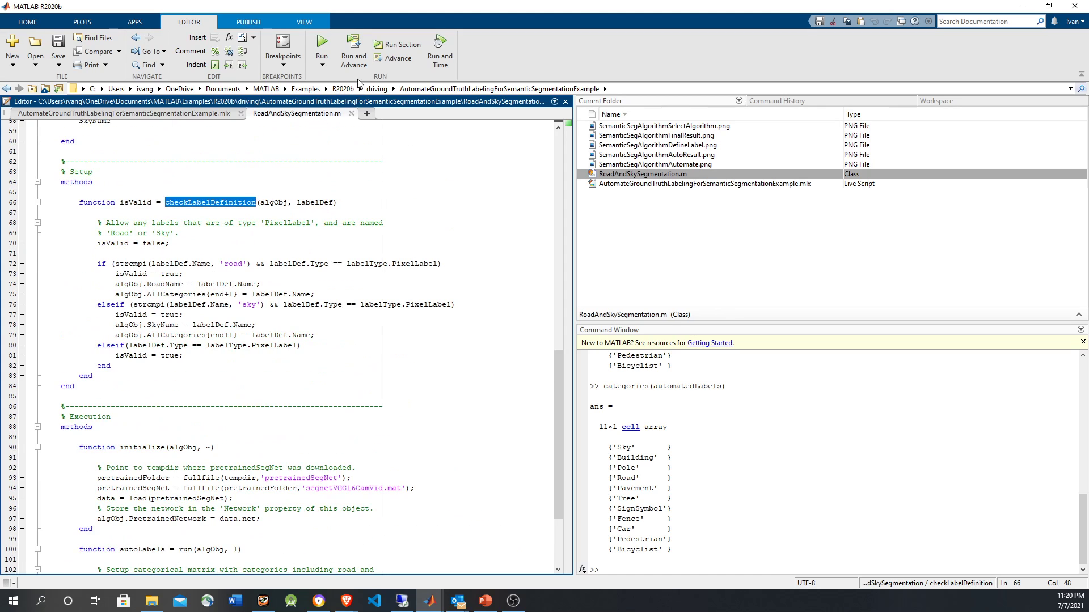
Review the PretrainedNetwork property description in the example live script
{"action": "left_click", "coordinate": [124, 113]}
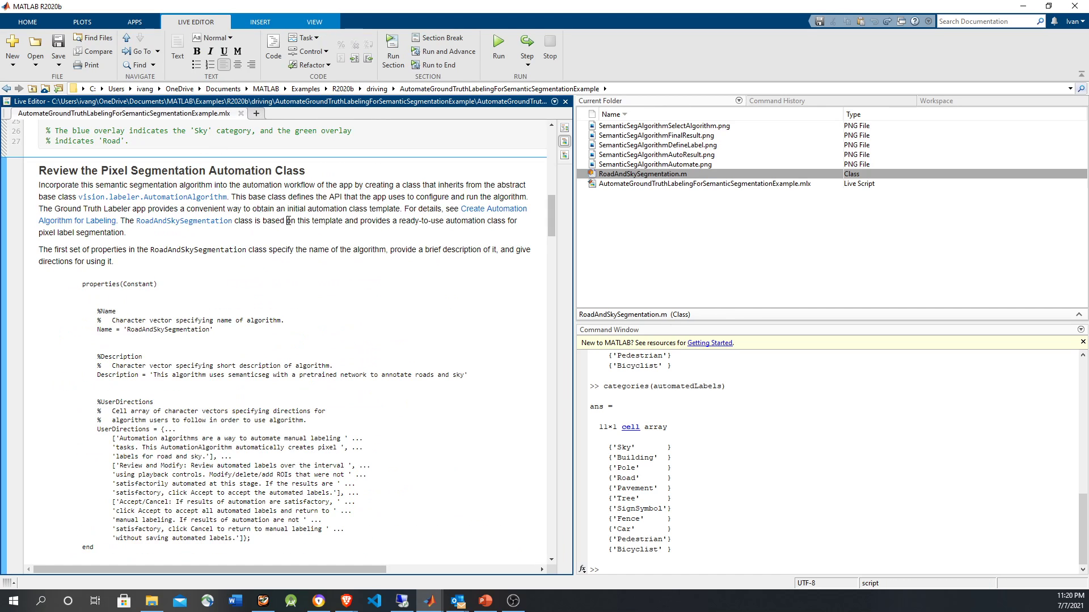
{"action": "scroll", "scroll_direction": "down", "scroll_amount": 3}
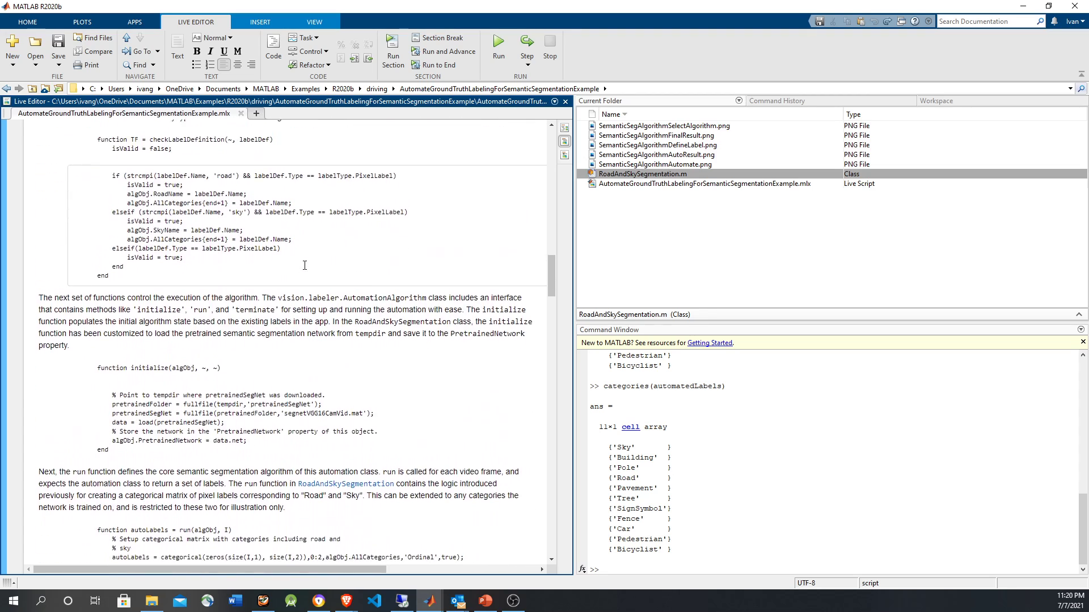
{"action": "scroll", "scroll_direction": "down", "scroll_amount": 3}
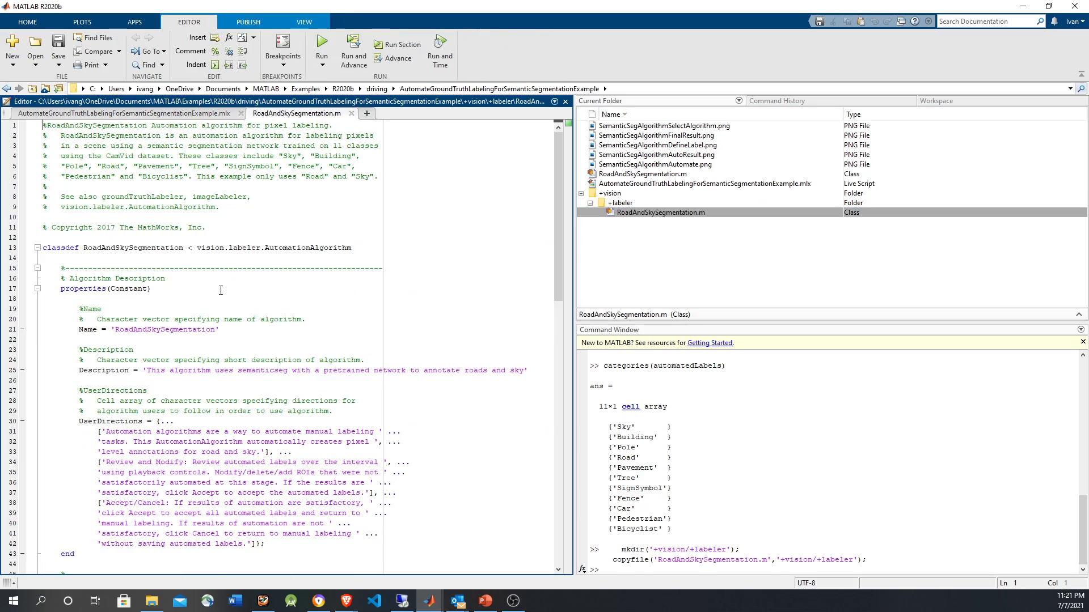
{"action": "scroll", "scroll_direction": "down", "scroll_amount": 3}
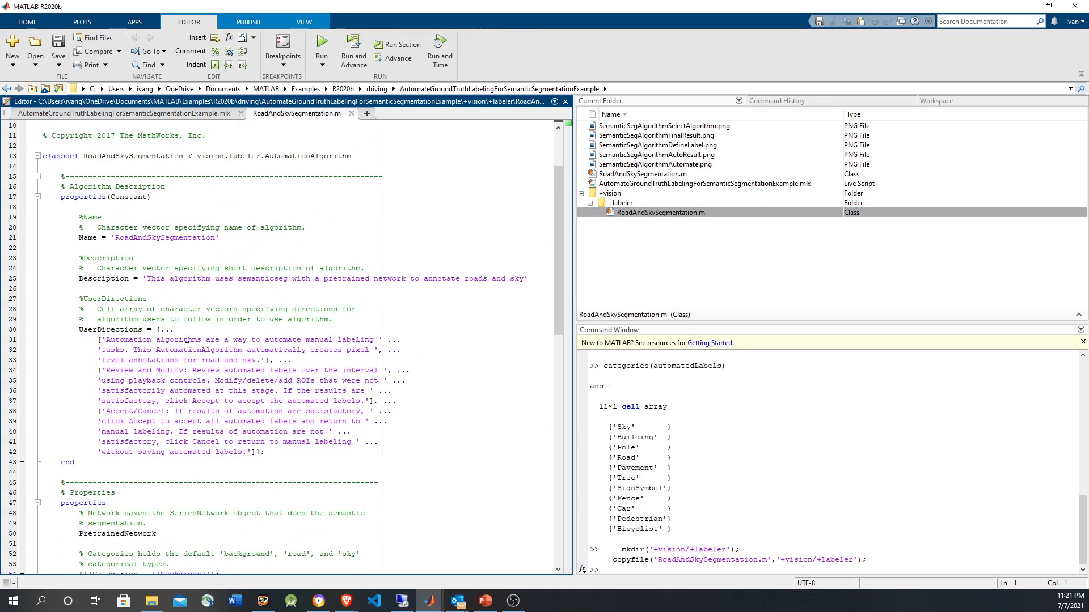
{"action": "scroll", "scroll_direction": "down", "scroll_amount": 3}
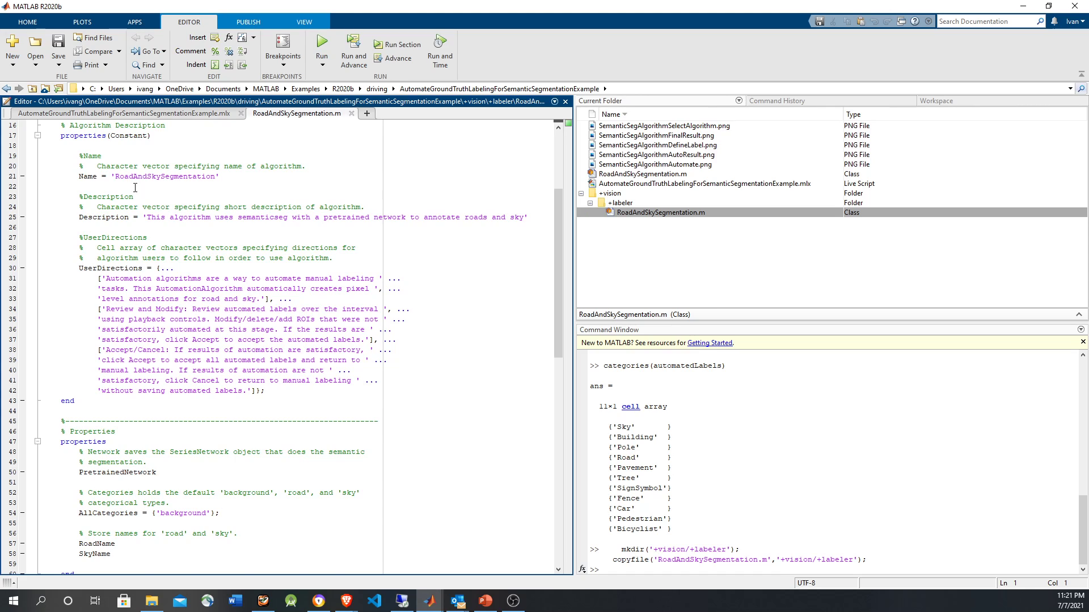
{"action": "double_click", "coordinate": [116, 318]}
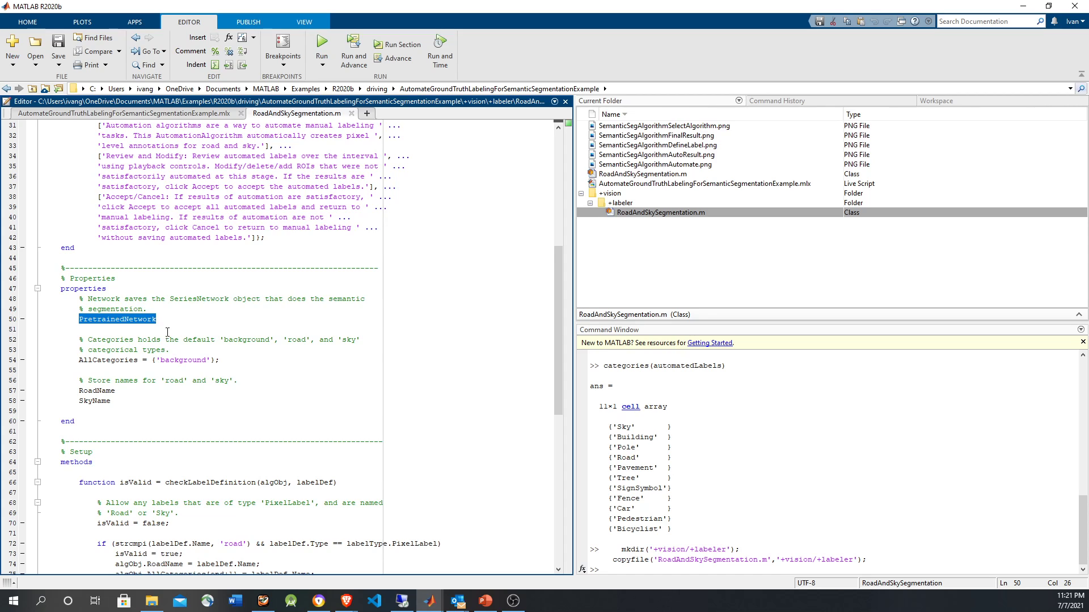
{"action": "scroll", "scroll_direction": "down", "scroll_amount": 3}
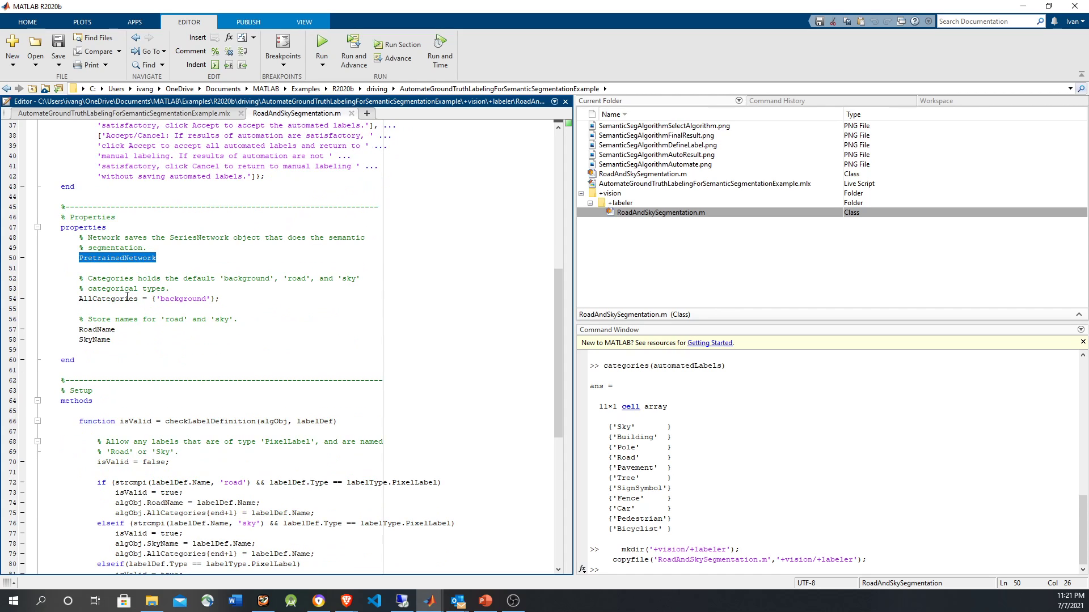
{"action": "double_click", "coordinate": [106, 299]}
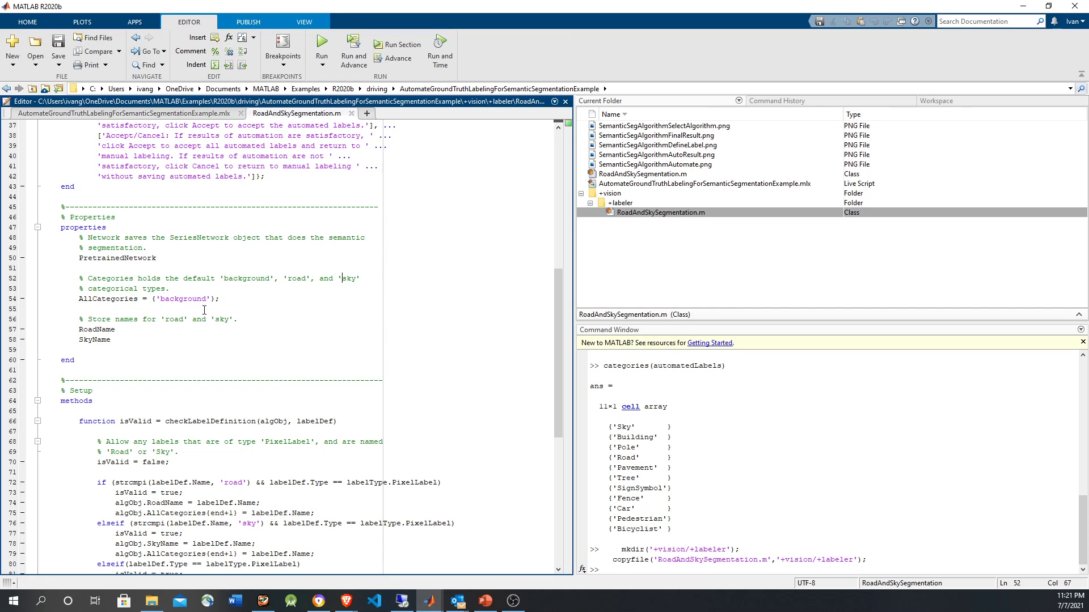
{"action": "mouse_move", "coordinate": [296, 275]}
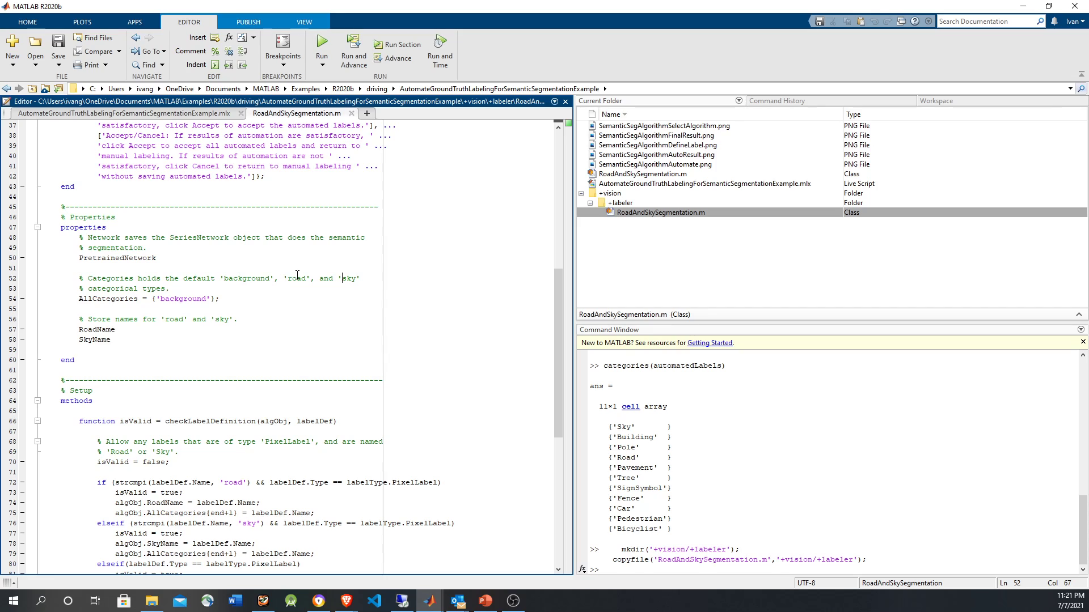
Copy the class into +vision/+labeler and set breakpoints on lines 72, 93 and 104
{"action": "left_click", "coordinate": [132, 339]}
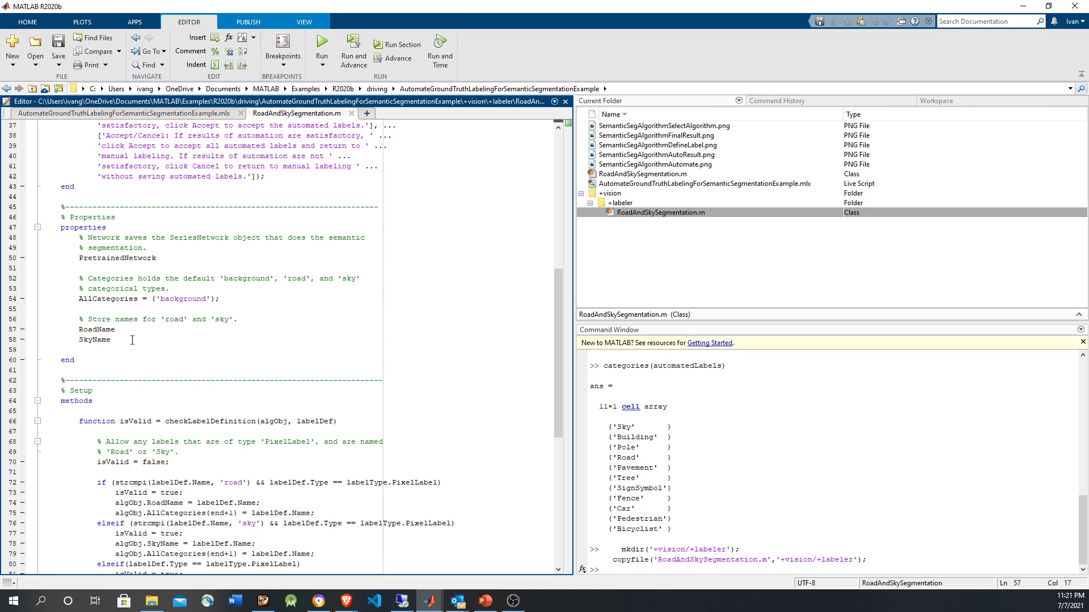
{"action": "left_click", "coordinate": [172, 333]}
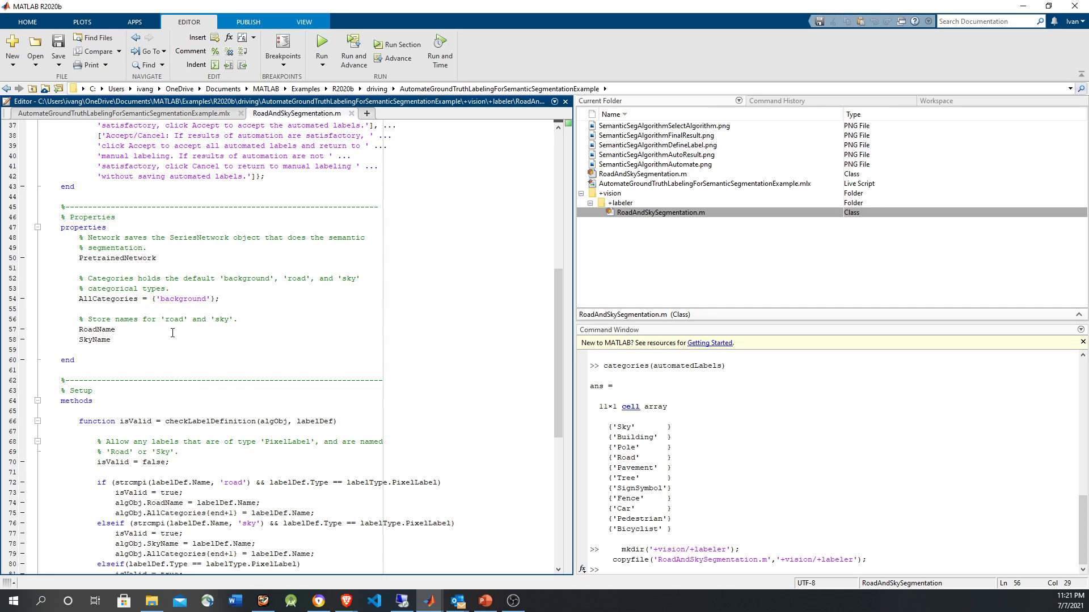
{"action": "scroll", "scroll_direction": "down", "scroll_amount": 3}
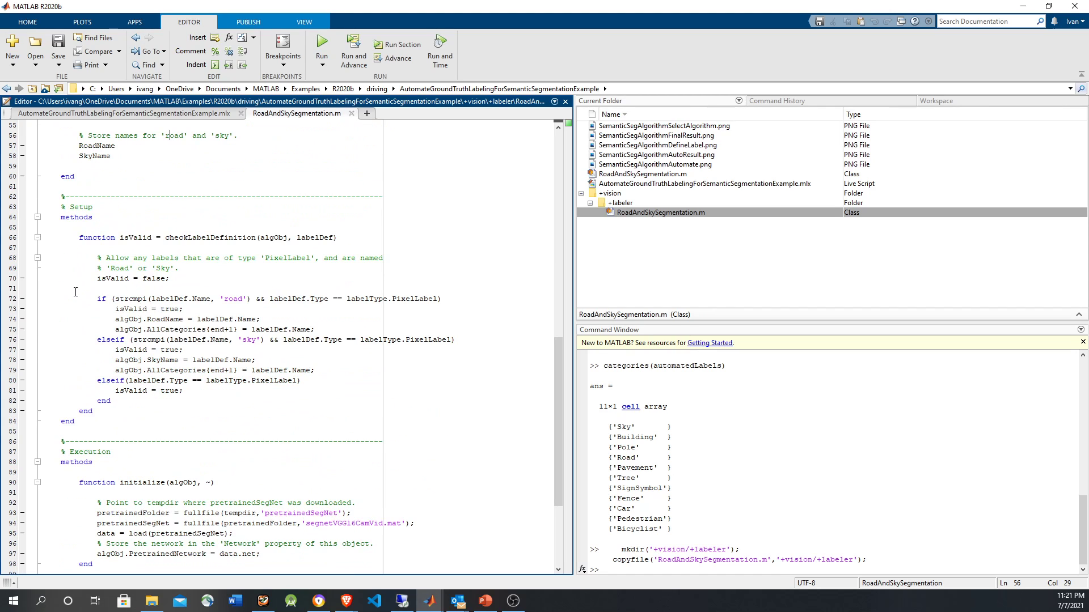
{"action": "scroll", "scroll_direction": "down", "scroll_amount": 3}
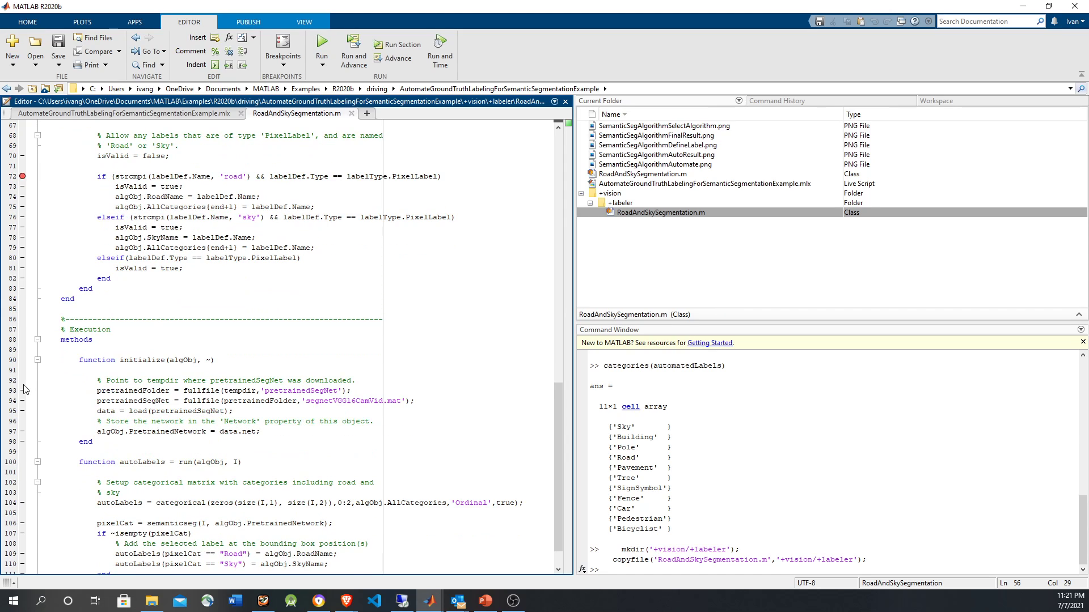
{"action": "scroll", "scroll_direction": "down", "scroll_amount": 3}
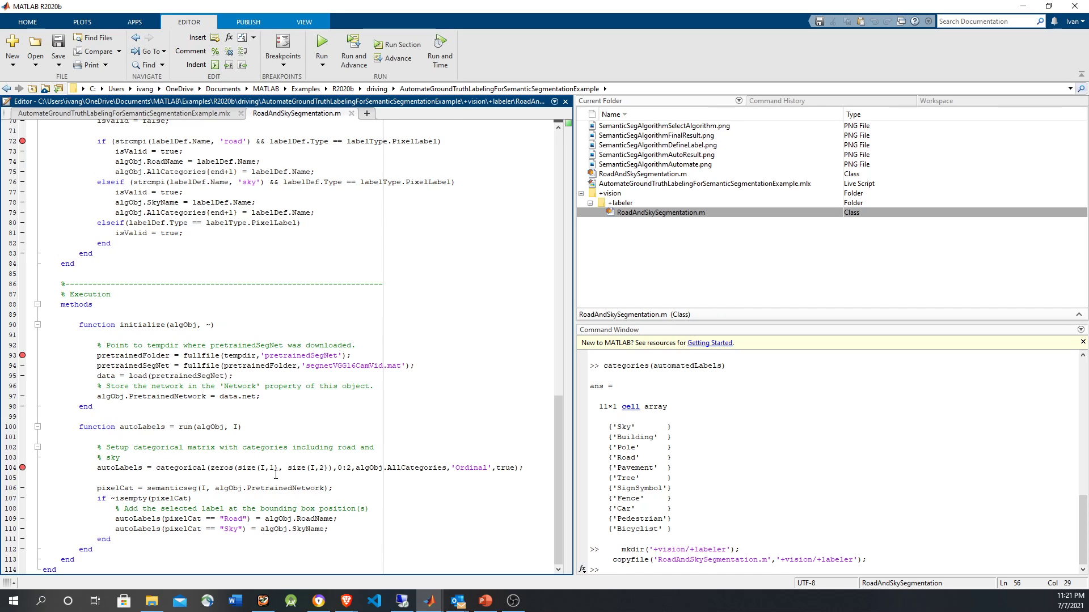
{"action": "double_click", "coordinate": [186, 426]}
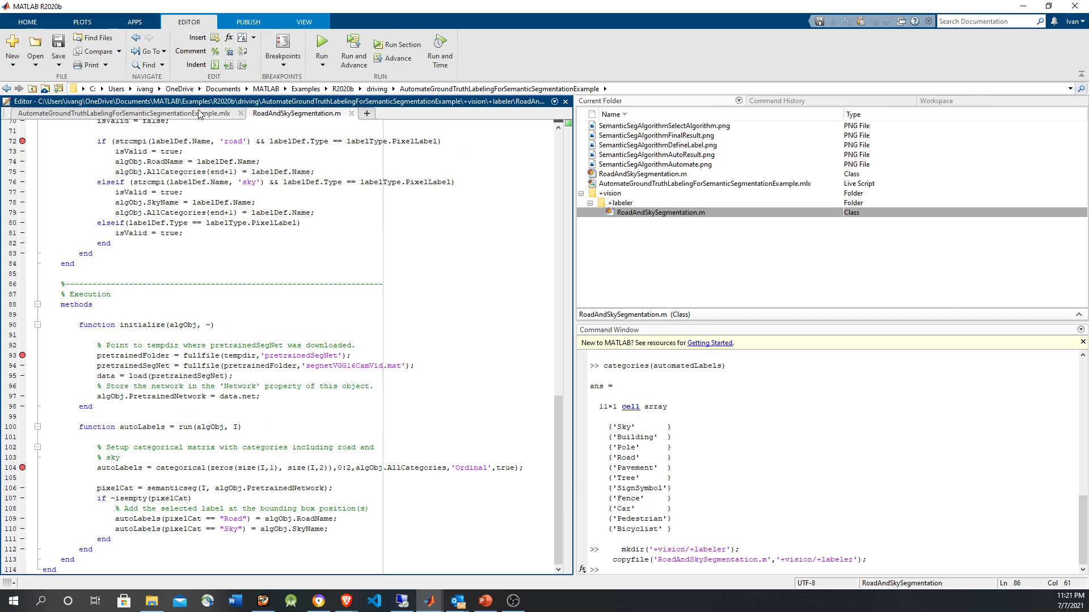
Copy the groundTruthLabeler caltech_cordova1.avi line and run it in the Command Window
{"action": "left_click", "coordinate": [125, 113]}
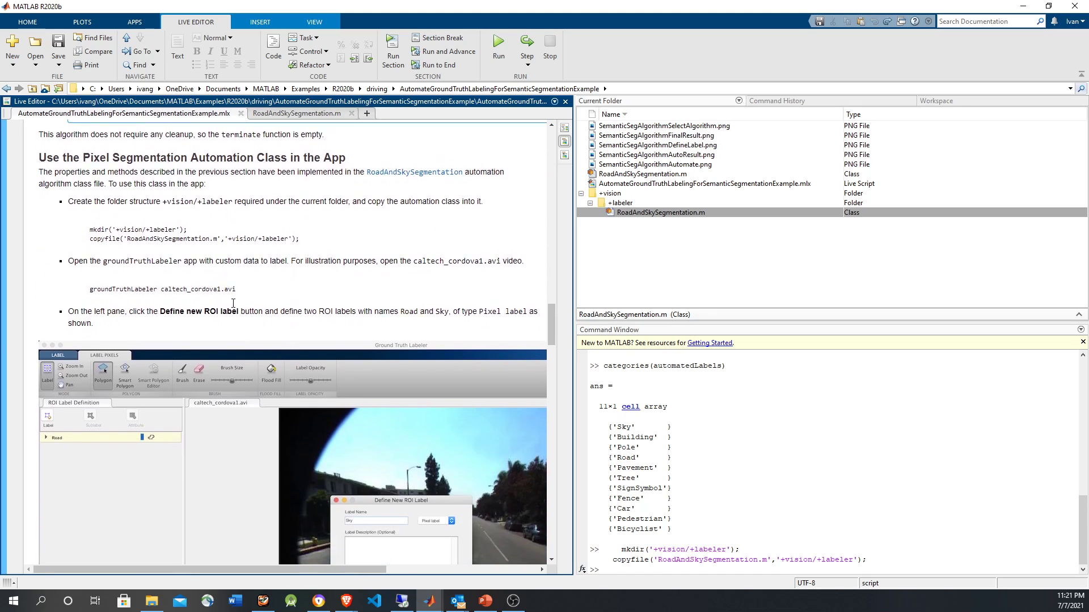
{"action": "double_click", "coordinate": [198, 289]}
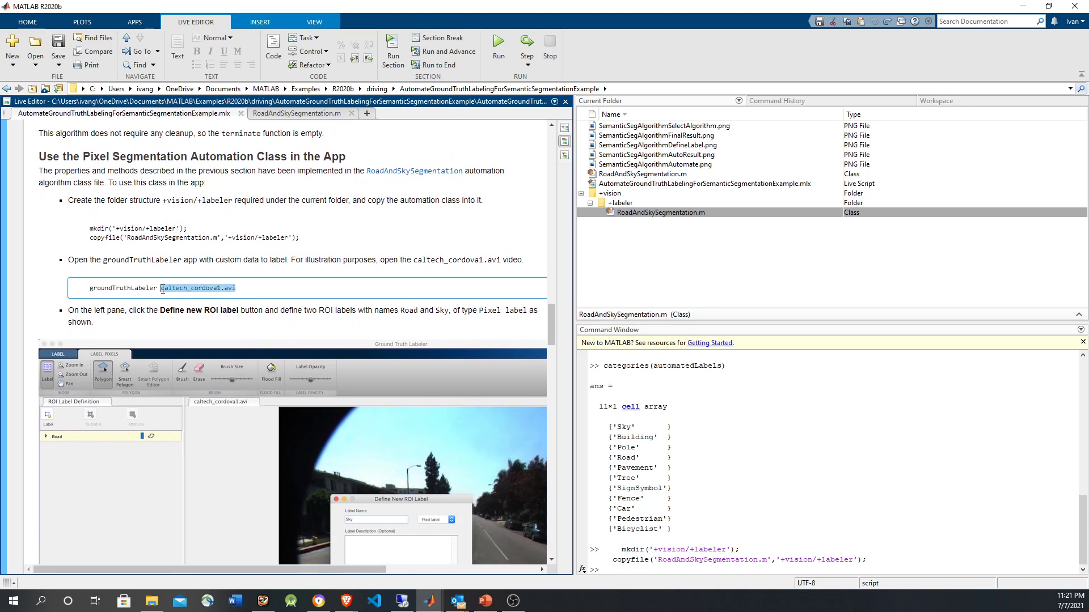
{"action": "triple_click", "coordinate": [160, 287]}
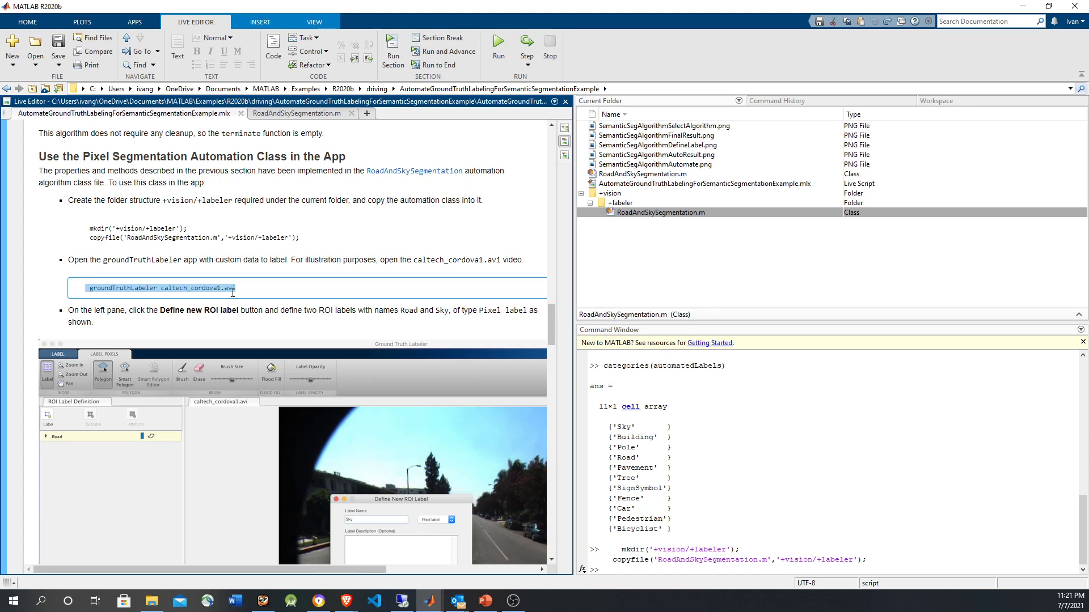
{"action": "scroll", "scroll_direction": "up", "scroll_amount": 3}
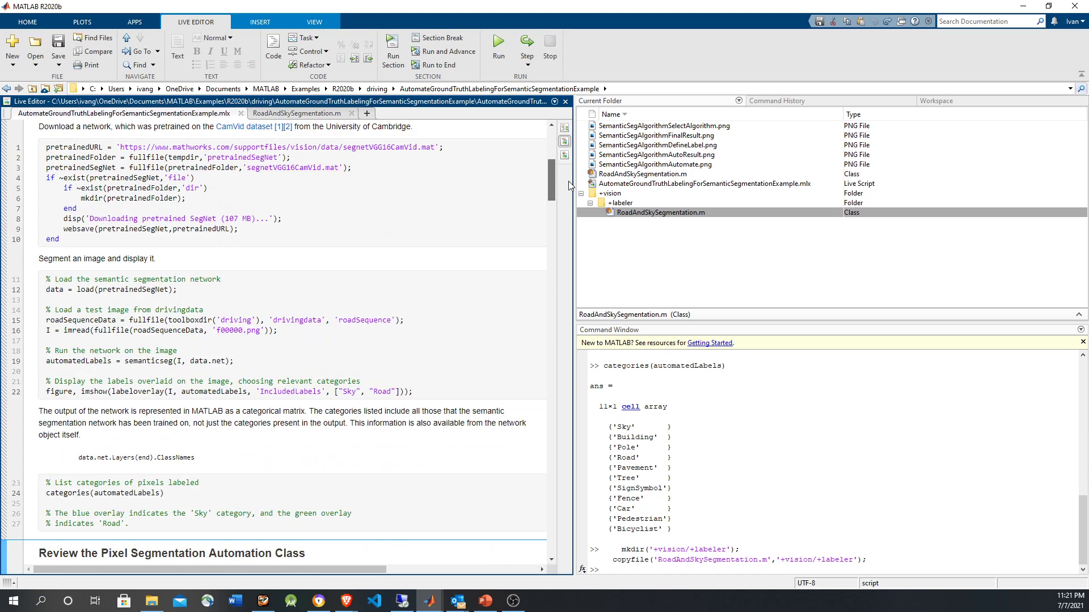
{"action": "scroll", "scroll_direction": "up", "scroll_amount": 3}
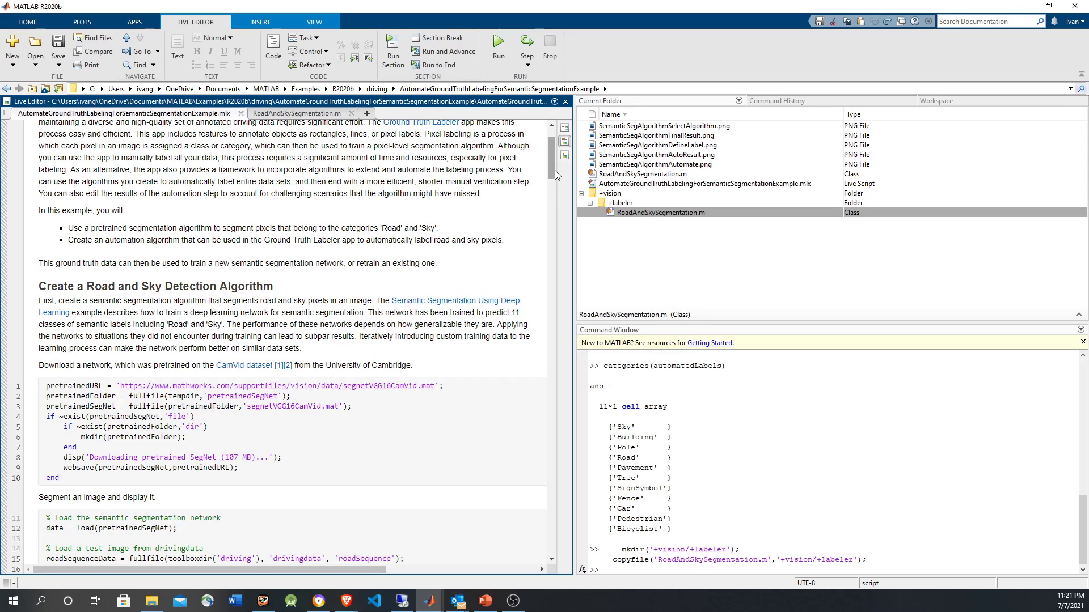
{"action": "scroll", "scroll_direction": "down", "scroll_amount": 3}
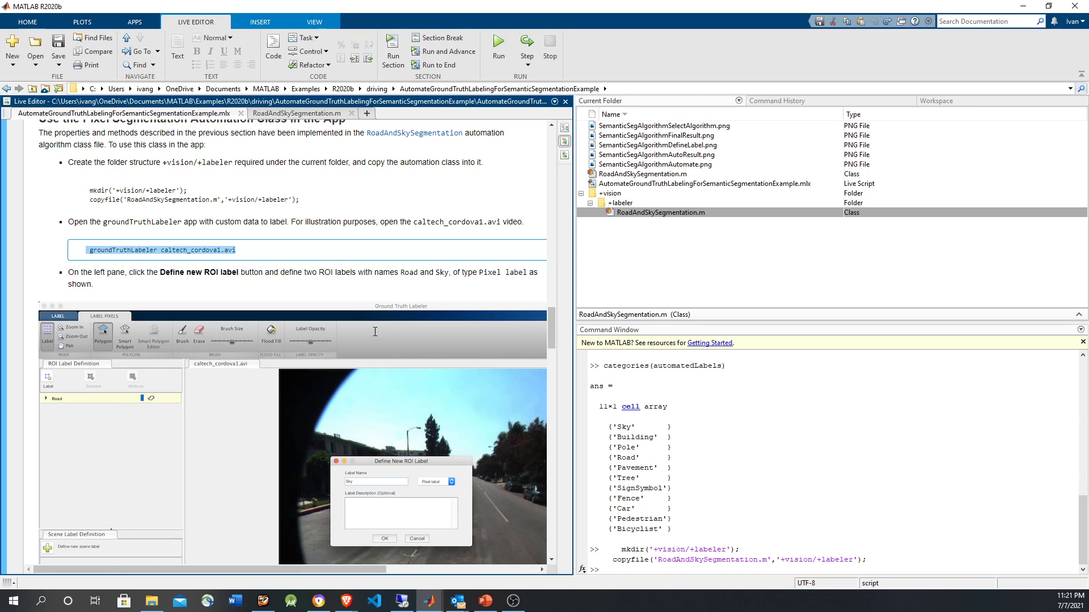
{"action": "left_click", "coordinate": [498, 46]}
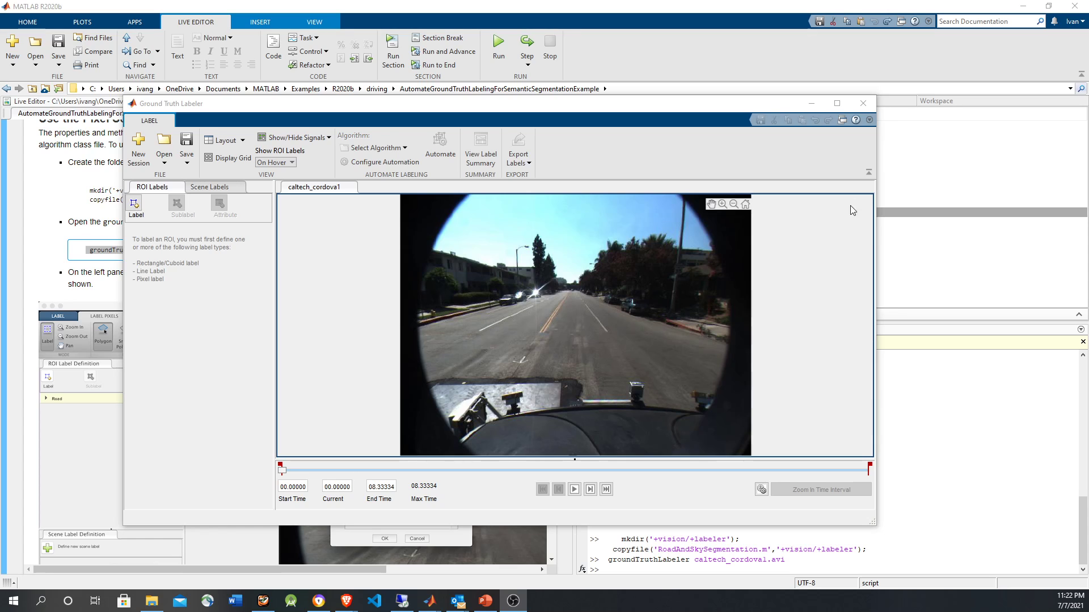
Maximize the labeler and add Road and Sky as pixel label definitions
{"action": "left_click", "coordinate": [837, 102]}
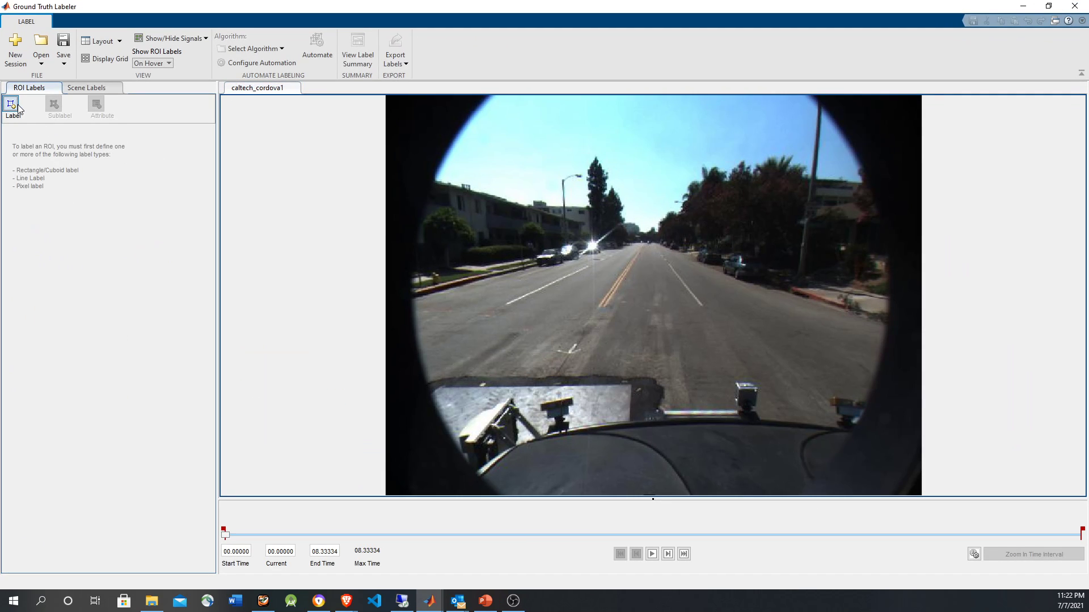
{"action": "left_click", "coordinate": [13, 108]}
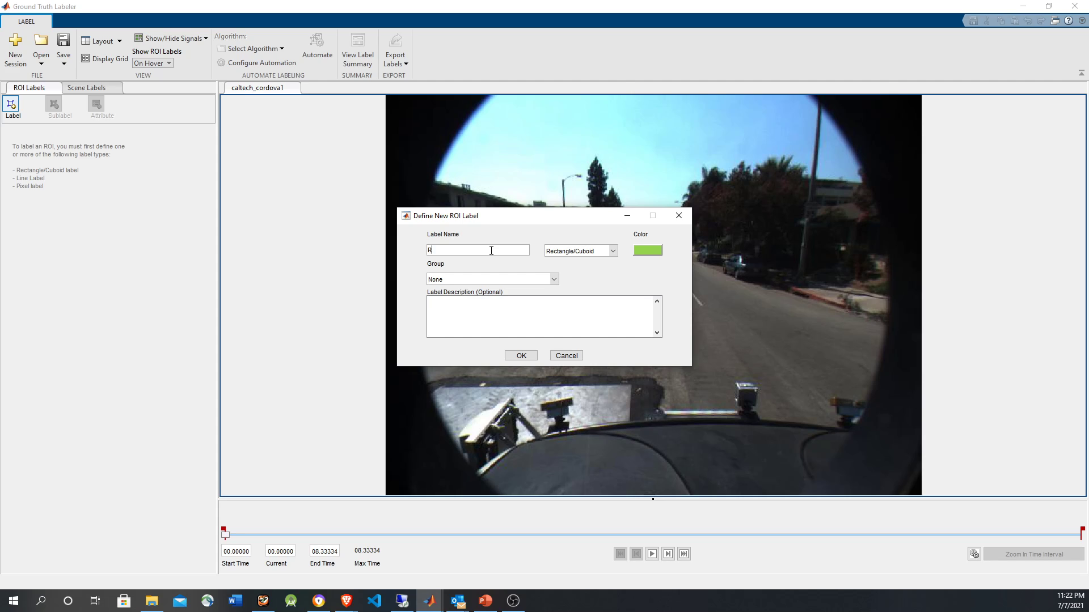
{"action": "left_click", "coordinate": [610, 251]}
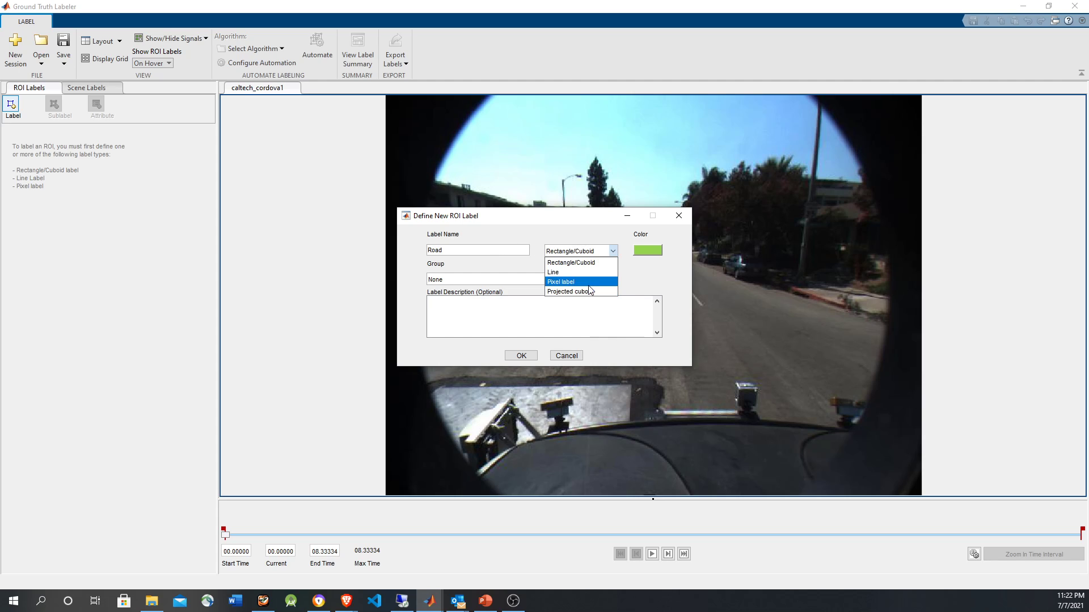
{"action": "mouse_move", "coordinate": [579, 262]}
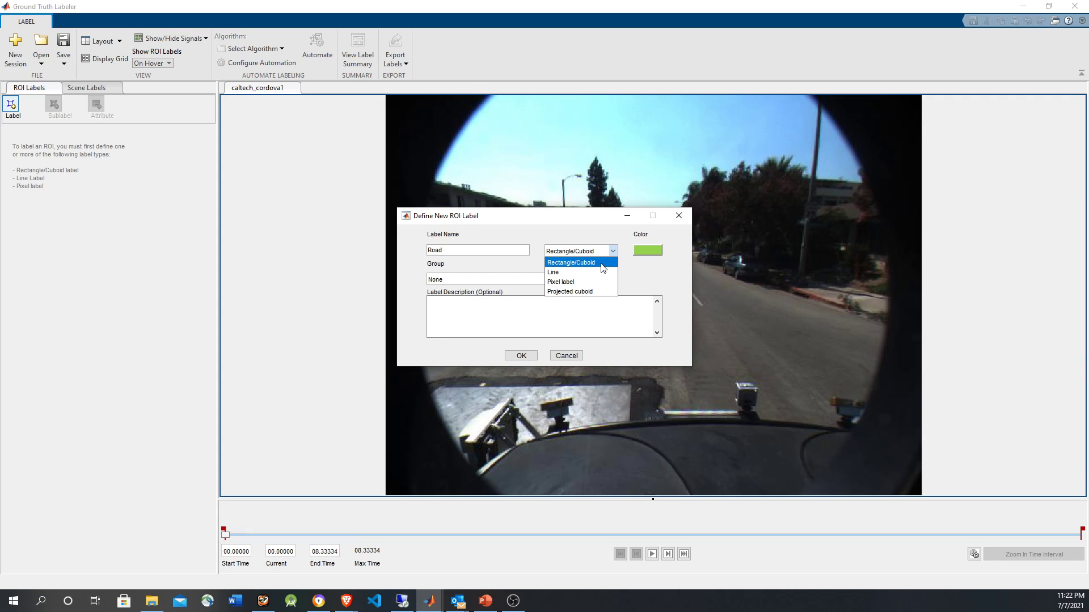
{"action": "mouse_move", "coordinate": [594, 291]}
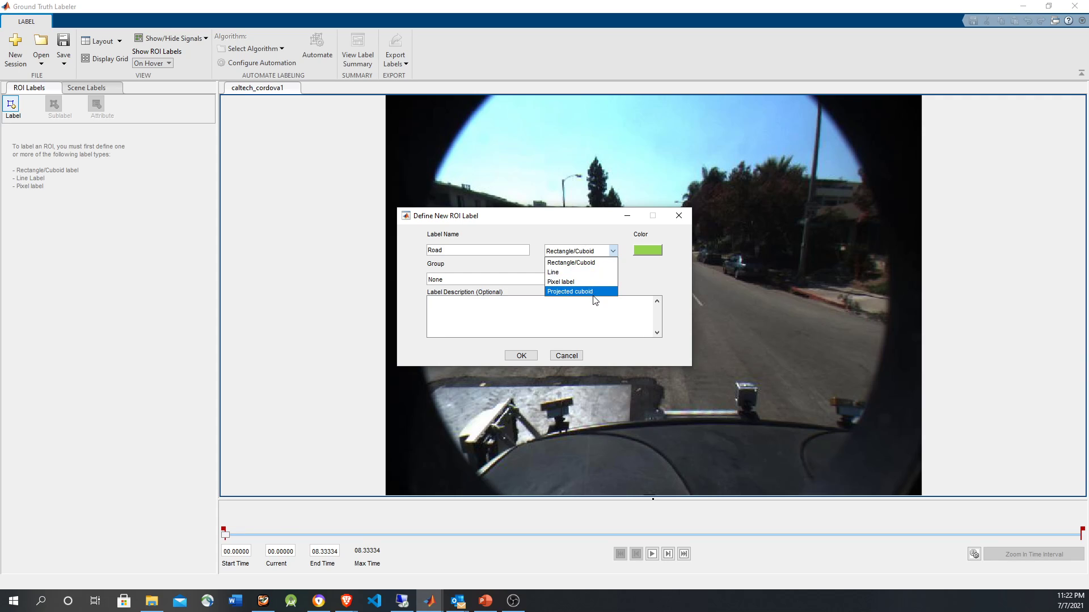
{"action": "left_click", "coordinate": [559, 282]}
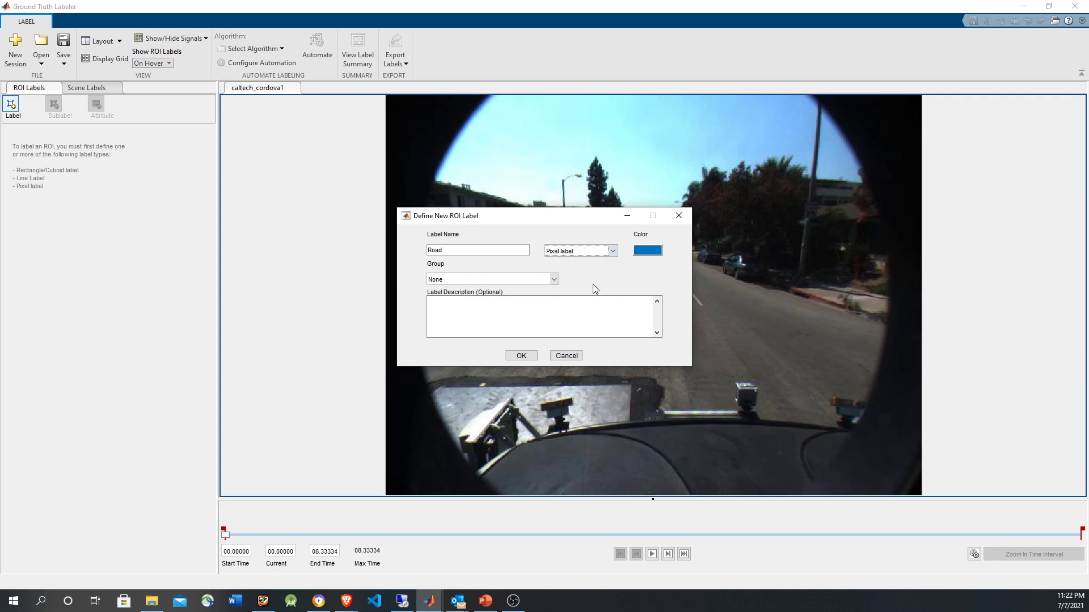
{"action": "left_click", "coordinate": [520, 355]}
{"action": "type", "text": "S"}
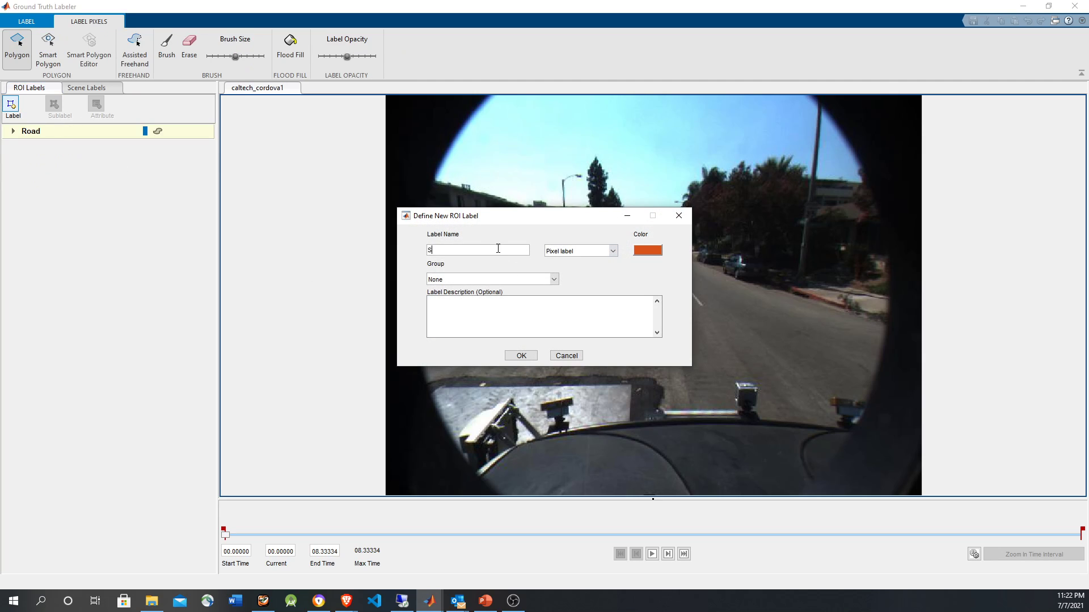
{"action": "type", "text": "ky"}
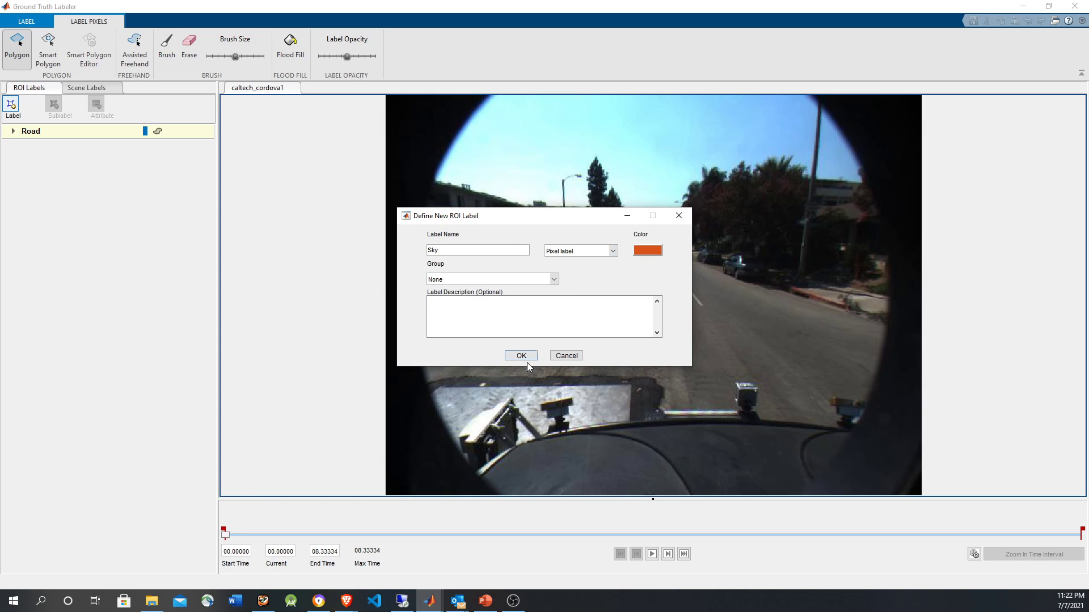
{"action": "left_click", "coordinate": [520, 355]}
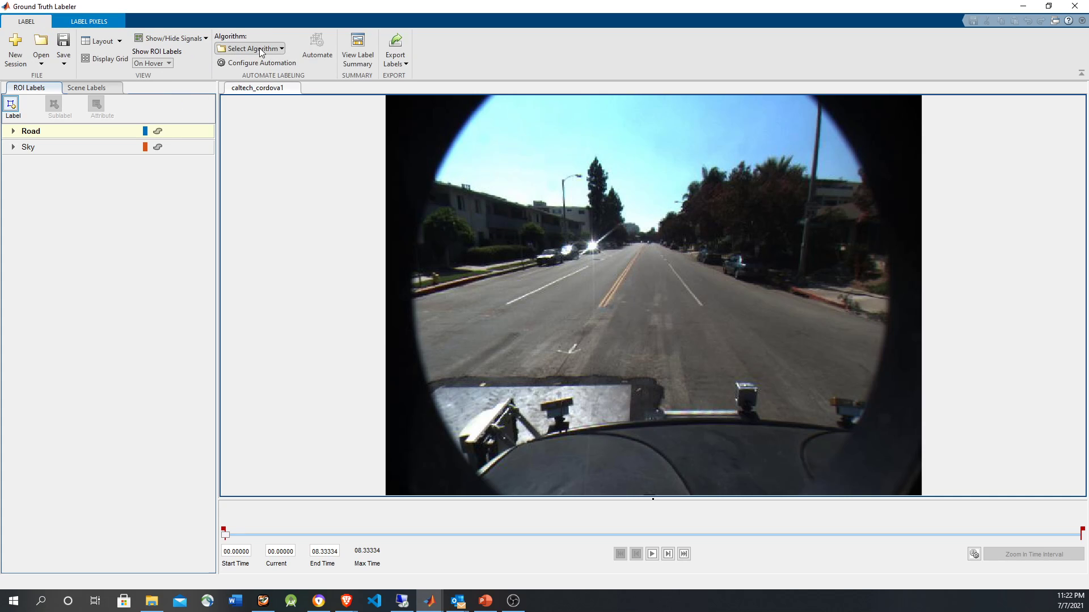
Pick RoadAndSkySegmentation from the Select Algorithm dropdown for the Road and Sky labels
{"action": "left_click", "coordinate": [250, 48]}
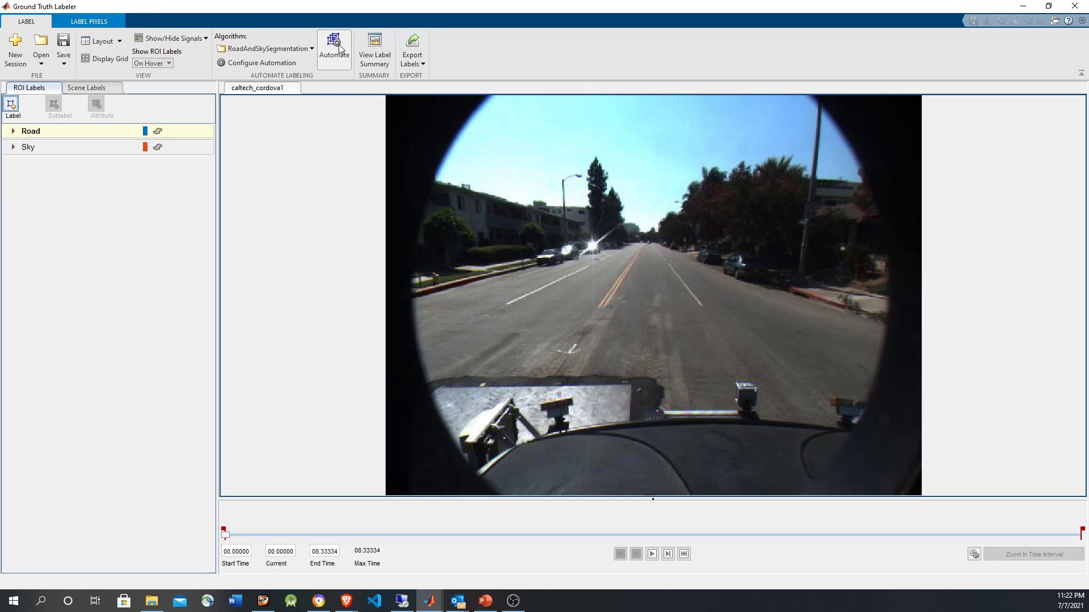
{"action": "mouse_move", "coordinate": [334, 45]}
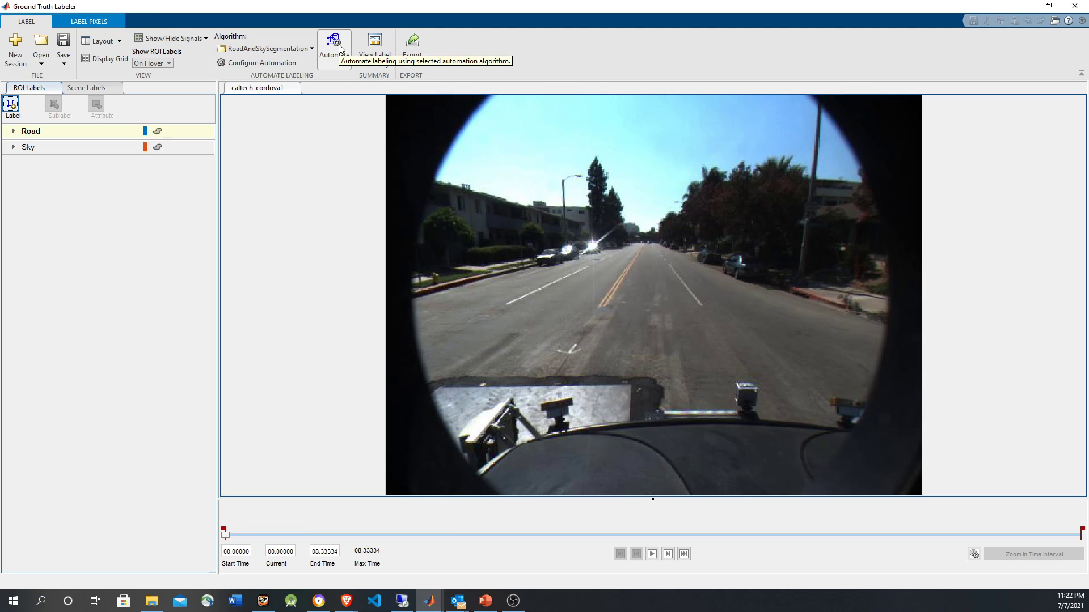
{"action": "mouse_move", "coordinate": [38, 152]}
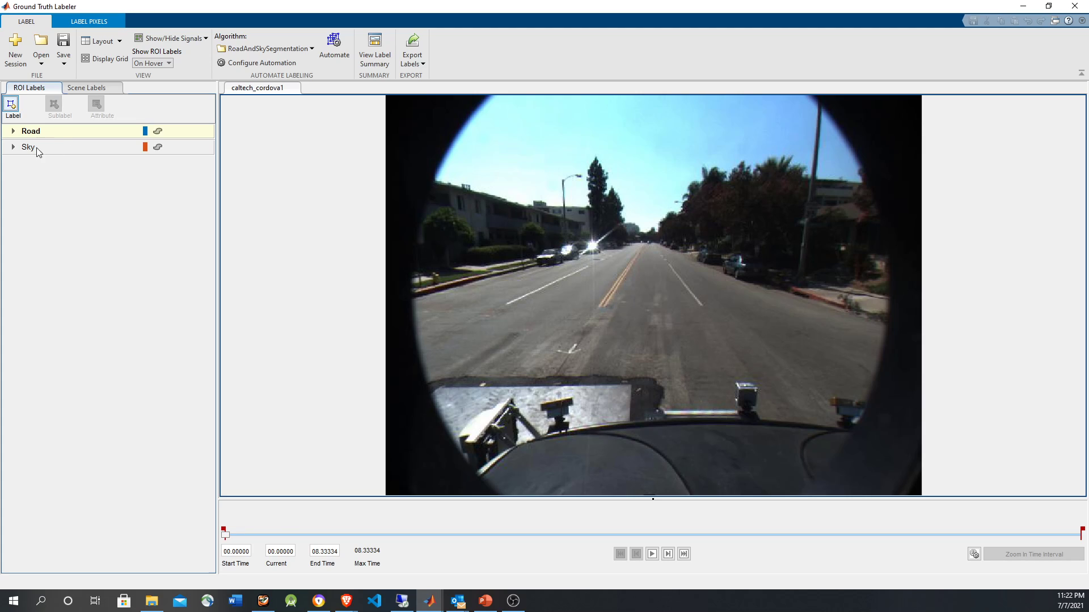
{"action": "mouse_move", "coordinate": [334, 41]}
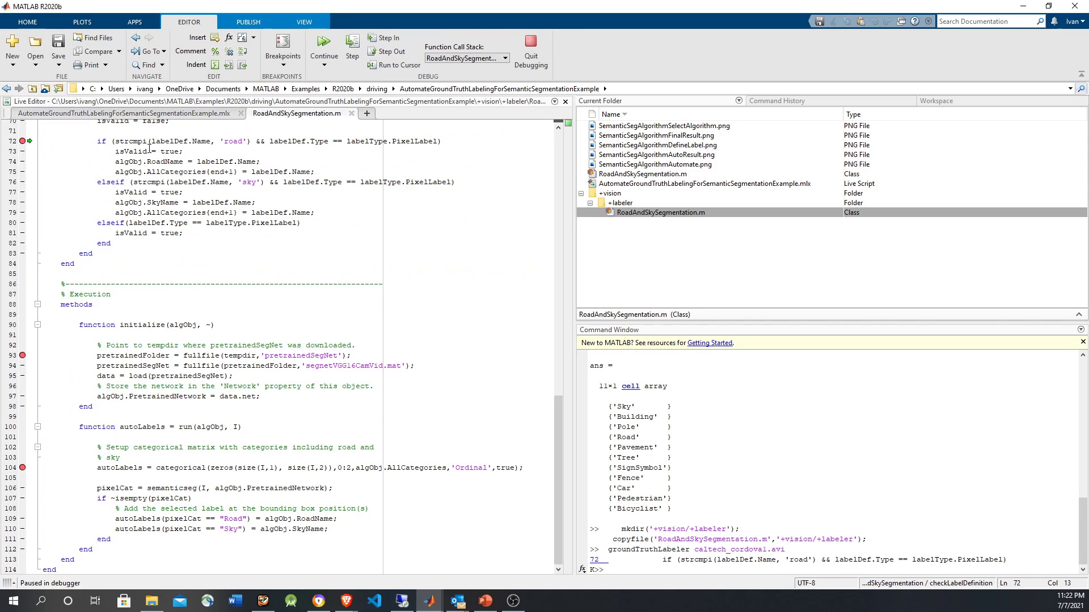
Step checkLabelDefinition through the Sky label checks, then resume back to the labeler
{"action": "scroll", "scroll_direction": "up", "scroll_amount": 3}
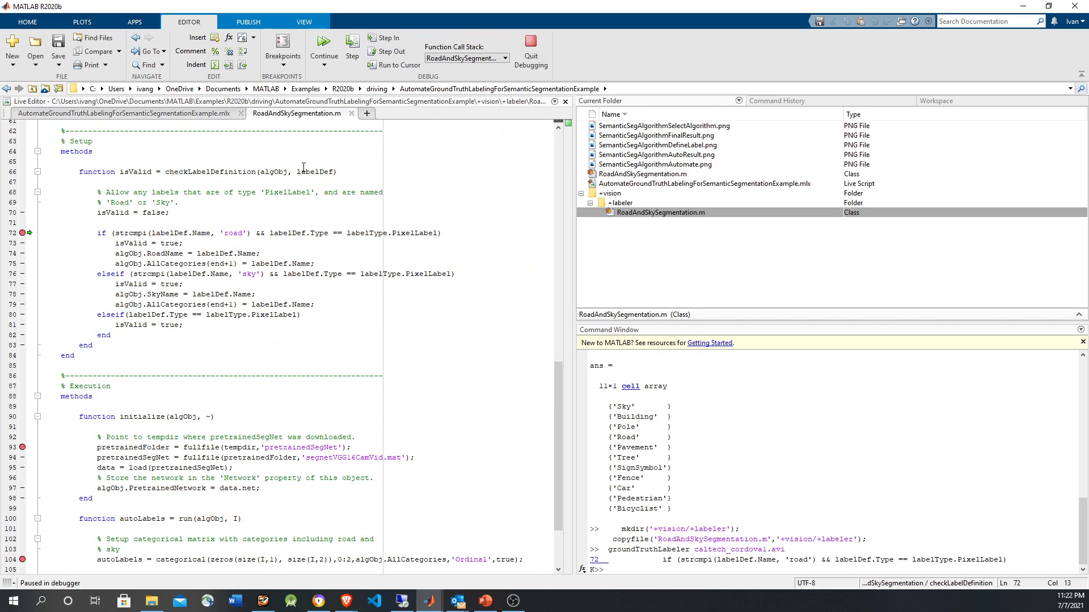
{"action": "mouse_move", "coordinate": [320, 171]}
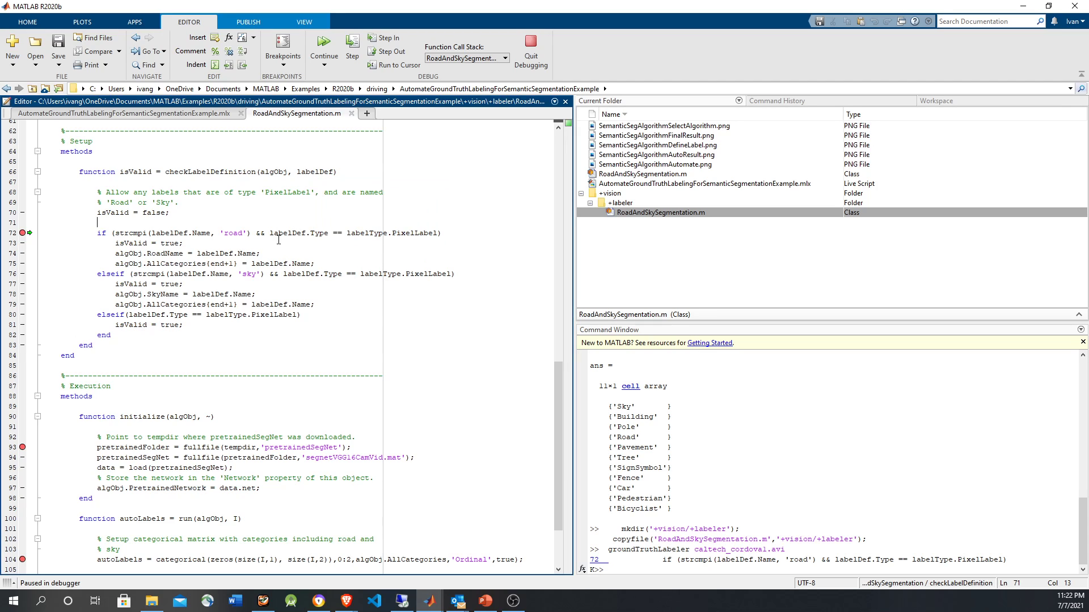
{"action": "left_click", "coordinate": [351, 50]}
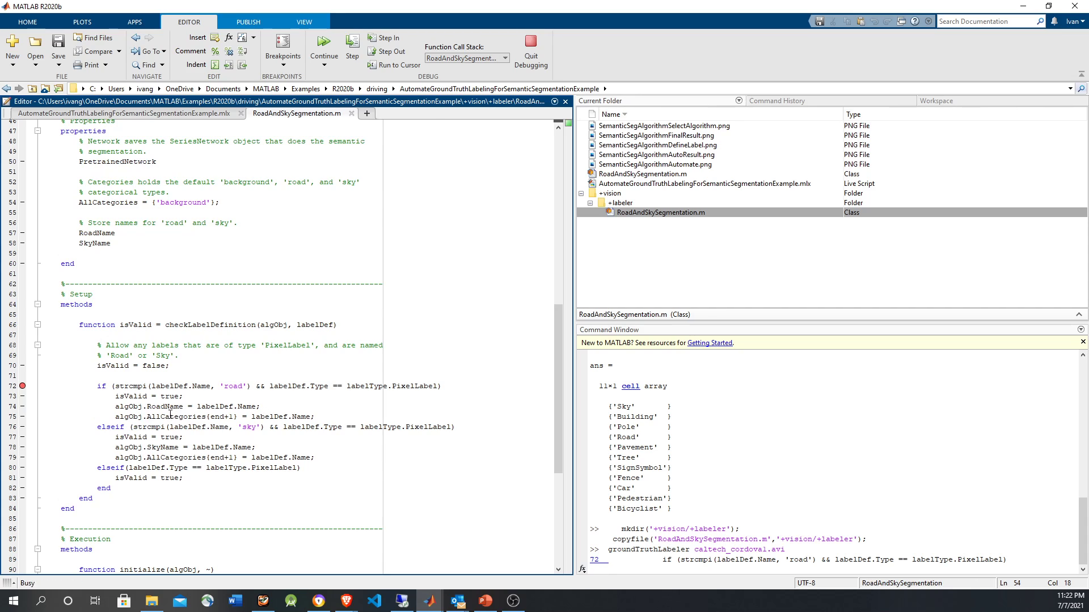
{"action": "left_click", "coordinate": [352, 50]}
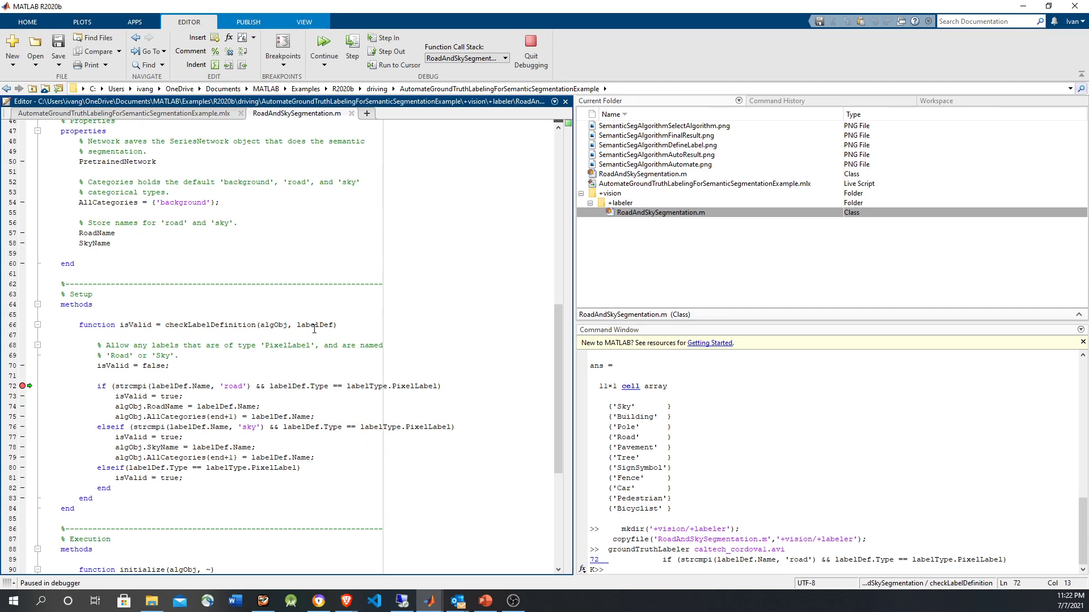
{"action": "left_click", "coordinate": [352, 50]}
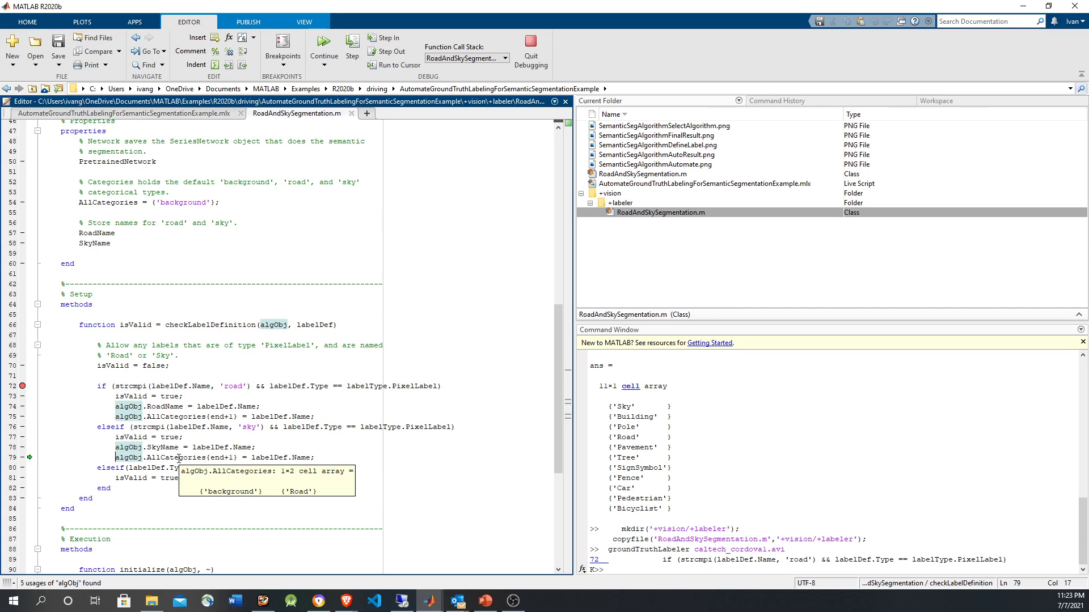
{"action": "left_click", "coordinate": [351, 47]}
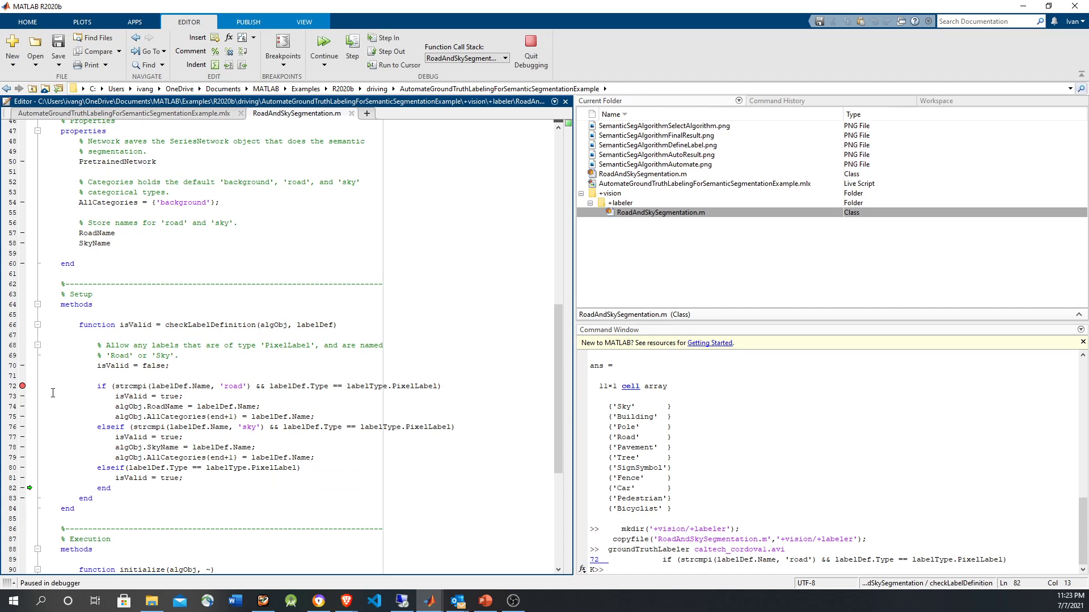
{"action": "left_click", "coordinate": [322, 46]}
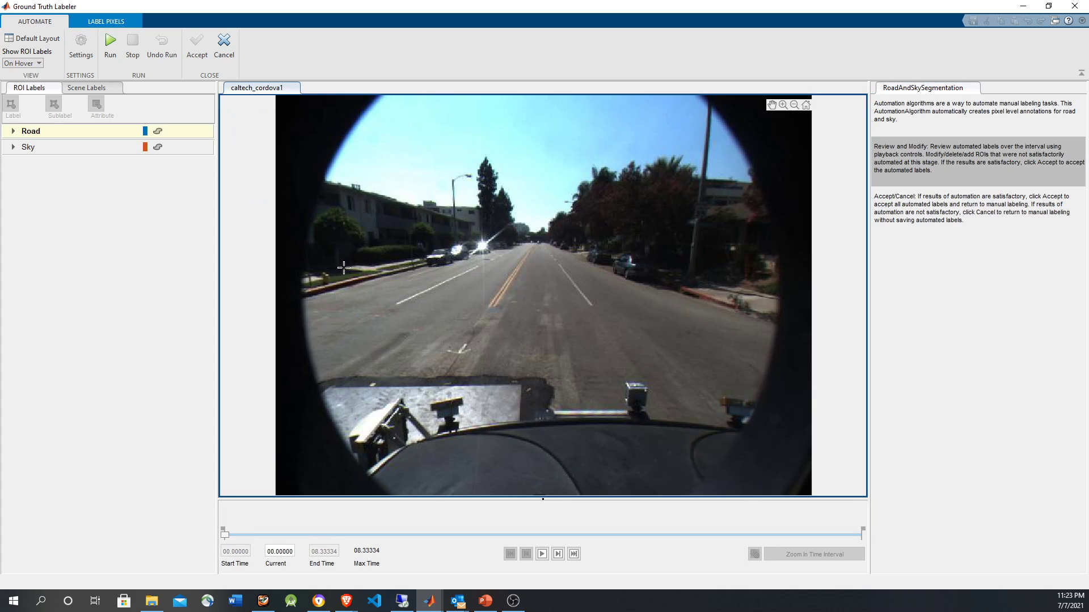
{"action": "mouse_move", "coordinate": [173, 150]}
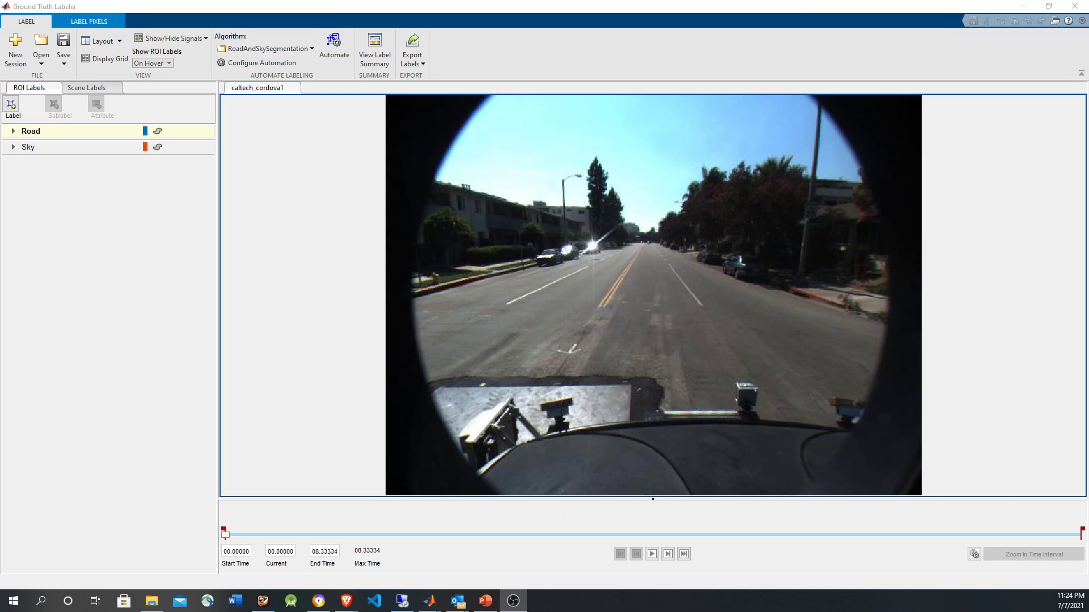
{"action": "mouse_move", "coordinate": [244, 126]}
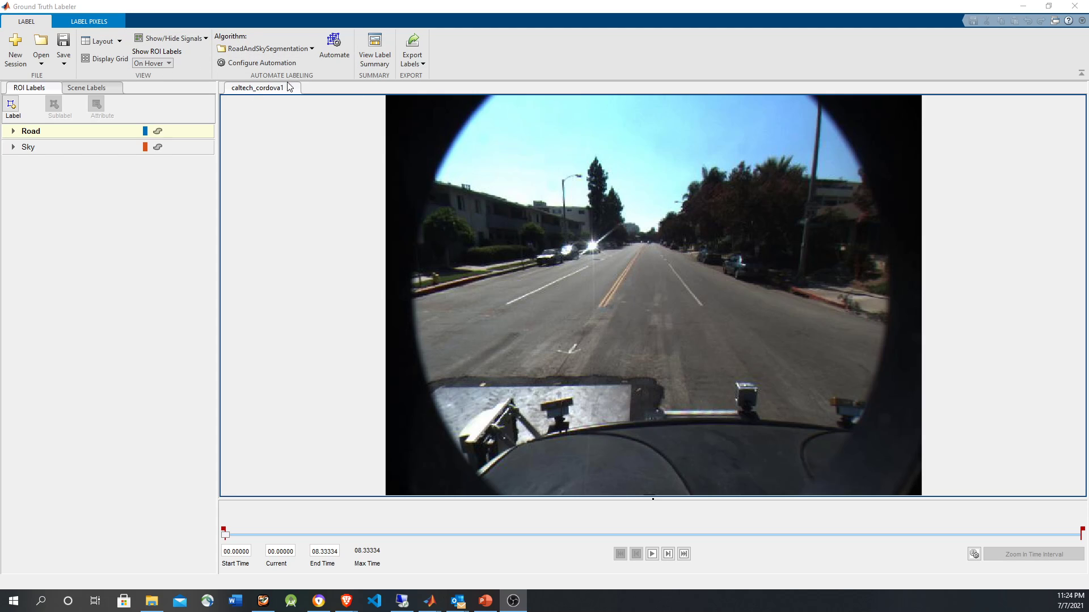
{"action": "mouse_move", "coordinate": [135, 70]}
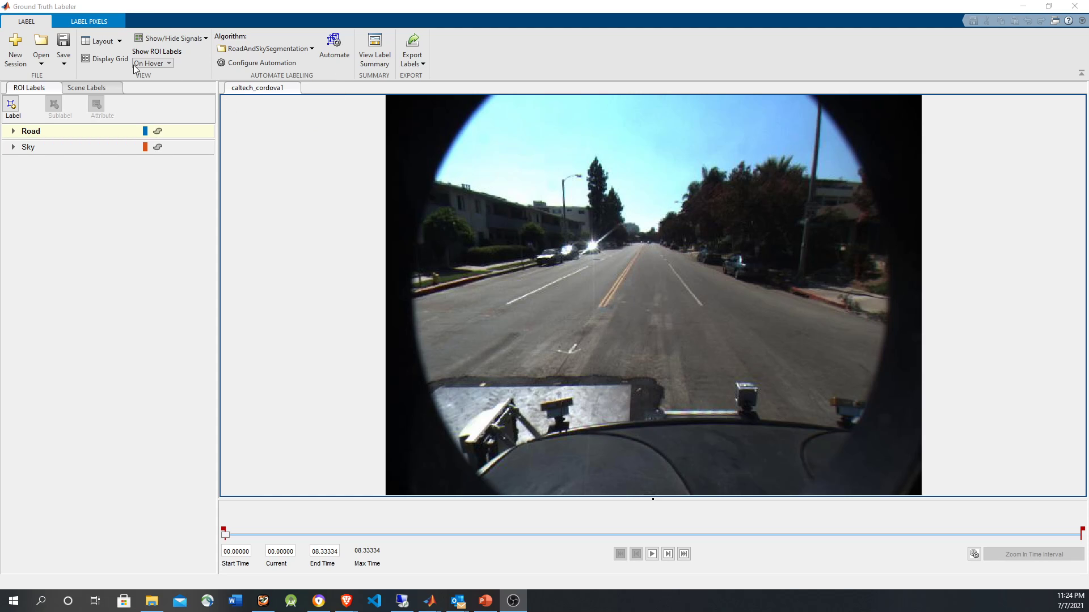
{"action": "mouse_move", "coordinate": [323, 104]}
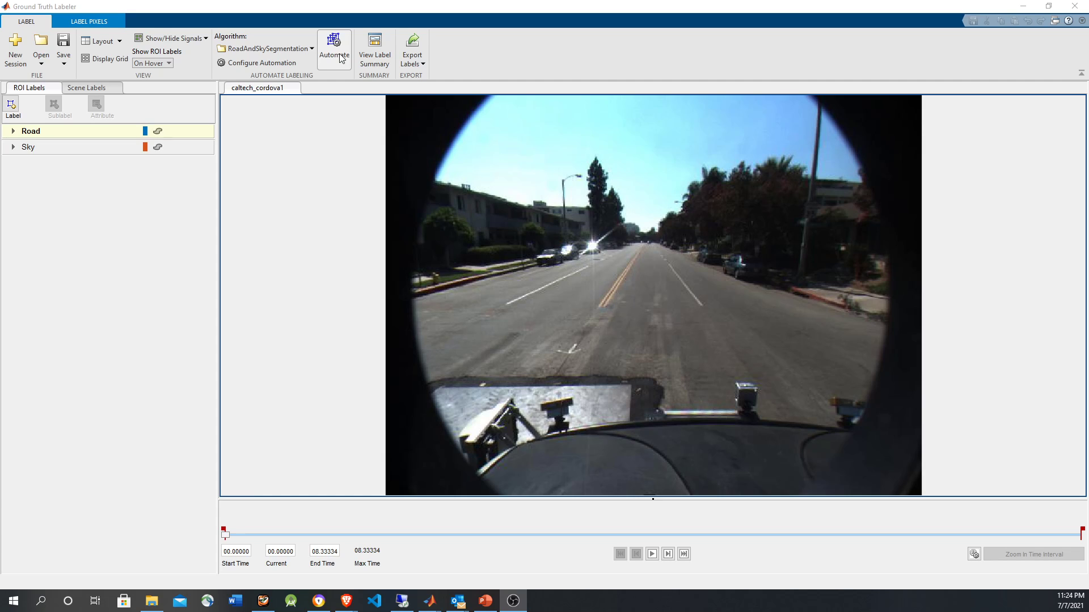
Start the automated run so MATLAB stops at the line 93 breakpoint in initialize
{"action": "left_click", "coordinate": [333, 39]}
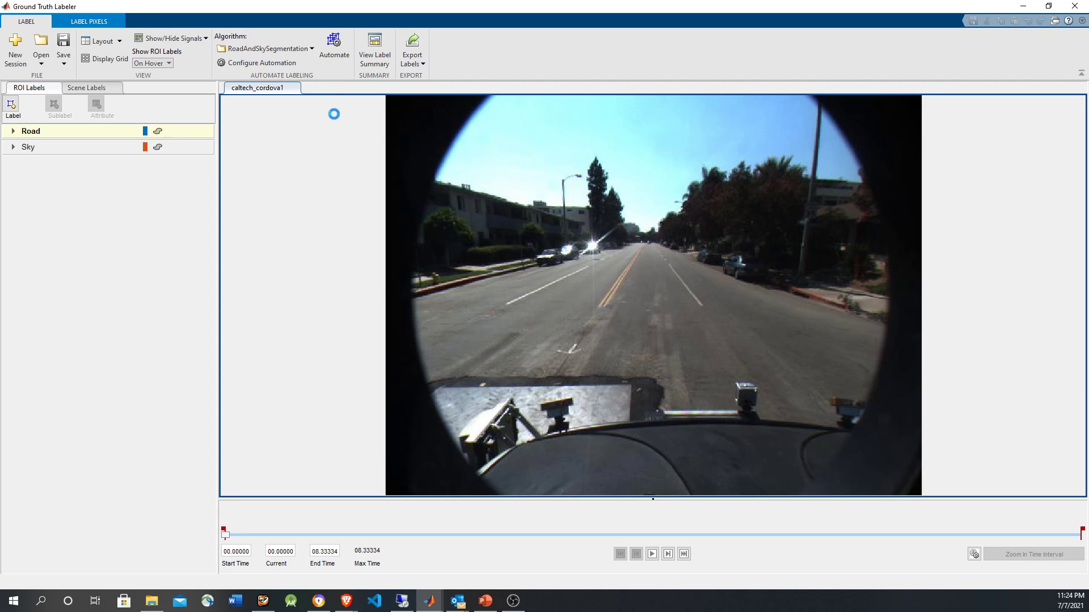
{"action": "left_click", "coordinate": [334, 41]}
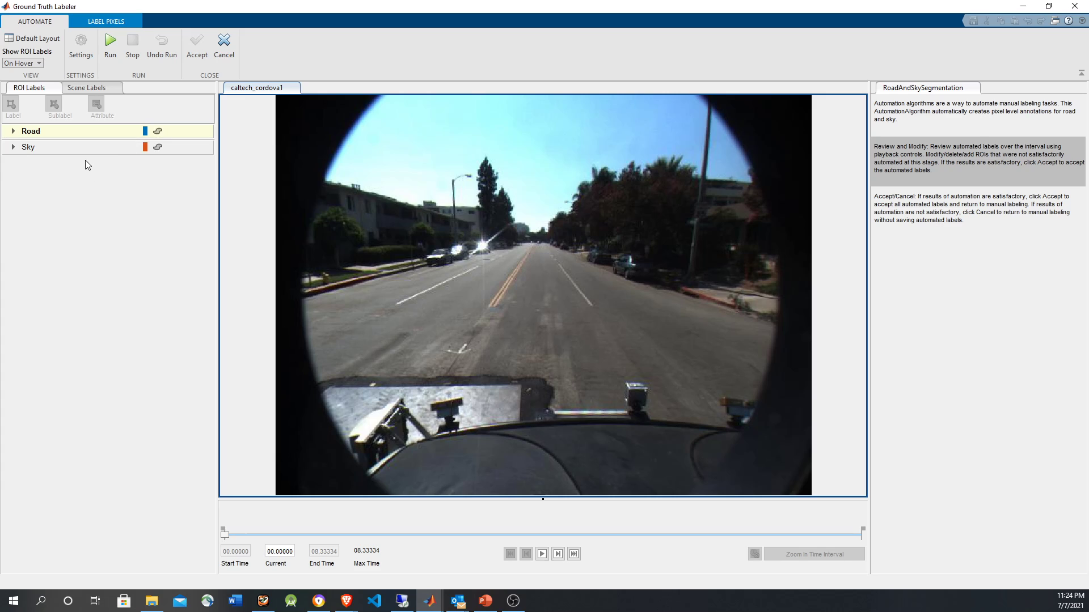
{"action": "mouse_move", "coordinate": [86, 87]}
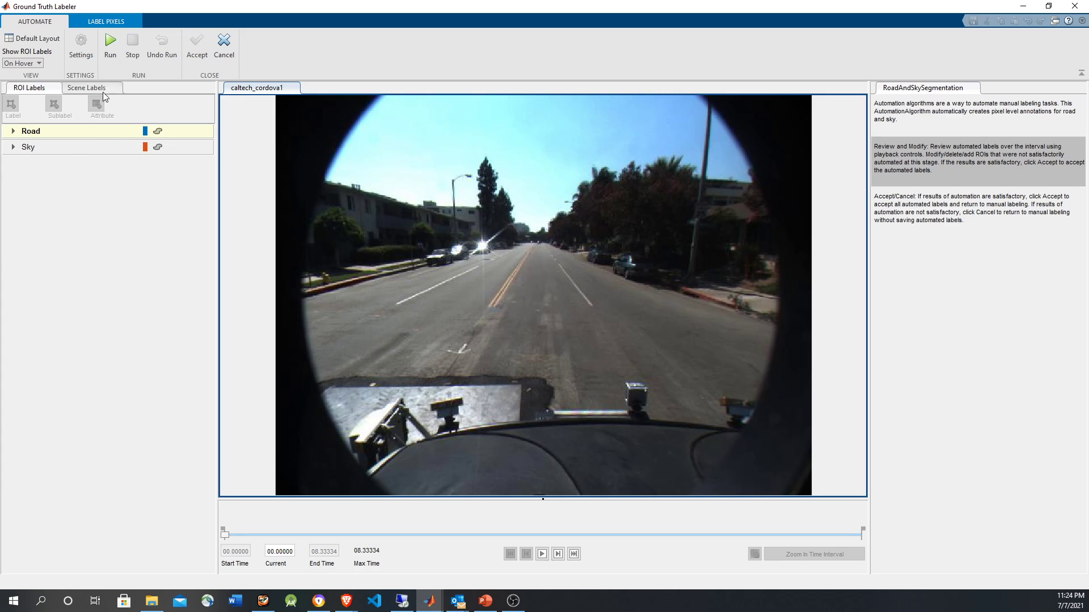
{"action": "mouse_move", "coordinate": [111, 43]}
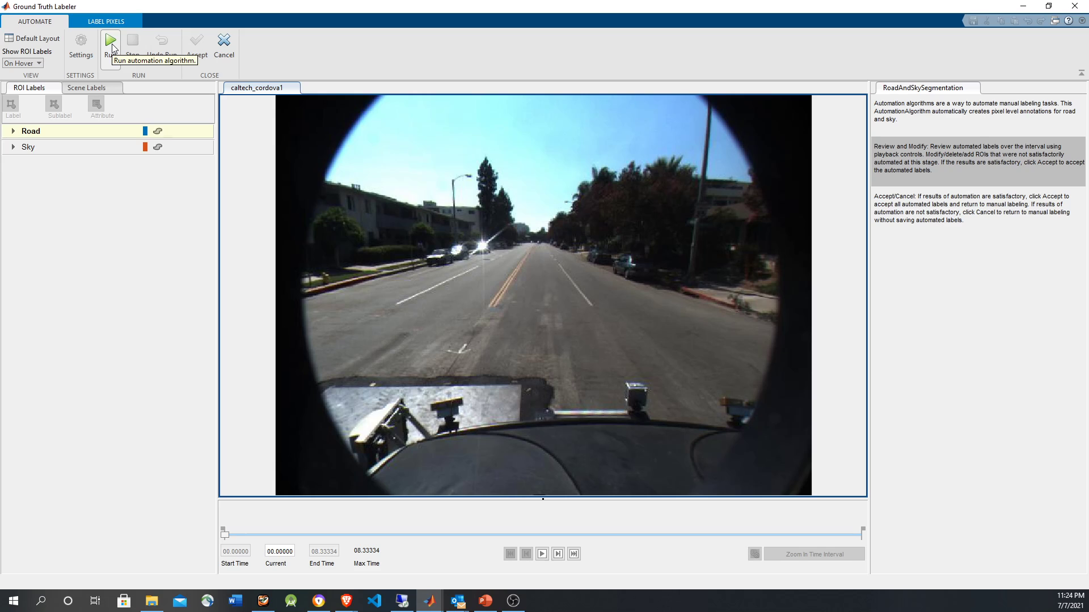
{"action": "mouse_move", "coordinate": [114, 52]}
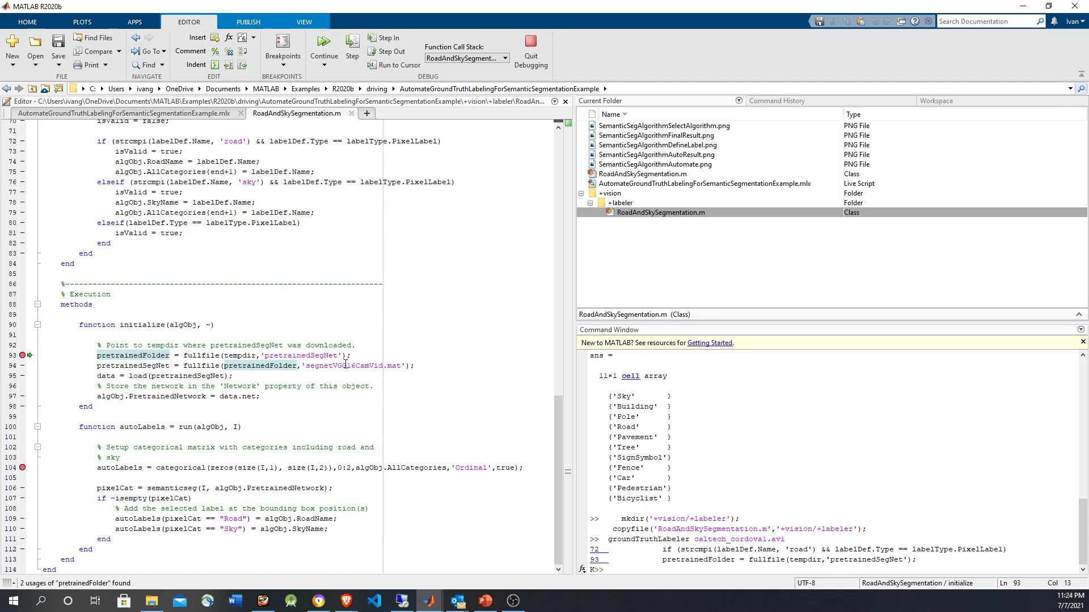
Step past loading the pretrained network, review its 91-layer analysis, and close Network Analyzer
{"action": "left_click", "coordinate": [352, 44]}
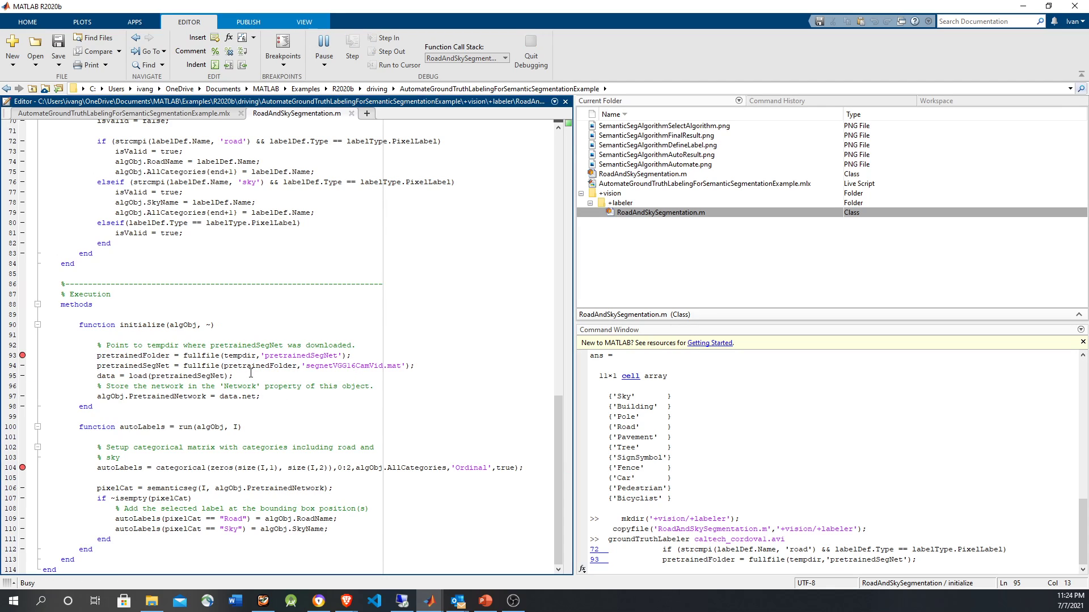
{"action": "left_click", "coordinate": [351, 50]}
{"action": "type", "text": "analyzeNetwork( algObj.PretrainedNetwork)"}
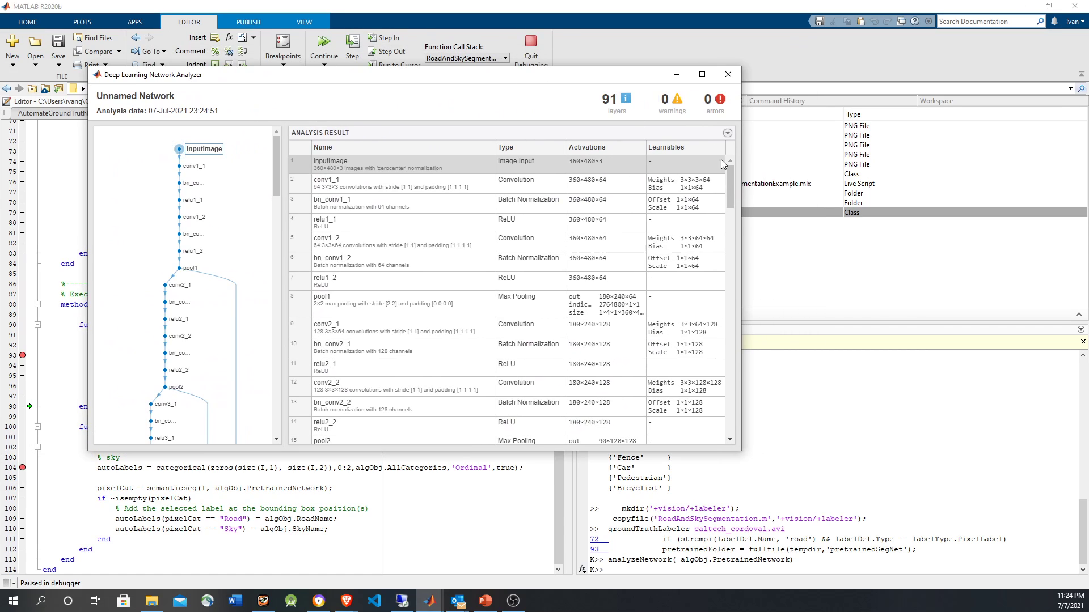
{"action": "scroll", "scroll_direction": "down", "scroll_amount": 3}
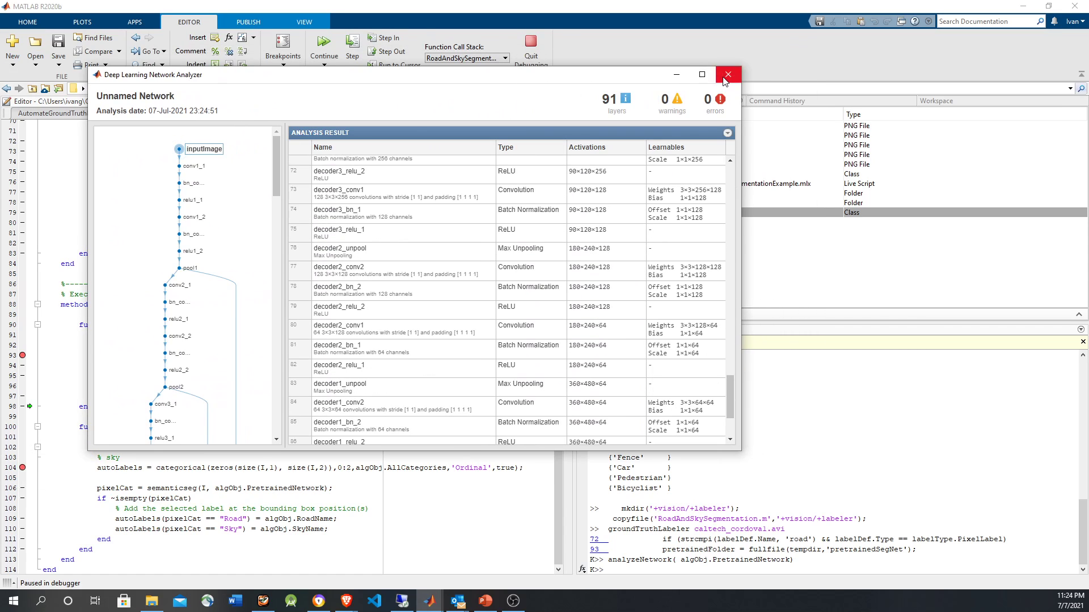
{"action": "left_click", "coordinate": [727, 74]}
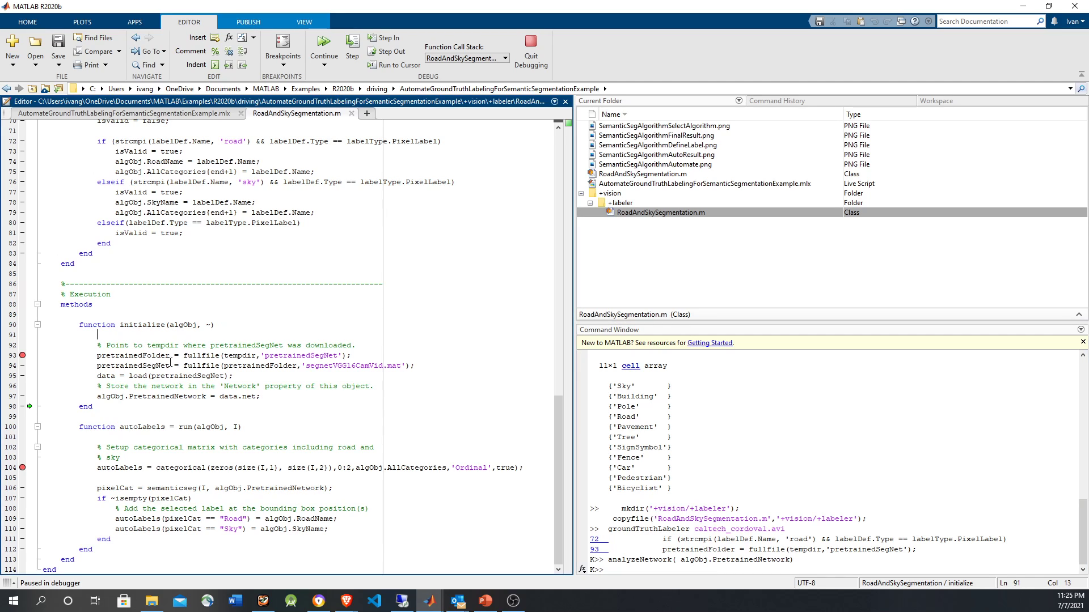
Inspect pretrainedFolder, step into run, and examine the input image I
{"action": "double_click", "coordinate": [129, 356]}
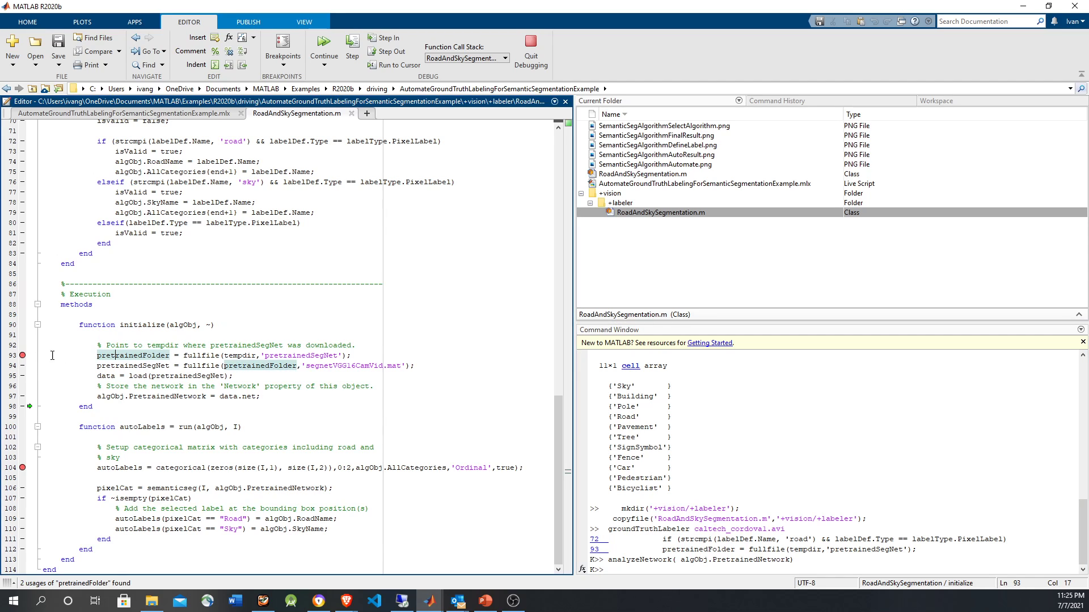
{"action": "left_click", "coordinate": [352, 50]}
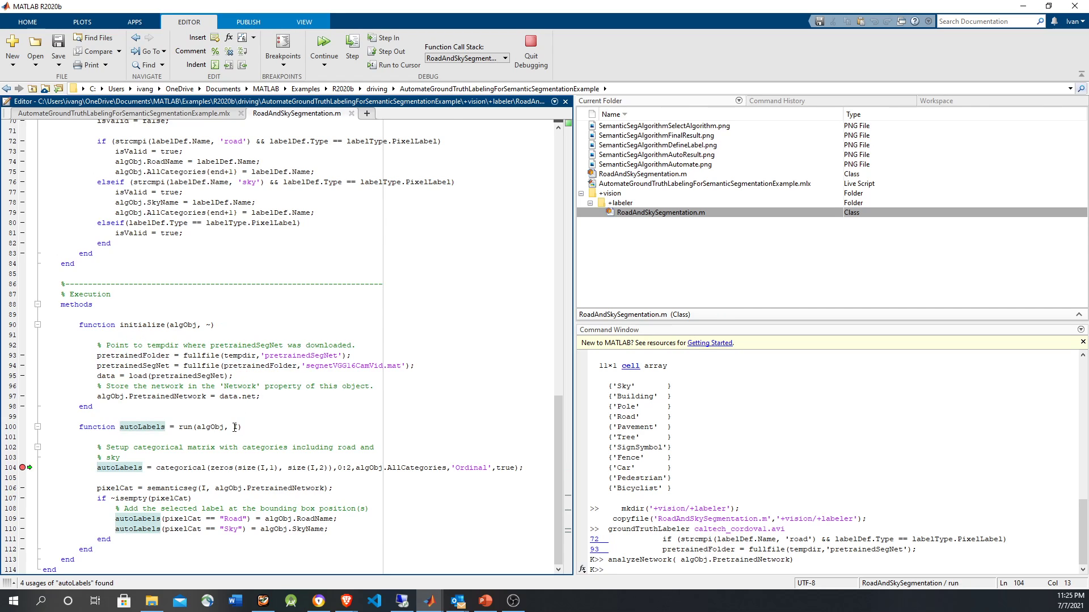
{"action": "mouse_move", "coordinate": [233, 427]}
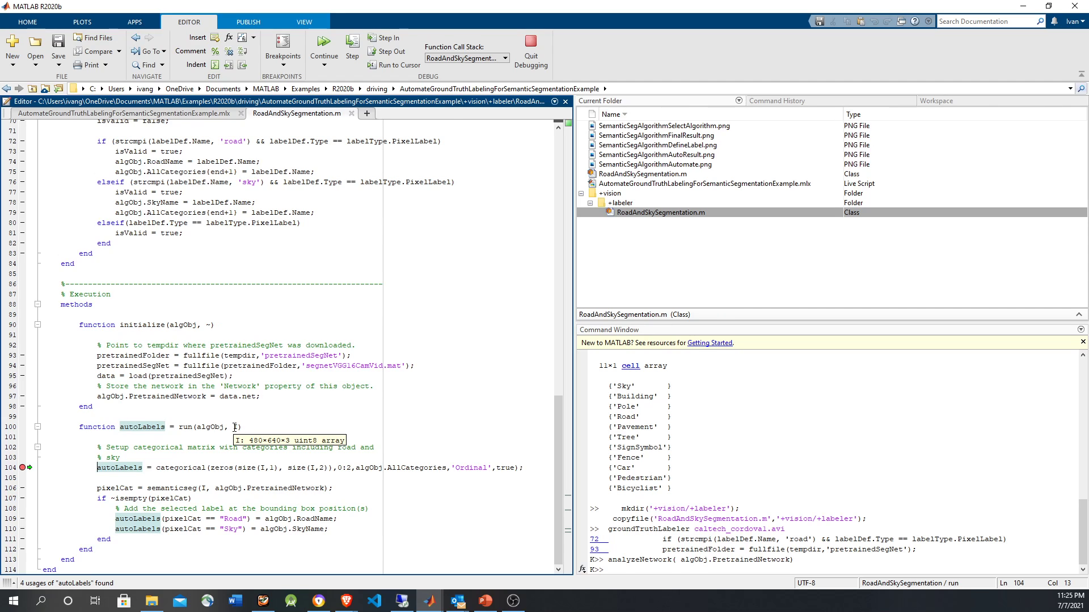
{"action": "mouse_move", "coordinate": [204, 474]}
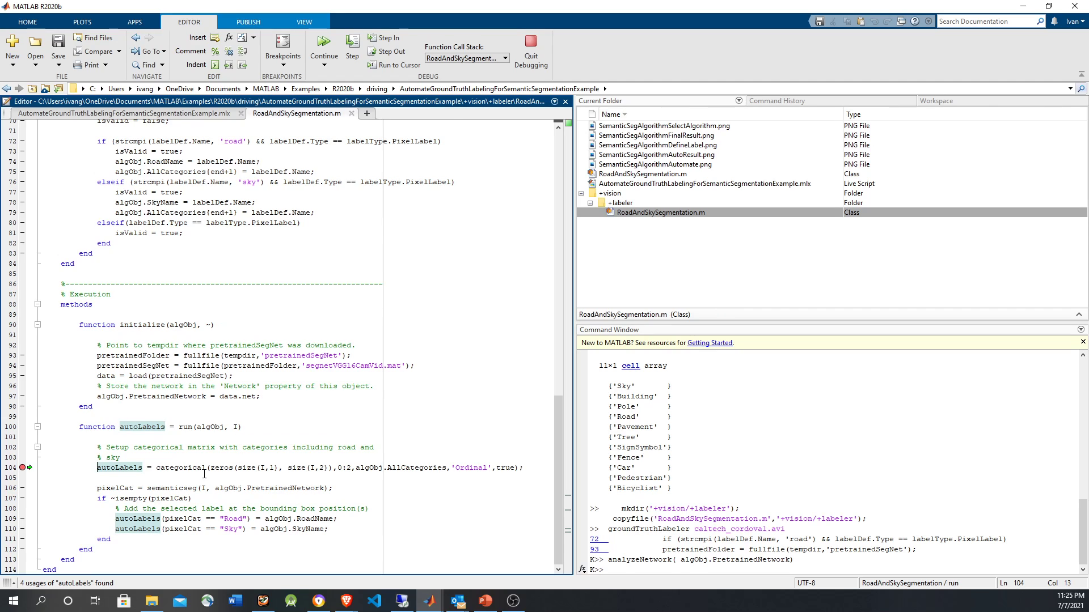
{"action": "left_click", "coordinate": [352, 48]}
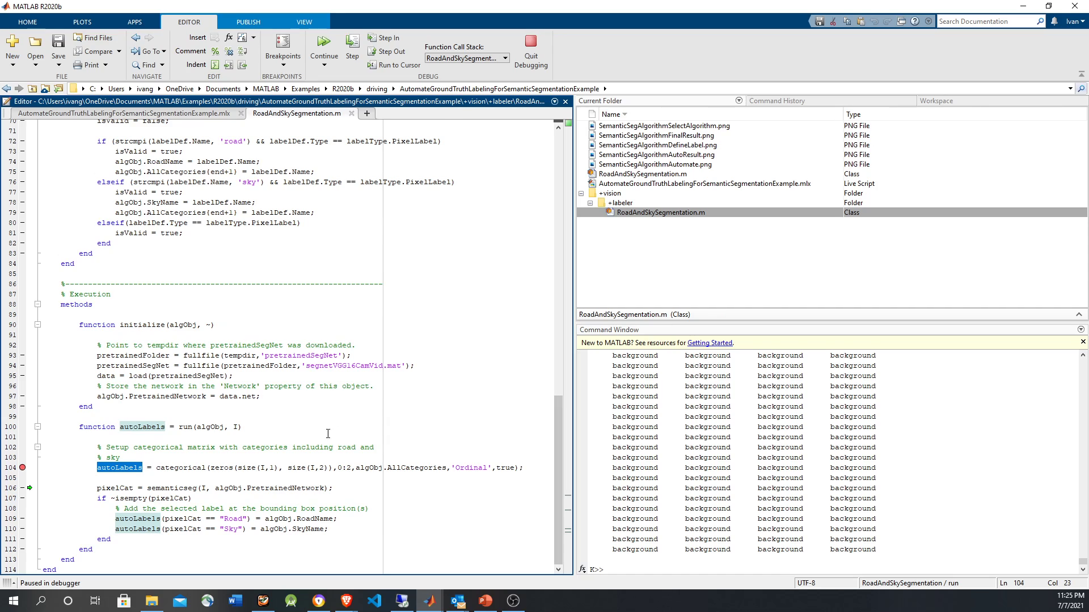
{"action": "left_click", "coordinate": [215, 489]}
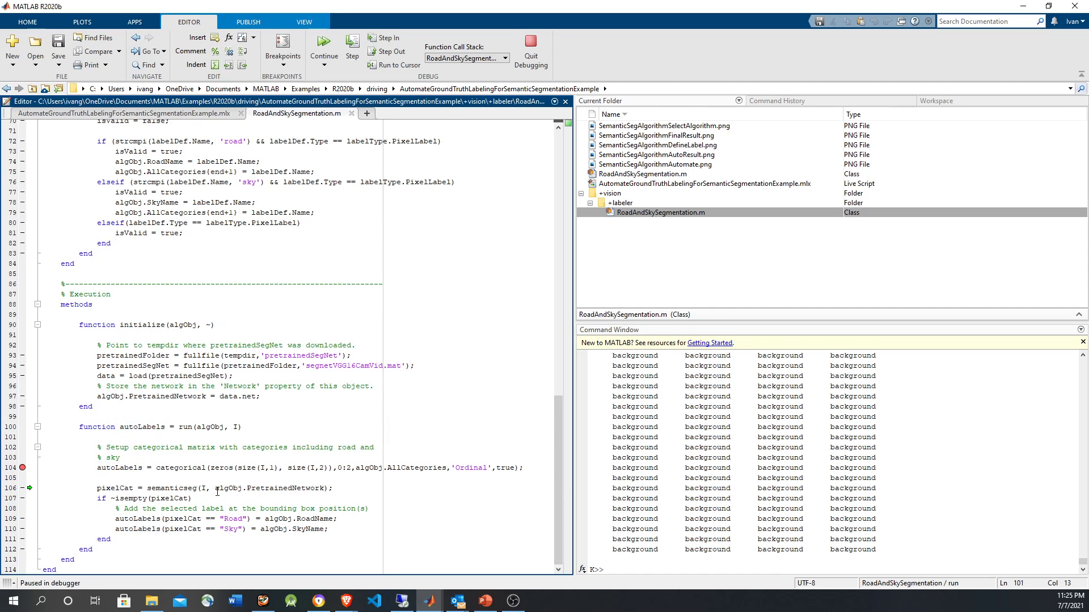
{"action": "double_click", "coordinate": [170, 488]}
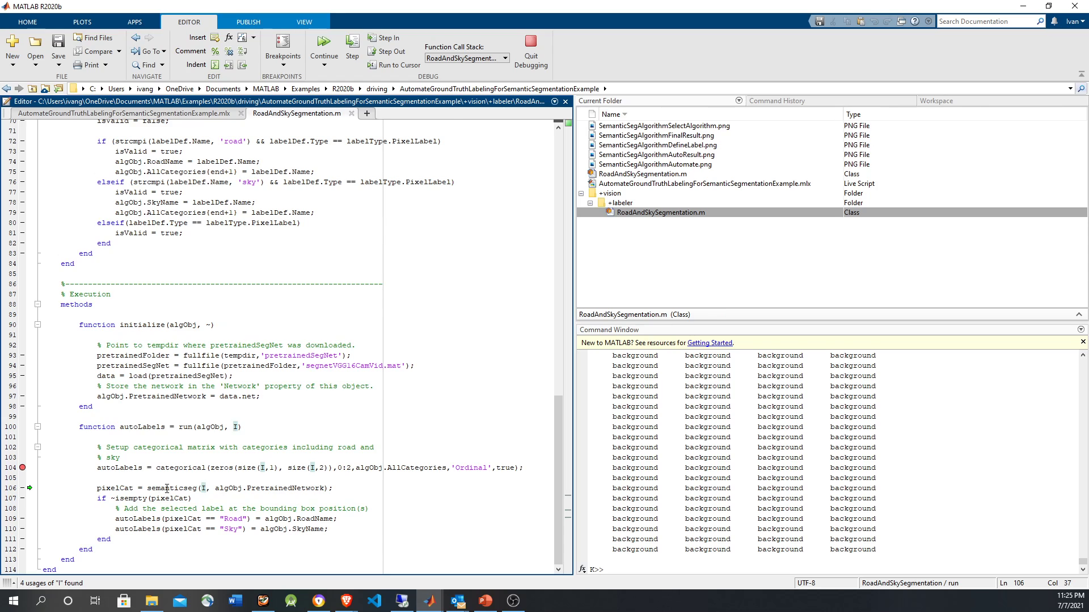
Run the segmentation and Road/Sky assignment lines, continue, and clear the line 104 breakpoint
{"action": "left_click", "coordinate": [323, 50]}
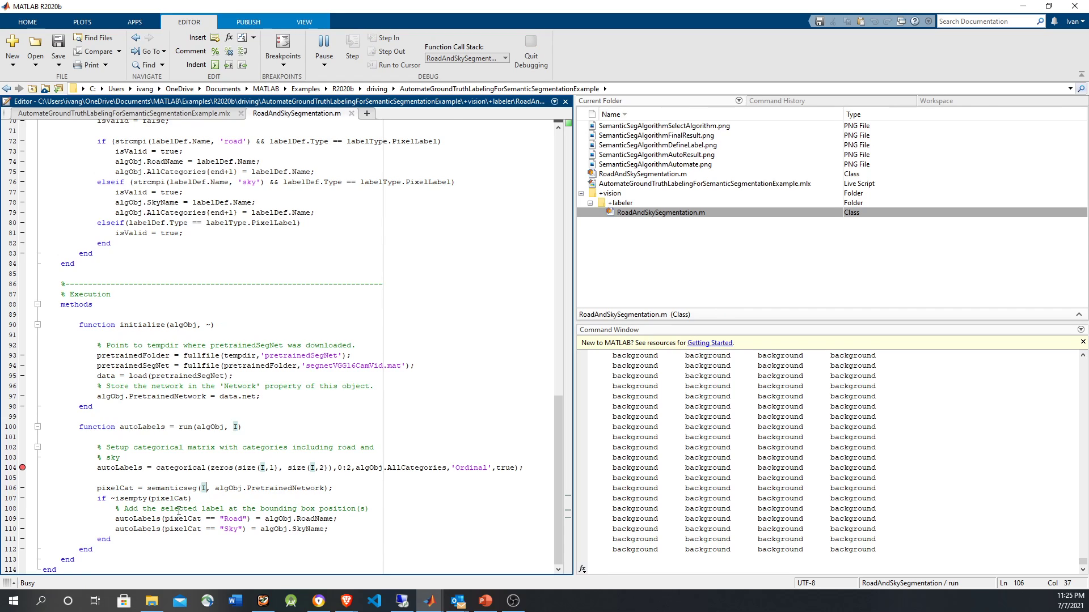
{"action": "left_click", "coordinate": [352, 50]}
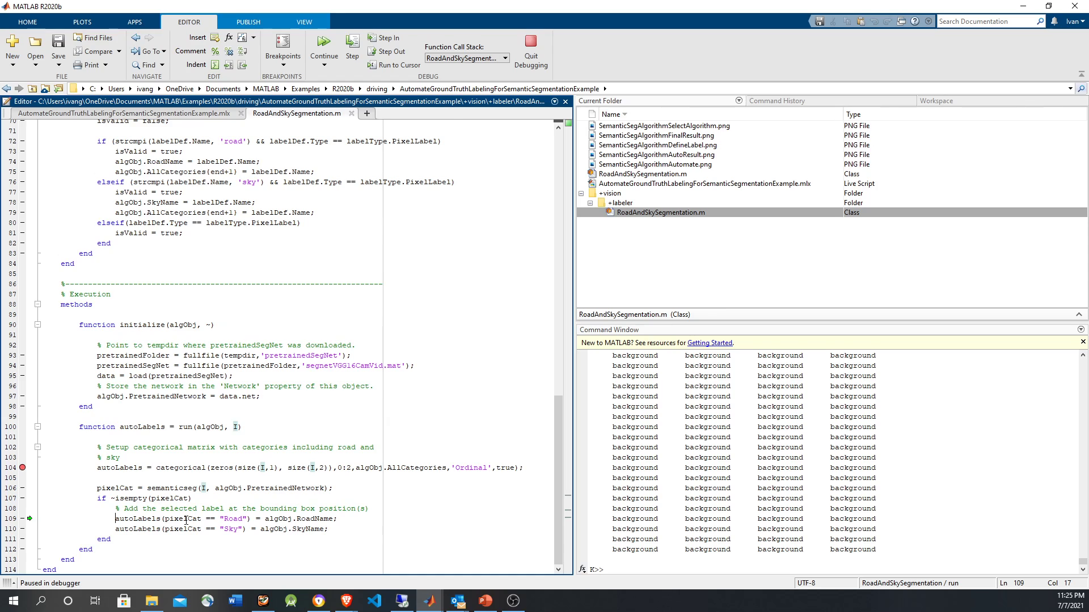
{"action": "left_click", "coordinate": [141, 427]}
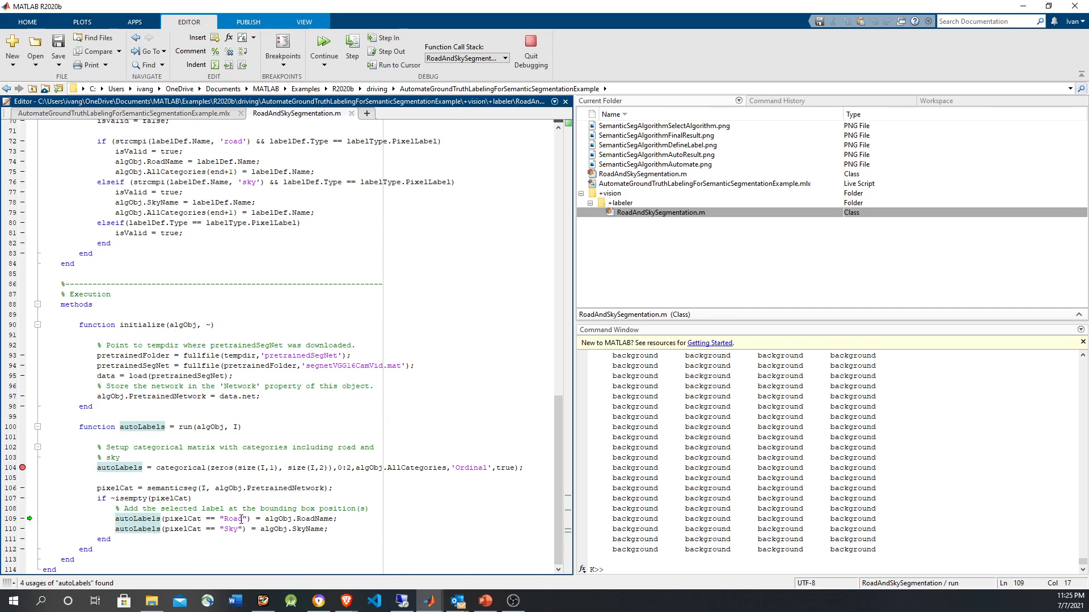
{"action": "double_click", "coordinate": [295, 519]}
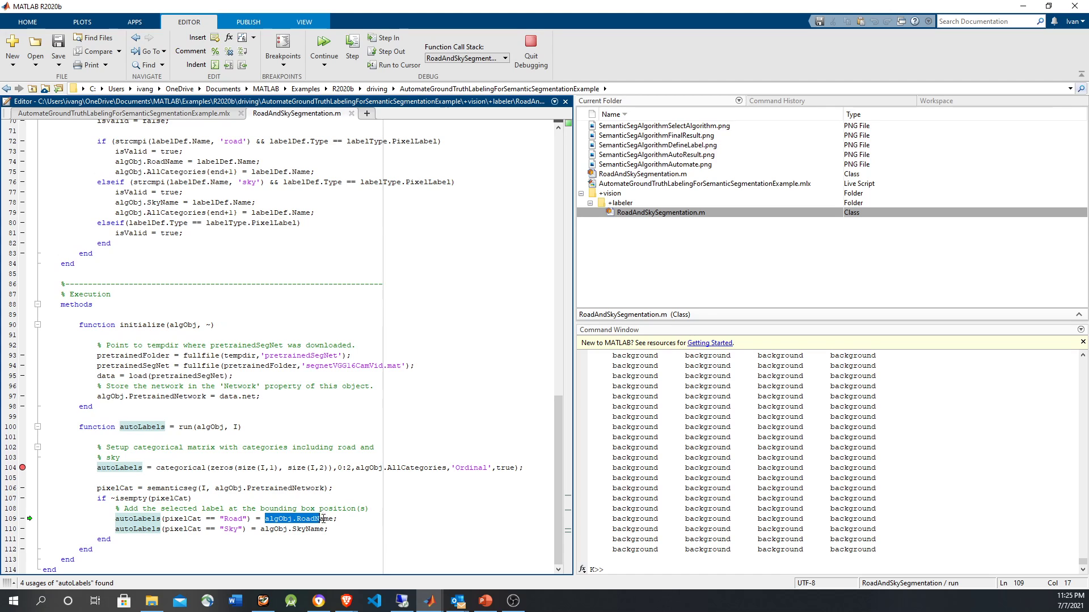
{"action": "scroll", "scroll_direction": "up", "scroll_amount": 3}
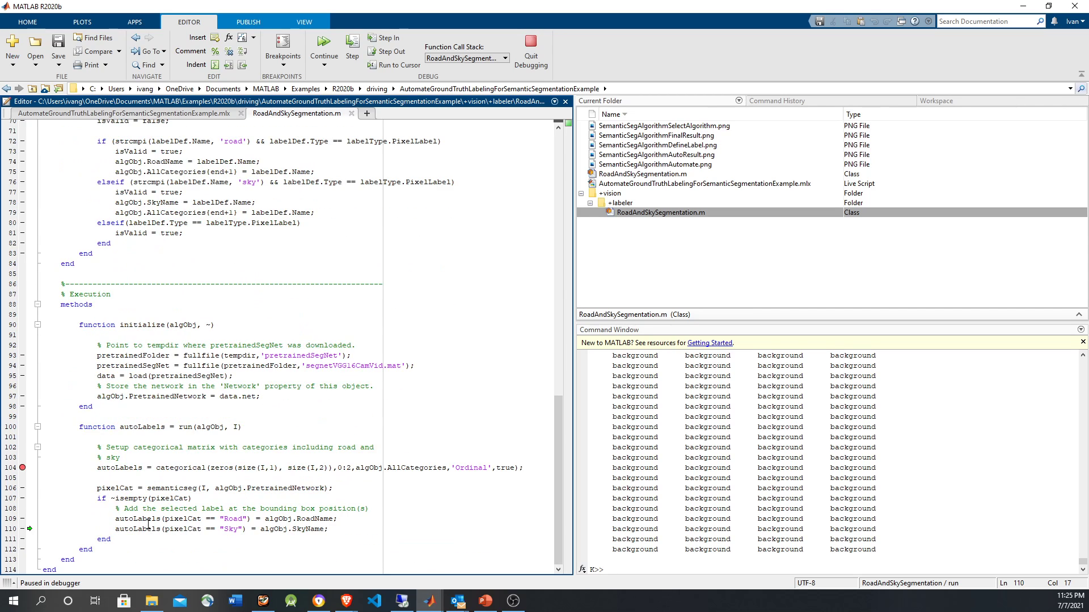
{"action": "left_click", "coordinate": [137, 529]}
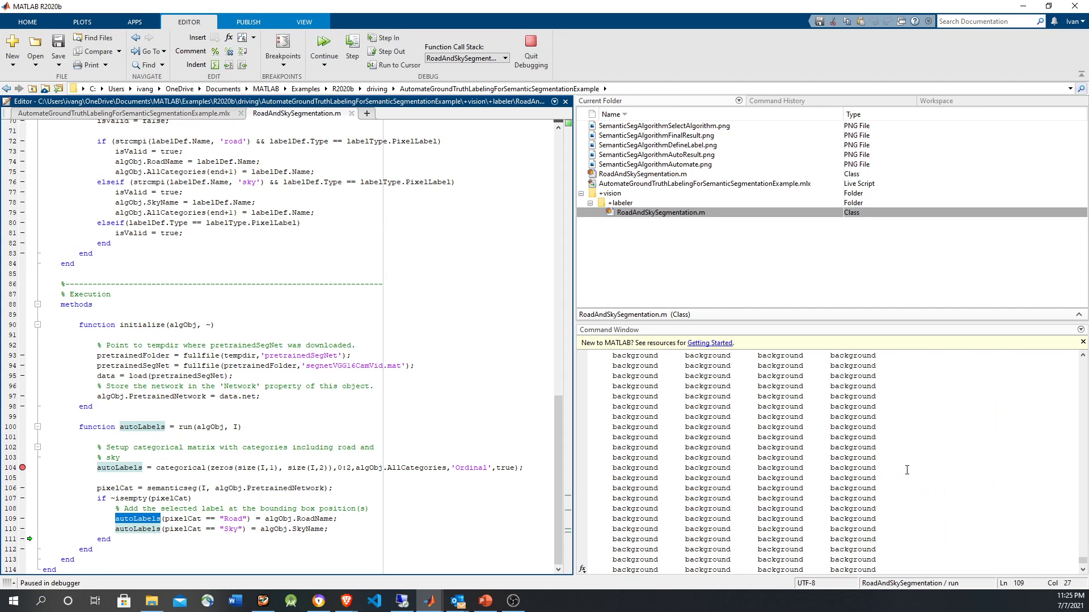
{"action": "left_click", "coordinate": [137, 519]}
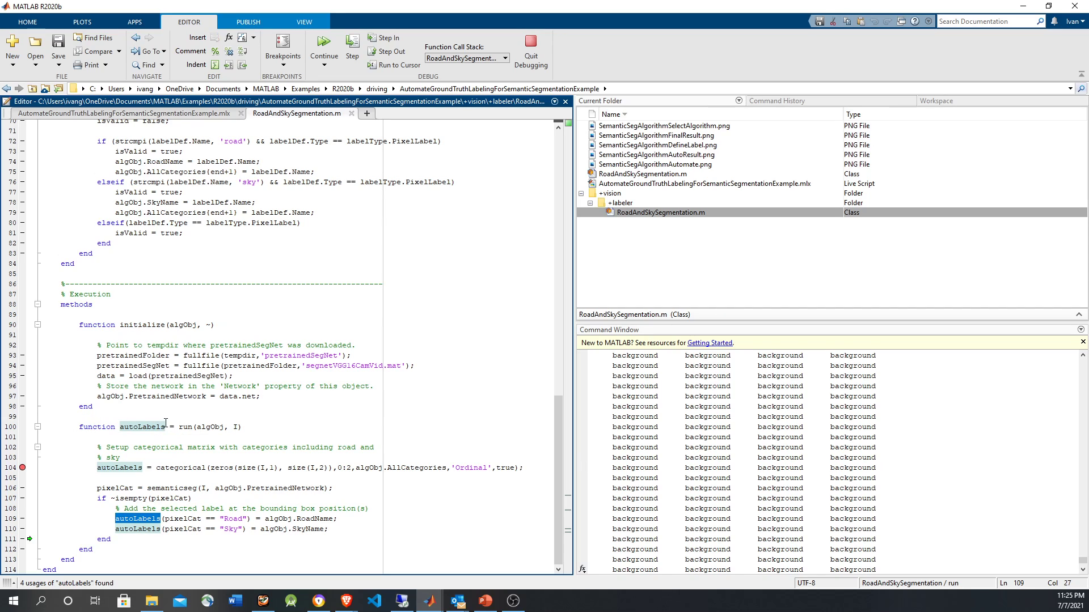
{"action": "left_click", "coordinate": [322, 49]}
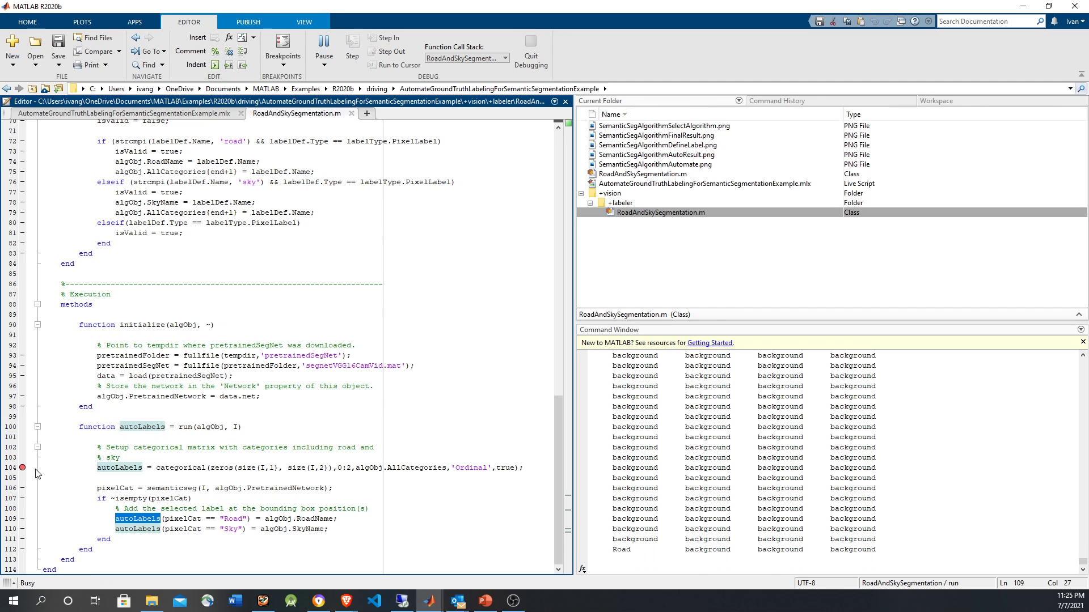
{"action": "left_click", "coordinate": [352, 49]}
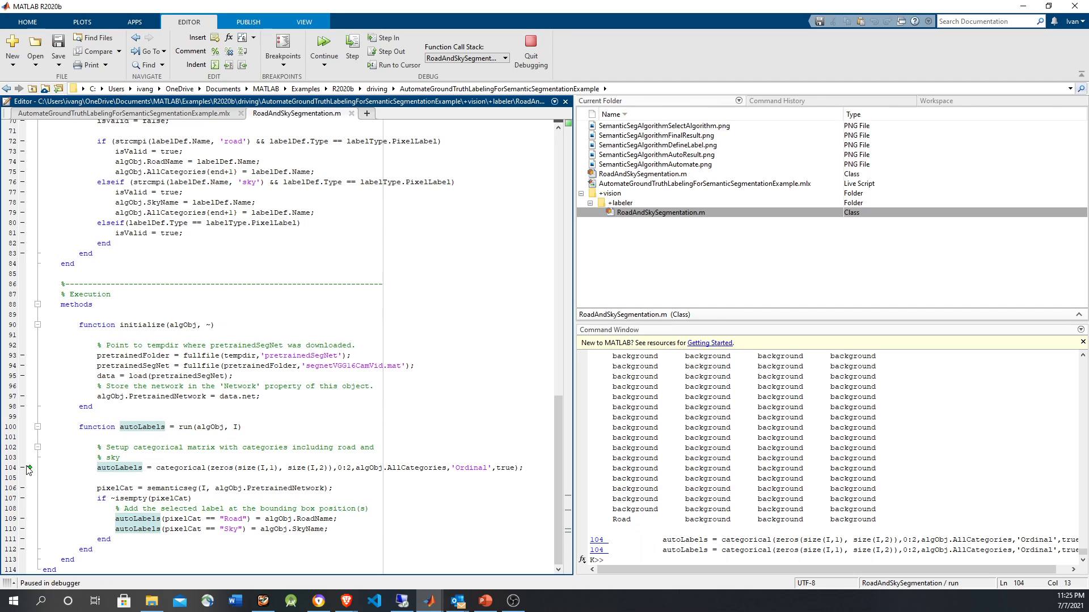
Let the algorithm label all frames, then bring up the Label Pixels tools
{"action": "left_click", "coordinate": [352, 51]}
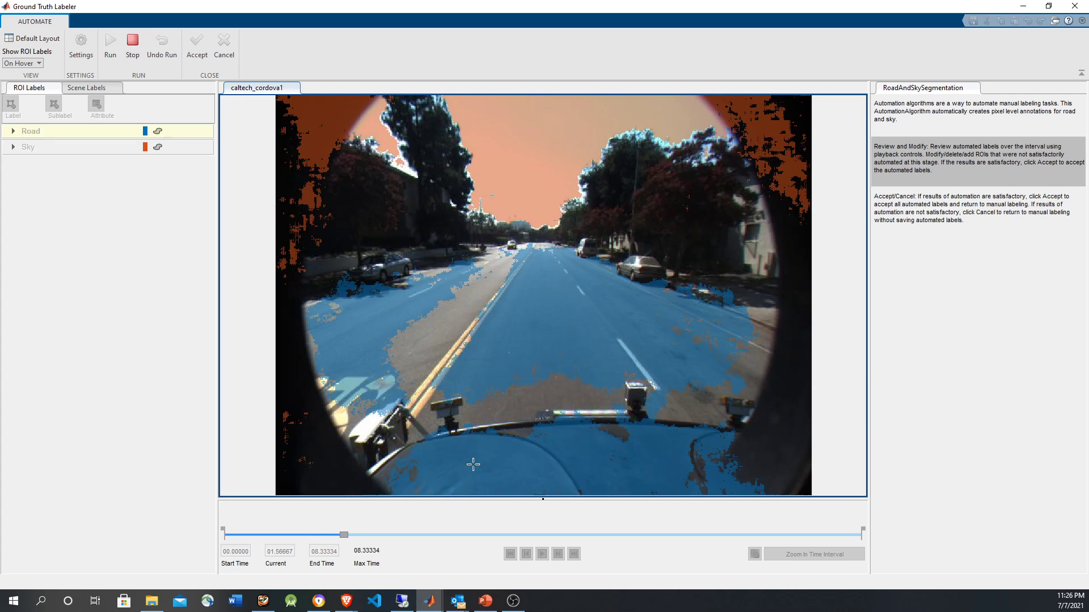
{"action": "left_click", "coordinate": [541, 554]}
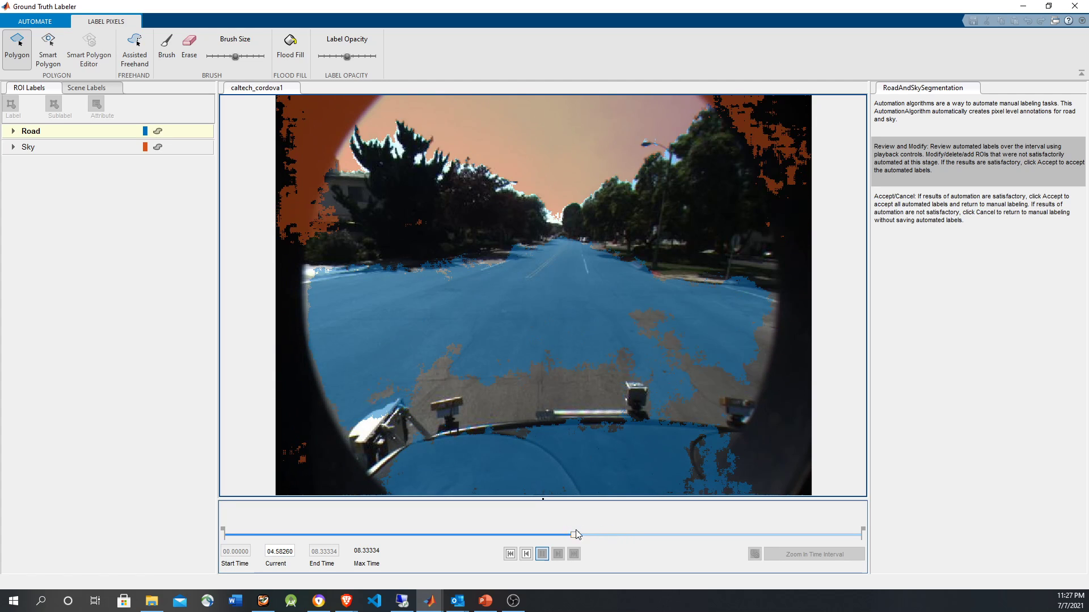
Correct the Road and Sky masks with Flood Fill, stepping forward frame by frame
{"action": "left_click", "coordinate": [542, 554]}
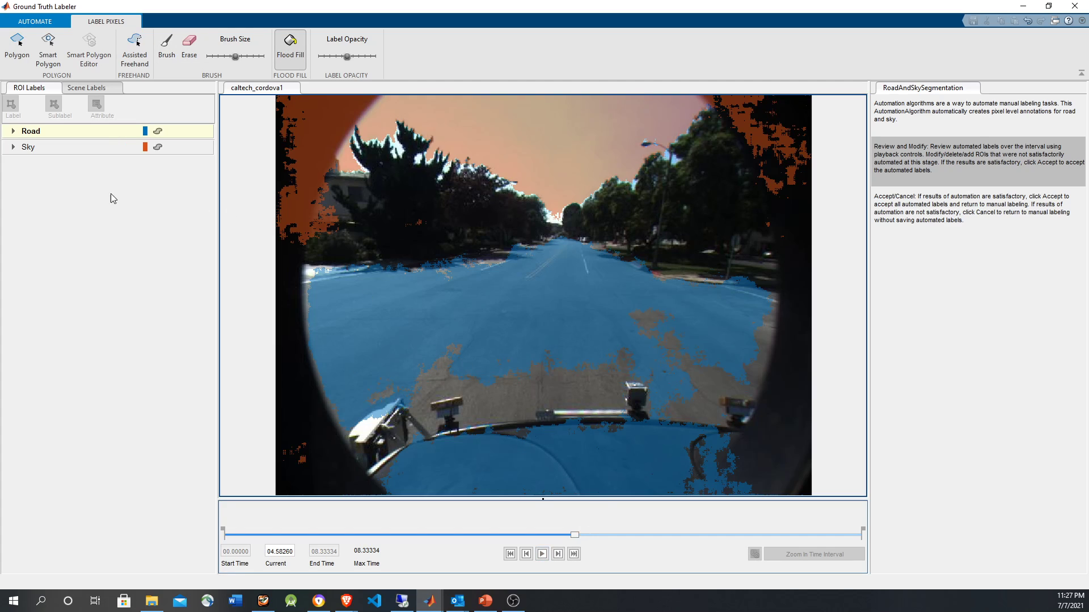
{"action": "mouse_move", "coordinate": [550, 395]}
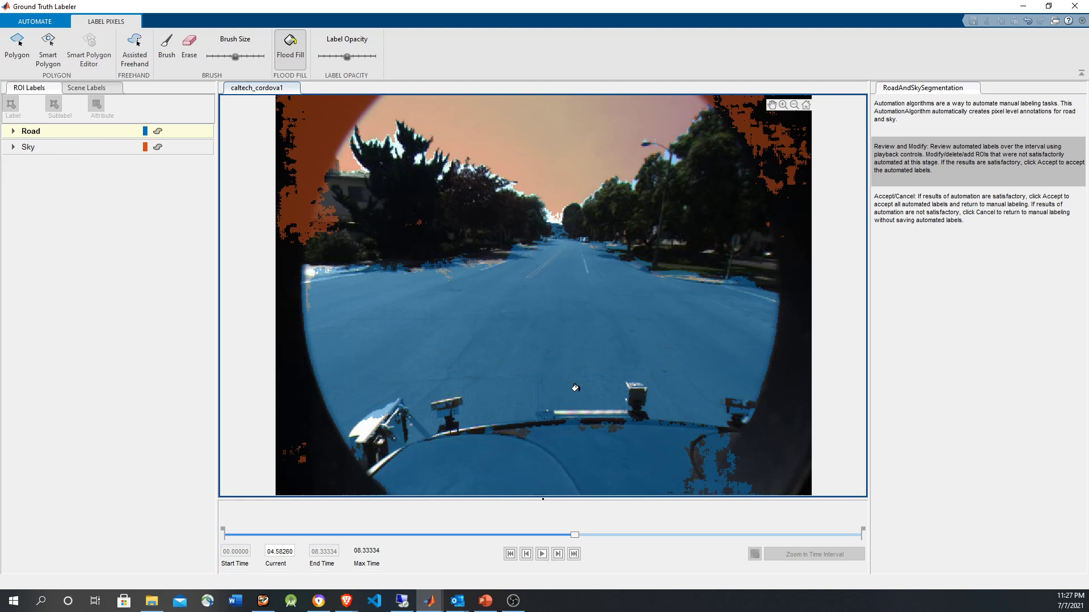
{"action": "left_click", "coordinate": [28, 147]}
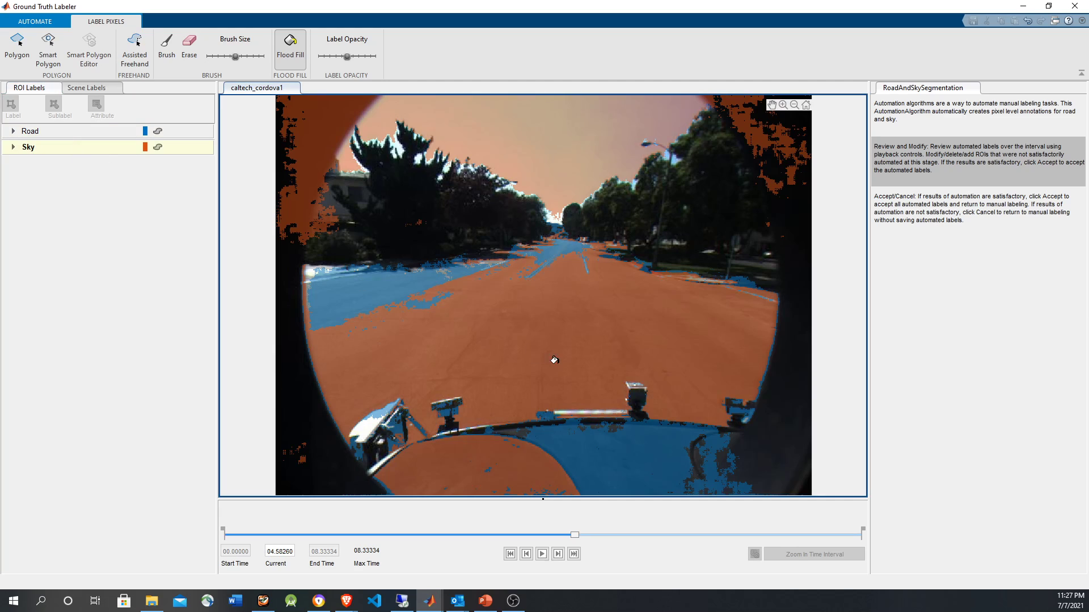
{"action": "left_click", "coordinate": [31, 131]}
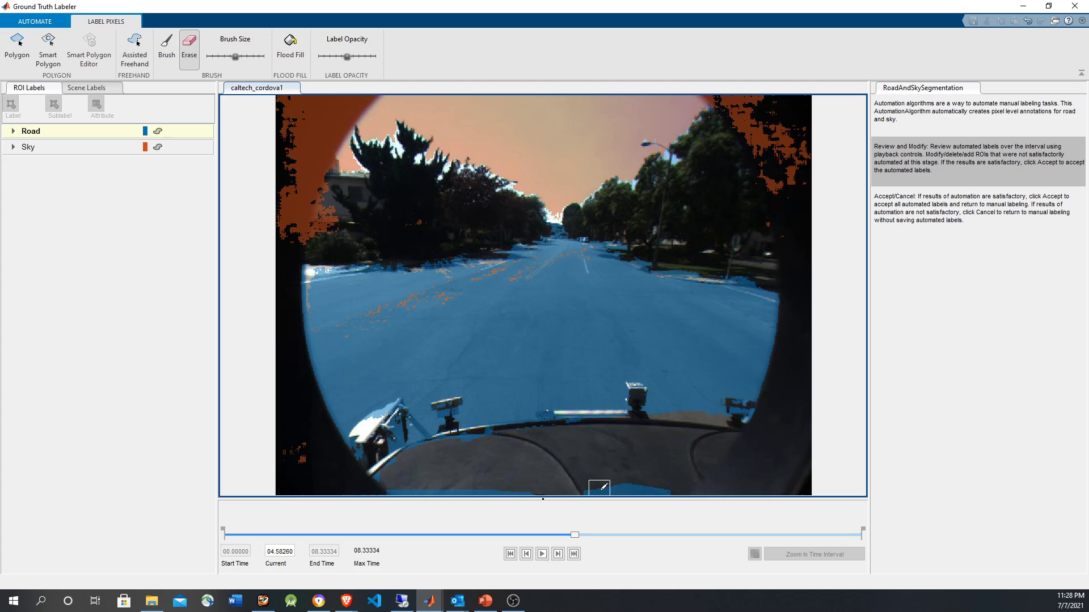
{"action": "mouse_move", "coordinate": [198, 89]}
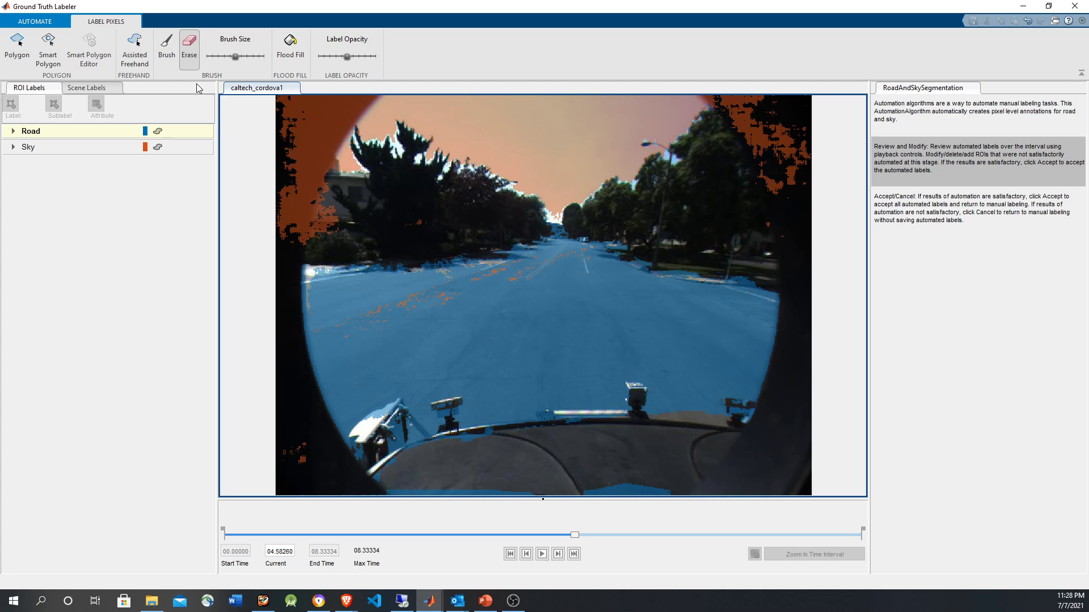
{"action": "mouse_move", "coordinate": [575, 540]}
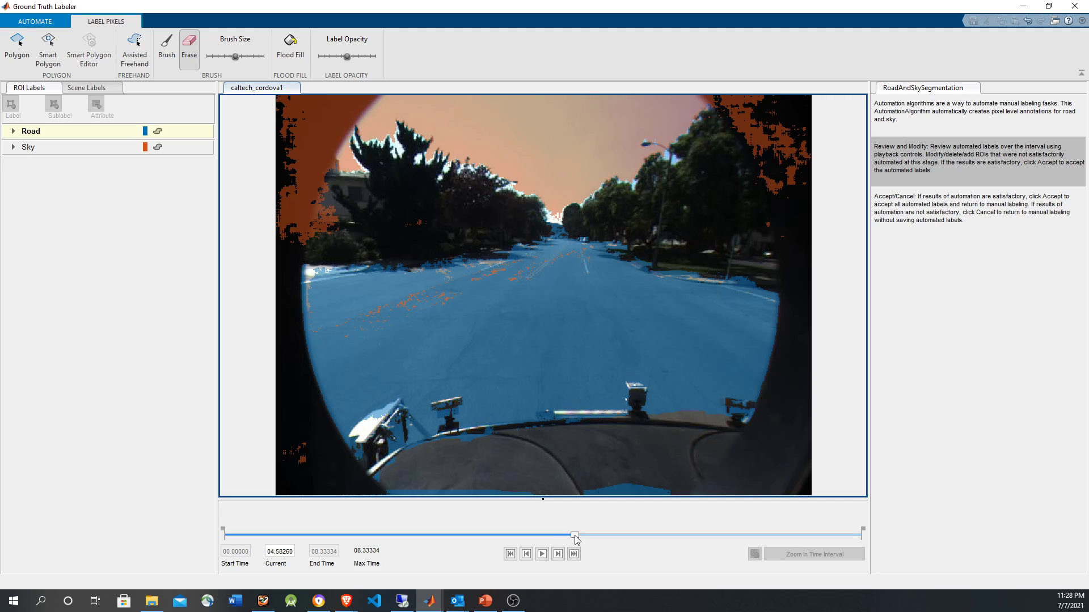
{"action": "mouse_move", "coordinate": [557, 553]}
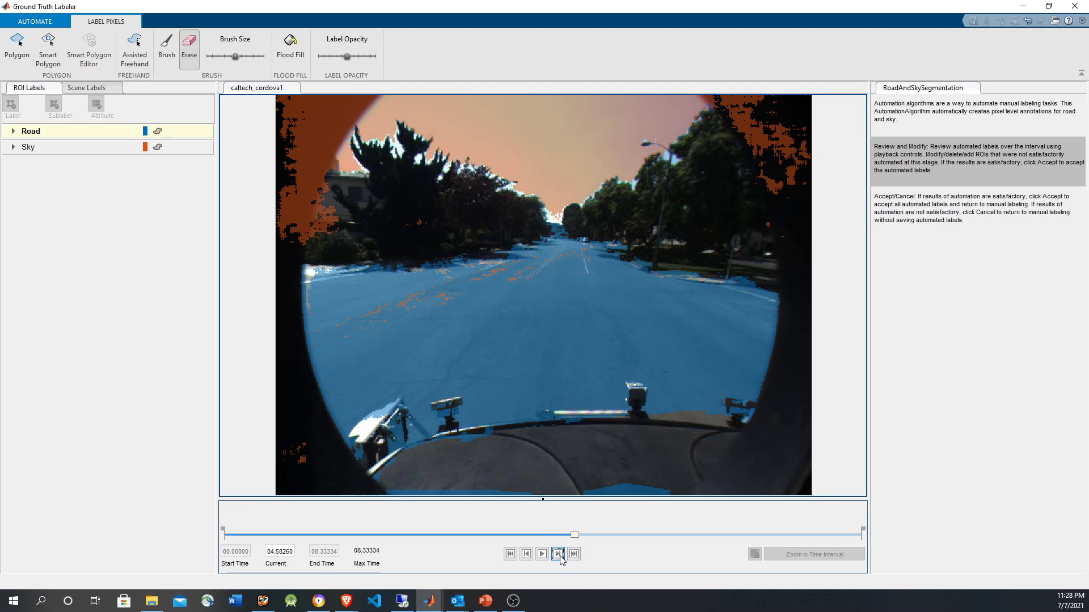
{"action": "left_click", "coordinate": [557, 553]}
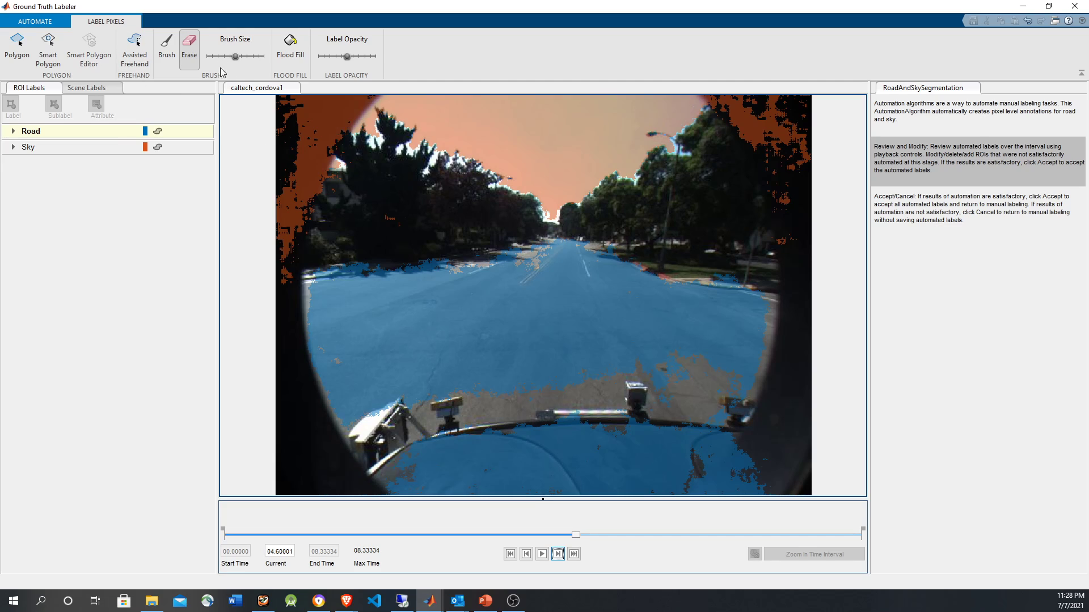
{"action": "left_click", "coordinate": [290, 45]}
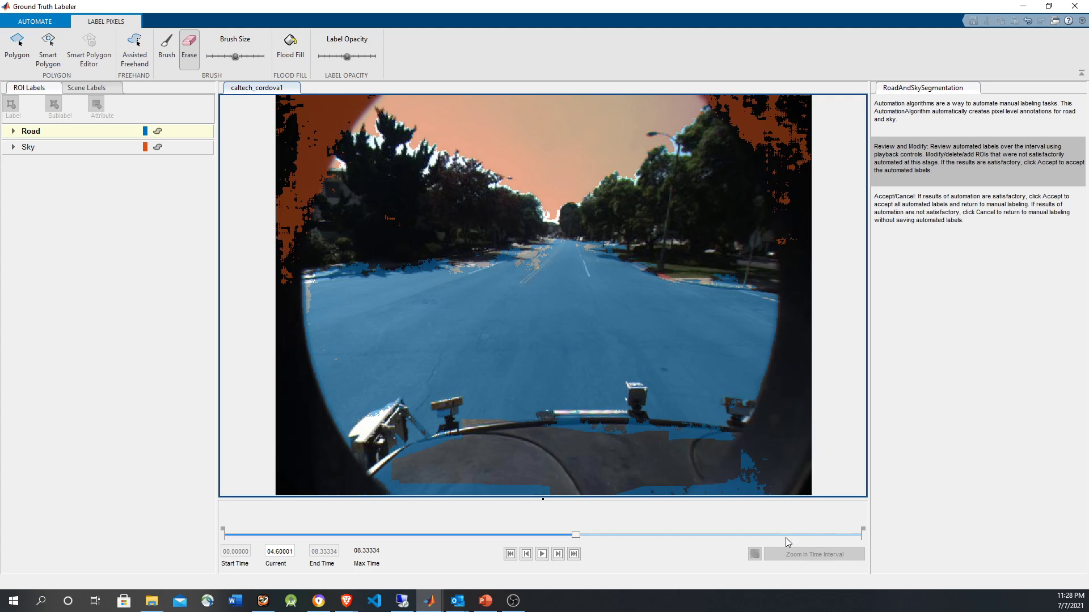
{"action": "mouse_move", "coordinate": [627, 501]}
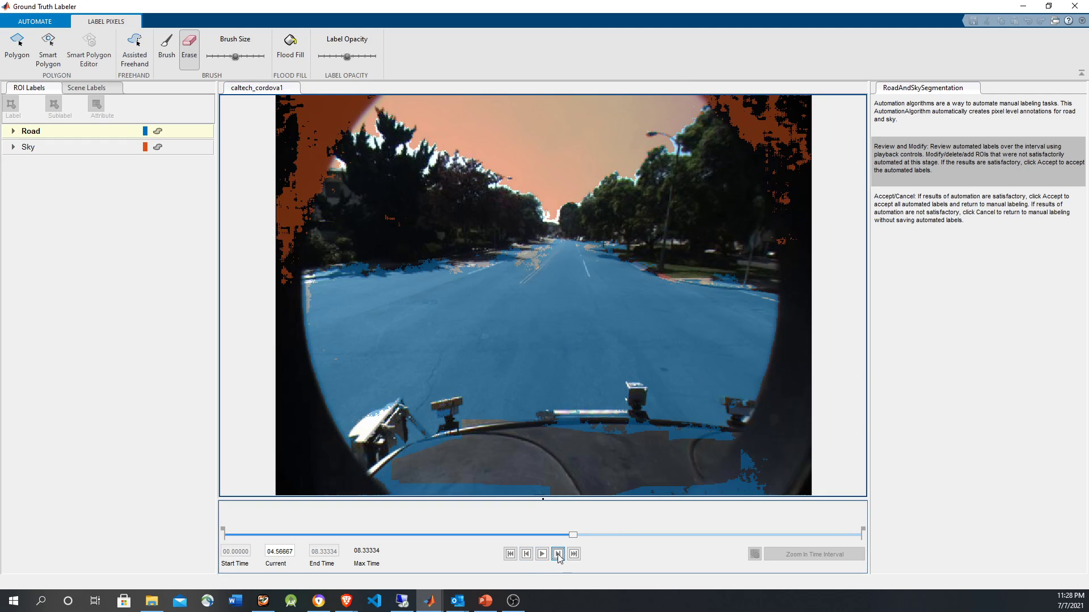
{"action": "left_click", "coordinate": [557, 554]}
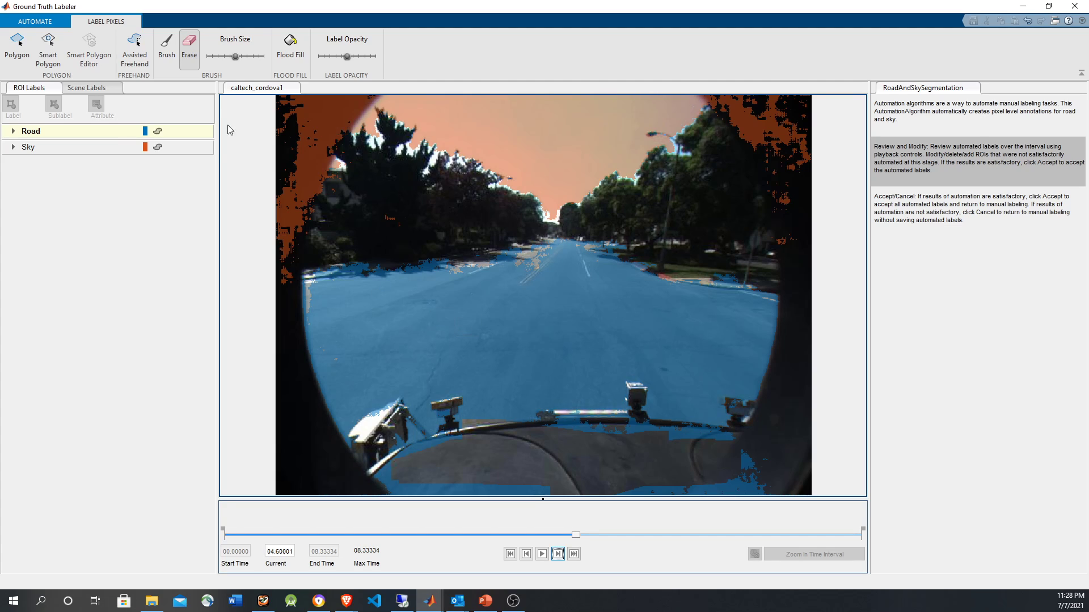
Accept the automated labels and export them to the workspace as gTruth
{"action": "left_click", "coordinate": [34, 21]}
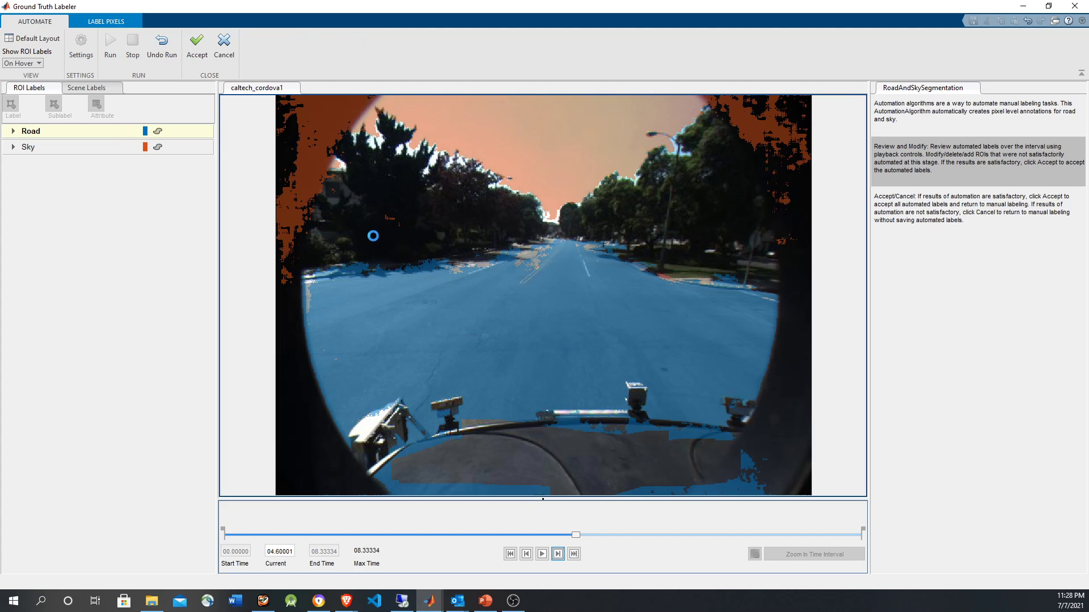
{"action": "mouse_move", "coordinate": [182, 293]}
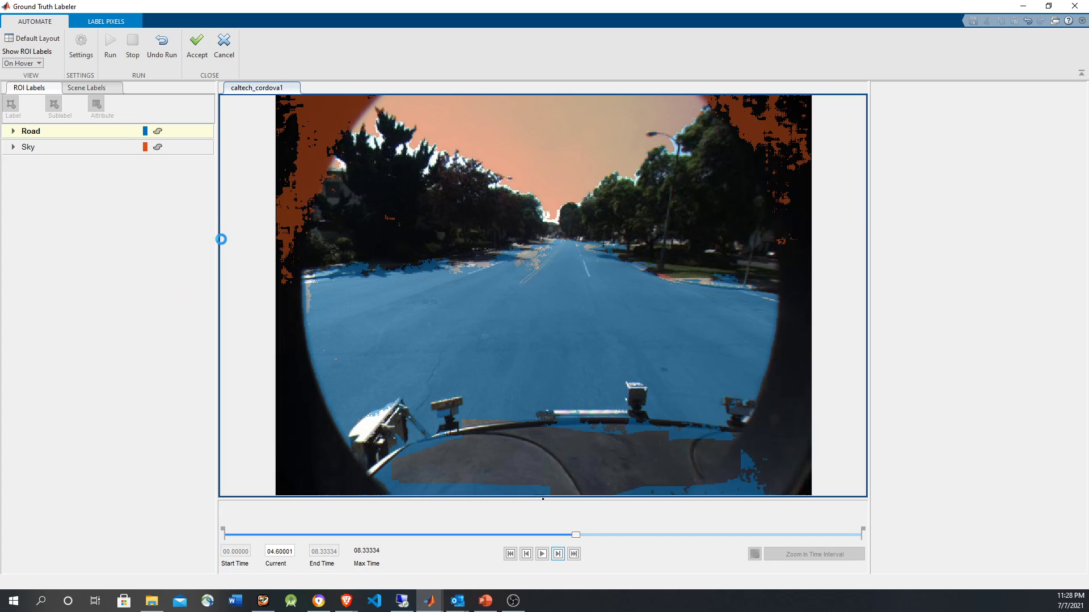
{"action": "left_click", "coordinate": [197, 46]}
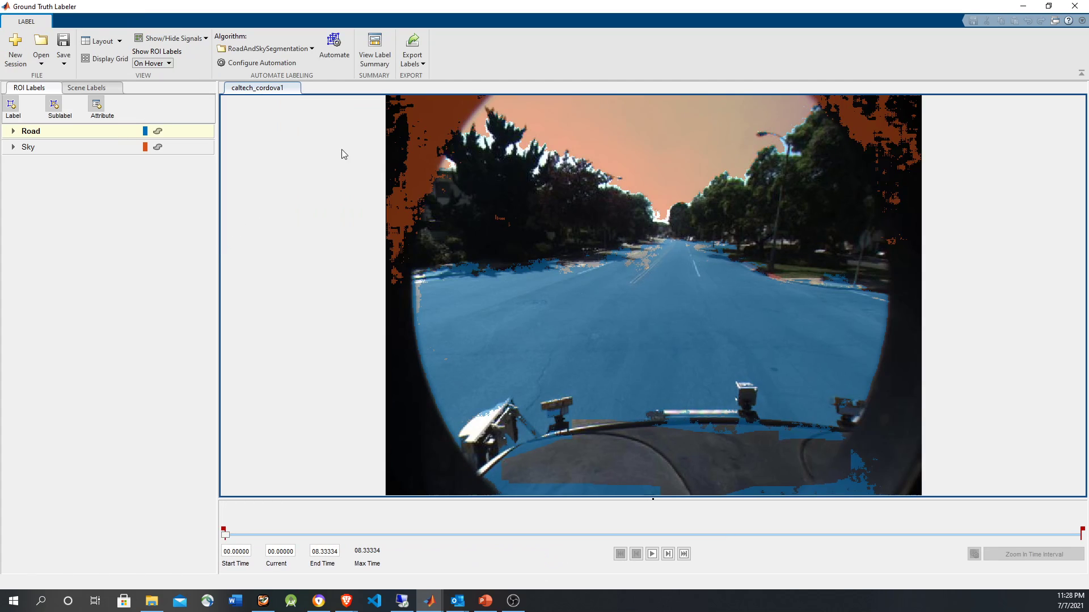
{"action": "left_click", "coordinate": [412, 49]}
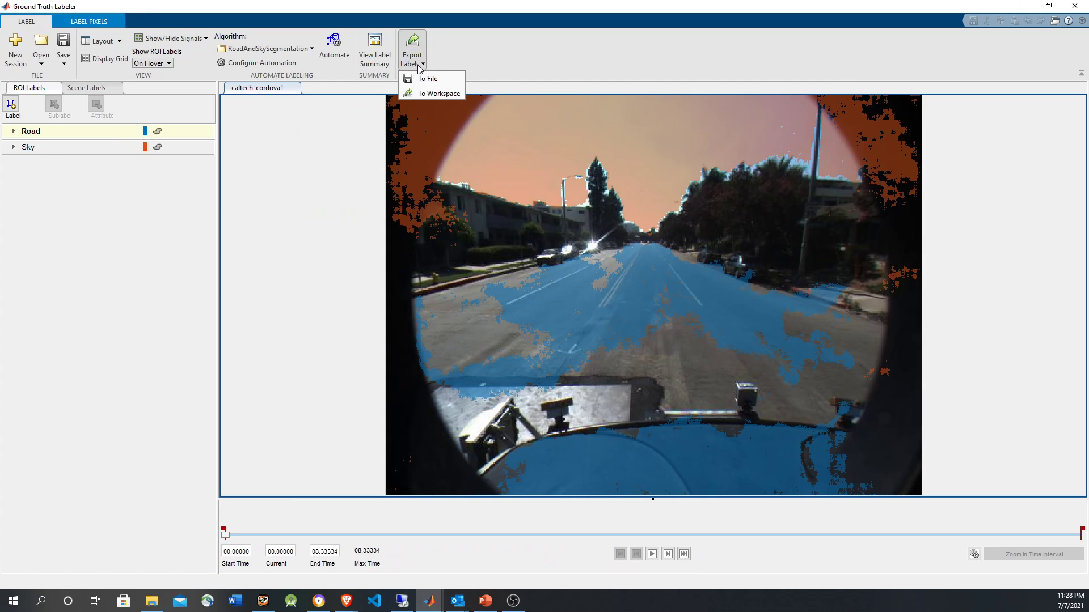
{"action": "mouse_move", "coordinate": [439, 93]}
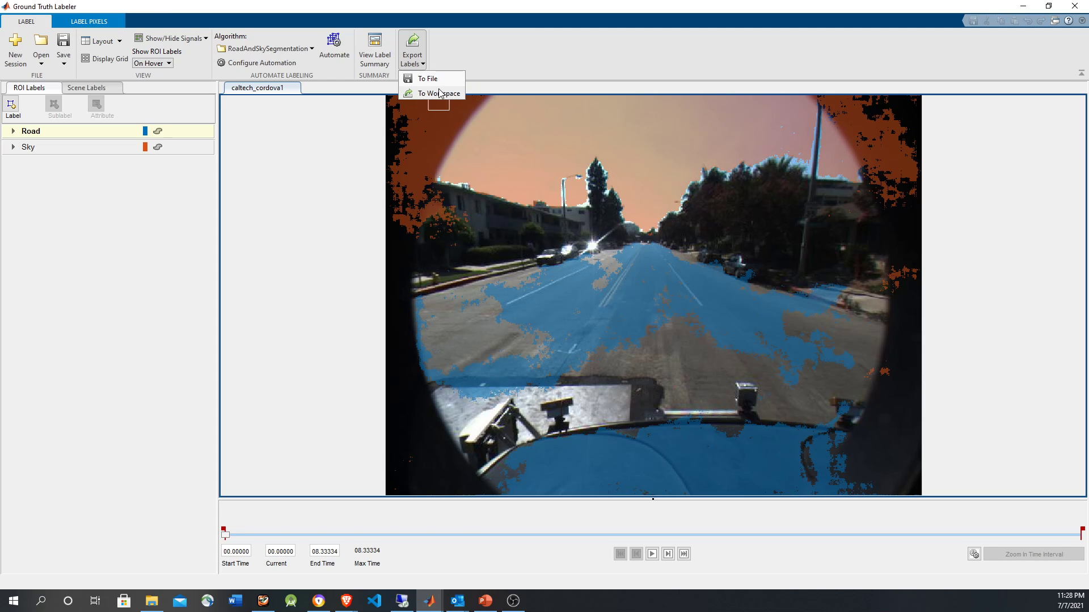
{"action": "mouse_move", "coordinate": [421, 81]}
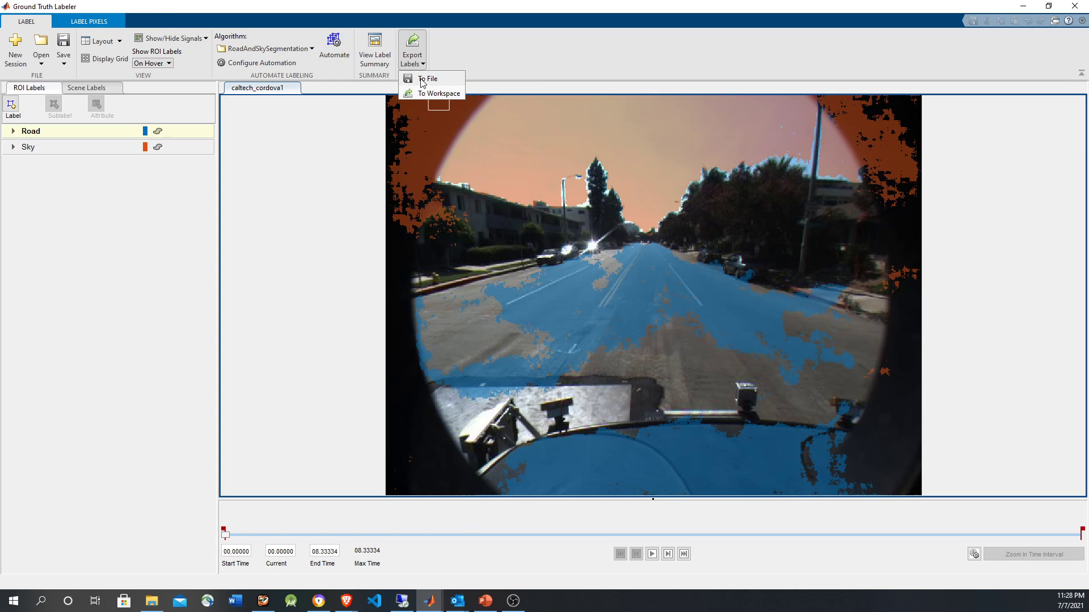
{"action": "left_click", "coordinate": [429, 78]}
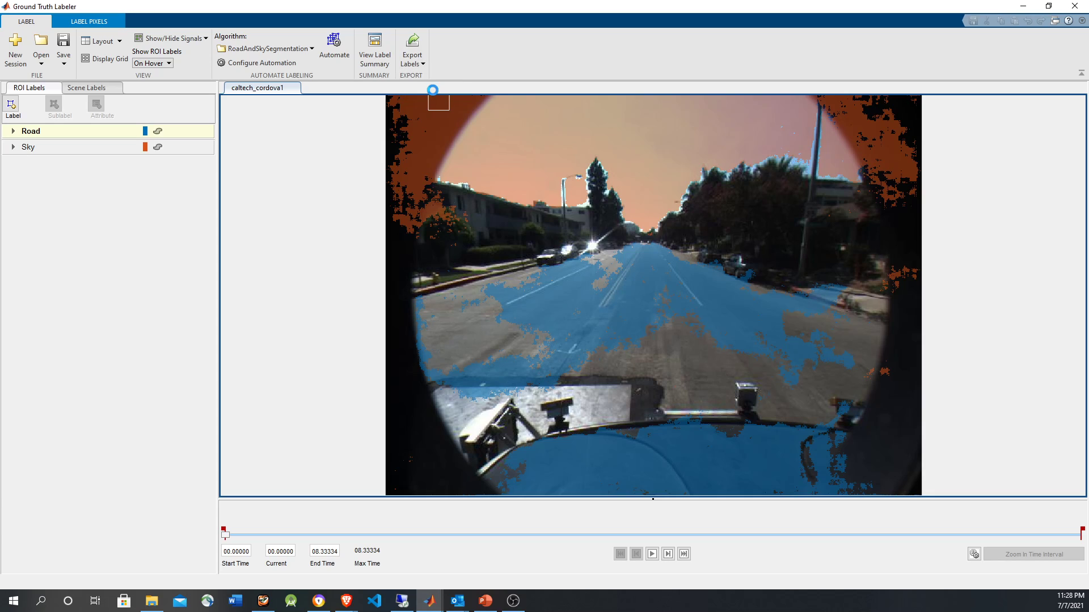
{"action": "left_click", "coordinate": [411, 50]}
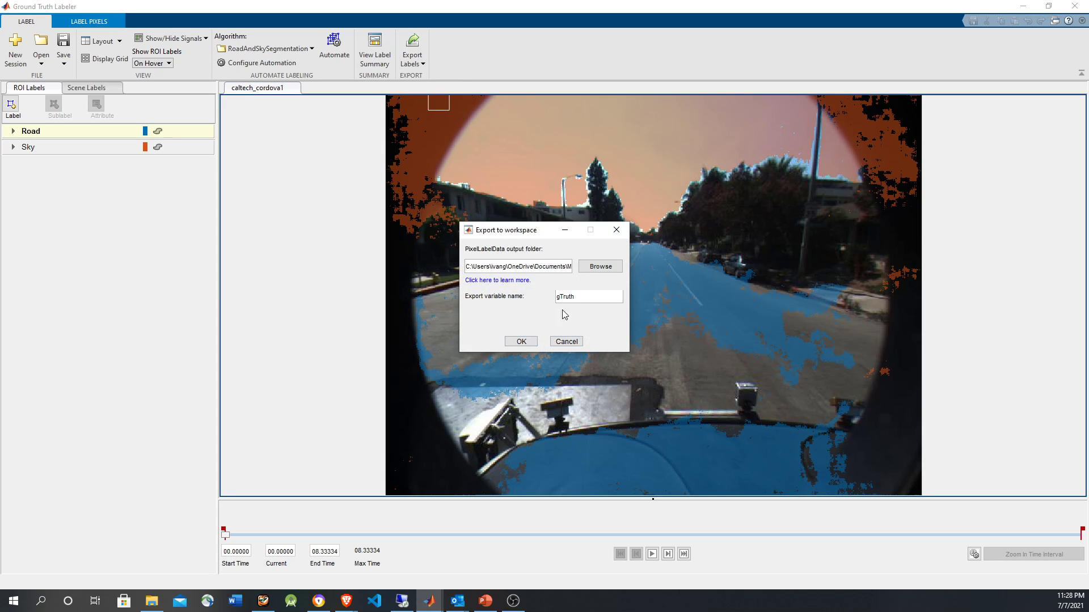
{"action": "left_click", "coordinate": [520, 341]}
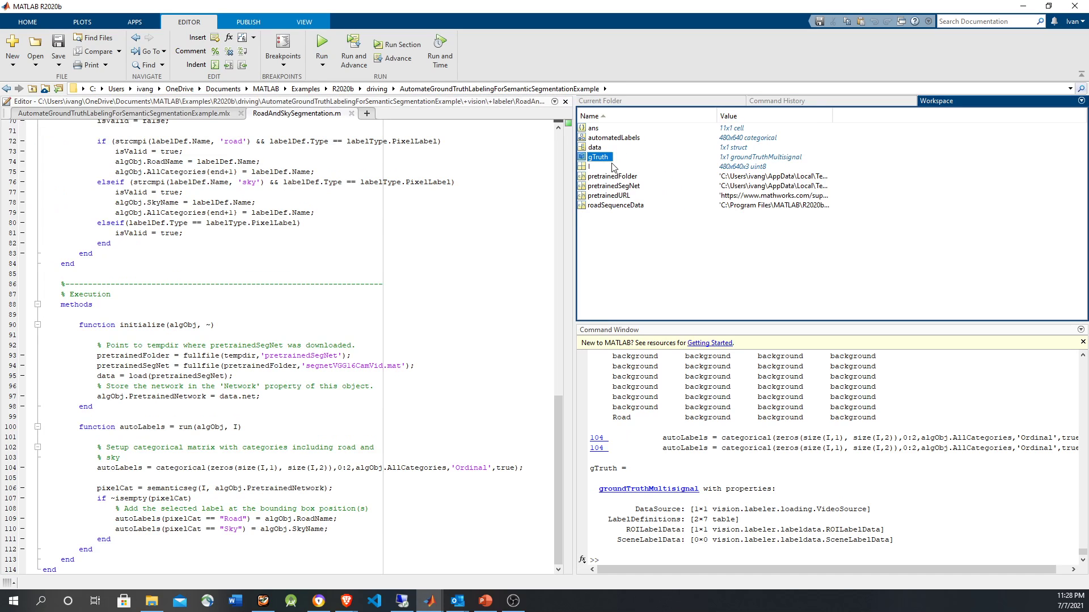
Display gTruth.ROILabelData as a 250-row timetable and list the current folder's files
{"action": "type", "text": "gTruth"}
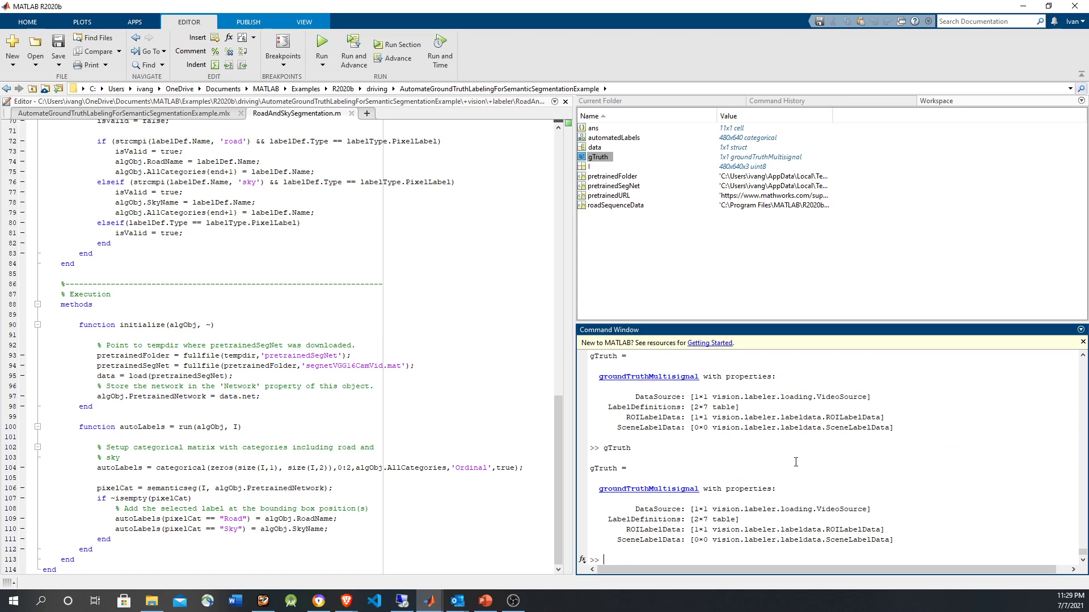
{"action": "type", "text": "gTruth."}
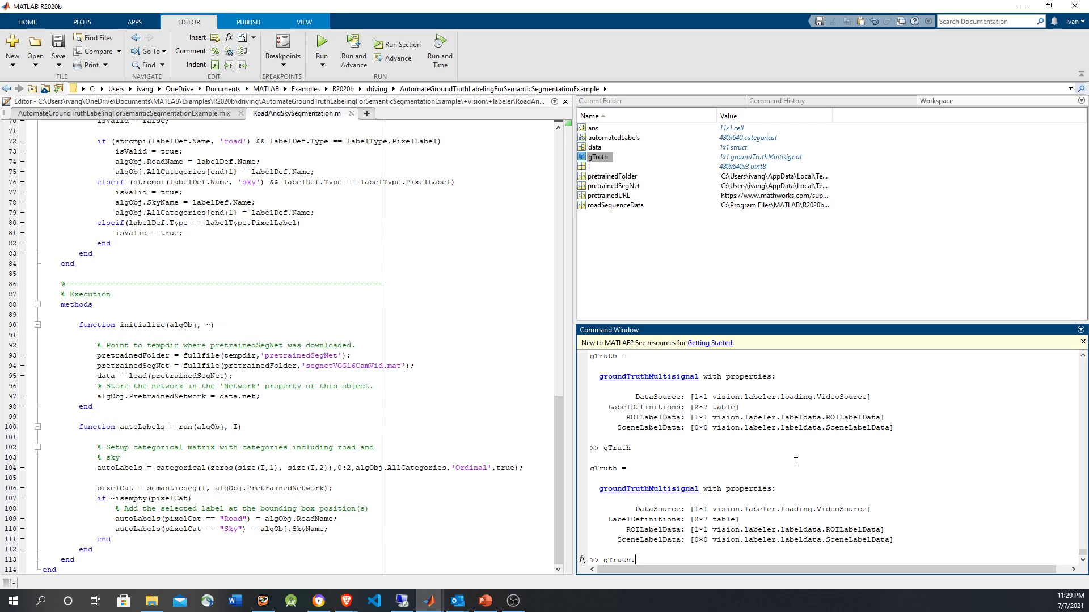
{"action": "type", "text": "ROILabelData"}
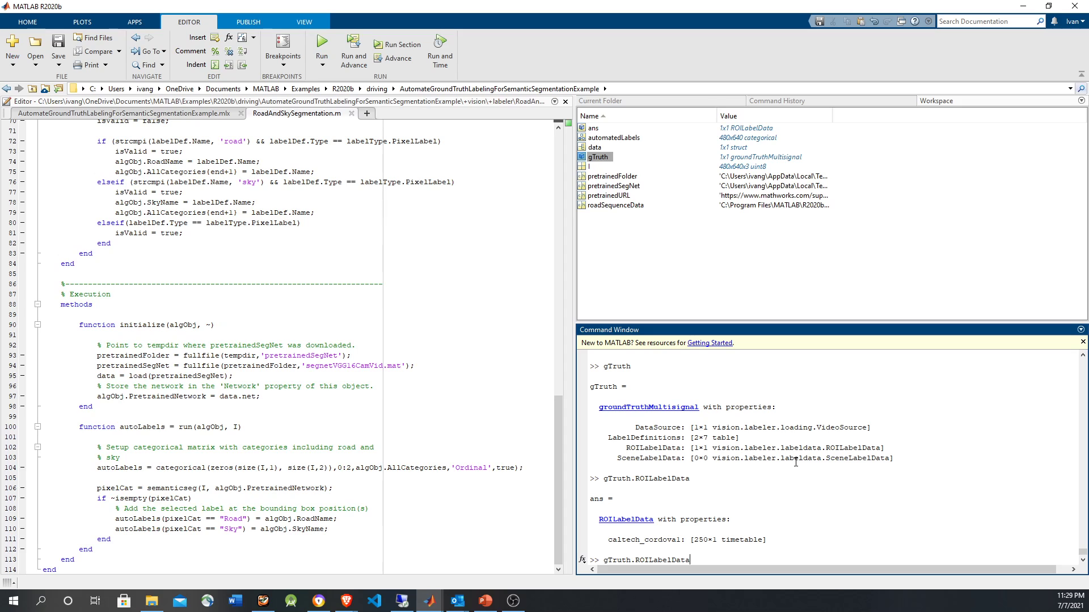
{"action": "key", "text": "Return"}
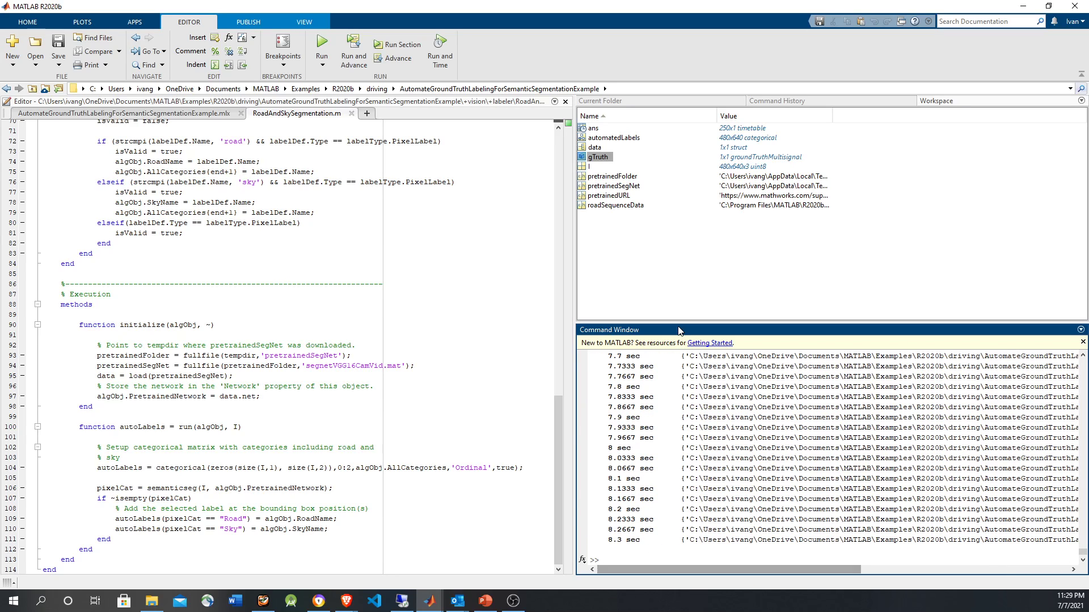
{"action": "left_click", "coordinate": [599, 101]}
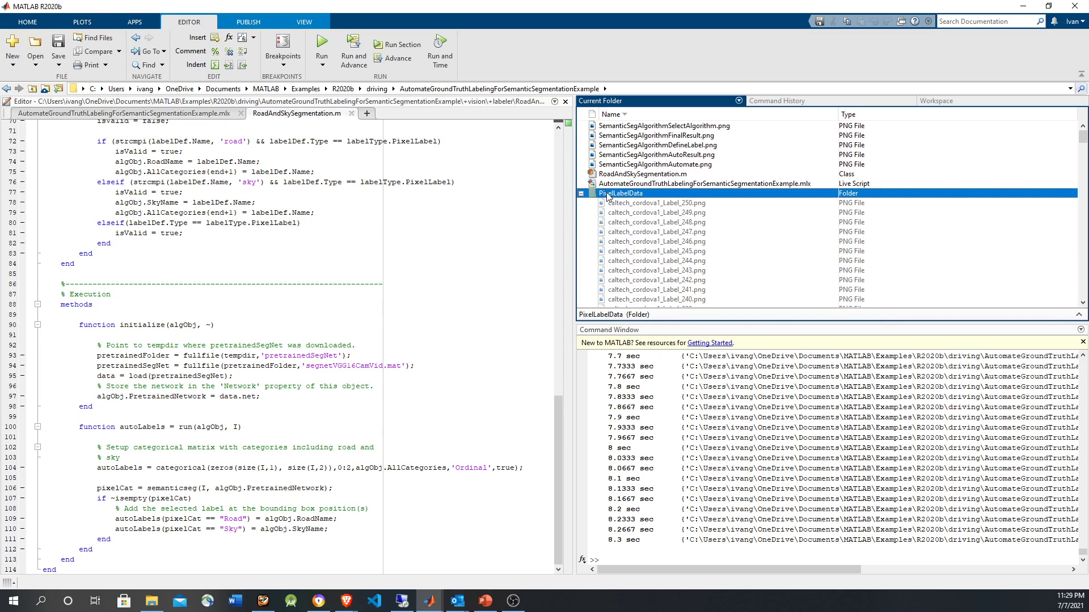
Open PixelLabelData and imread caltech_cordova1_Label_245.png into automatedLabels
{"action": "double_click", "coordinate": [626, 193]}
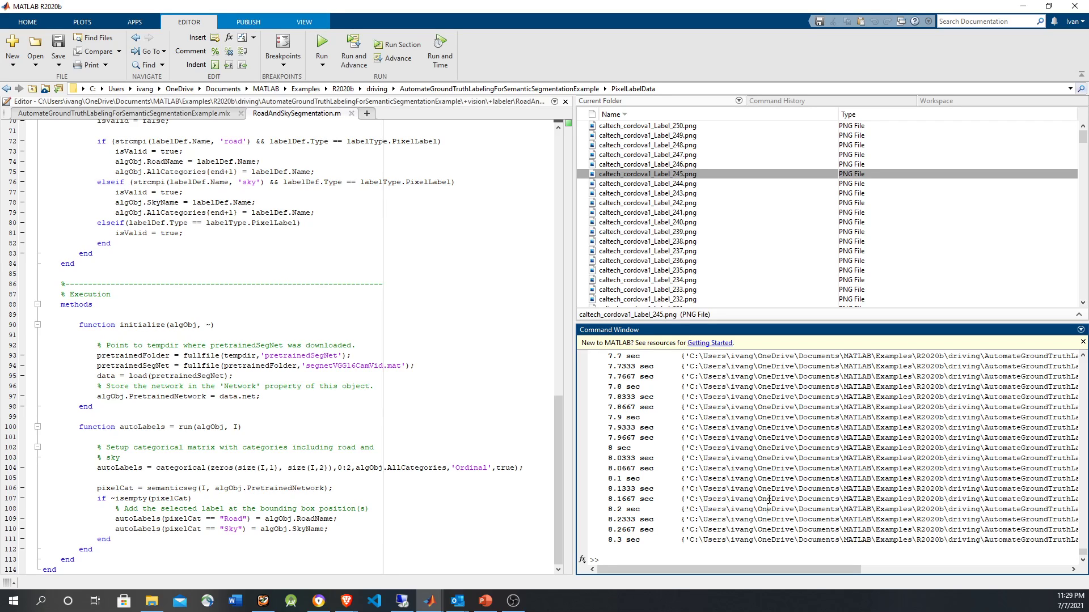
{"action": "left_click", "coordinate": [125, 114]}
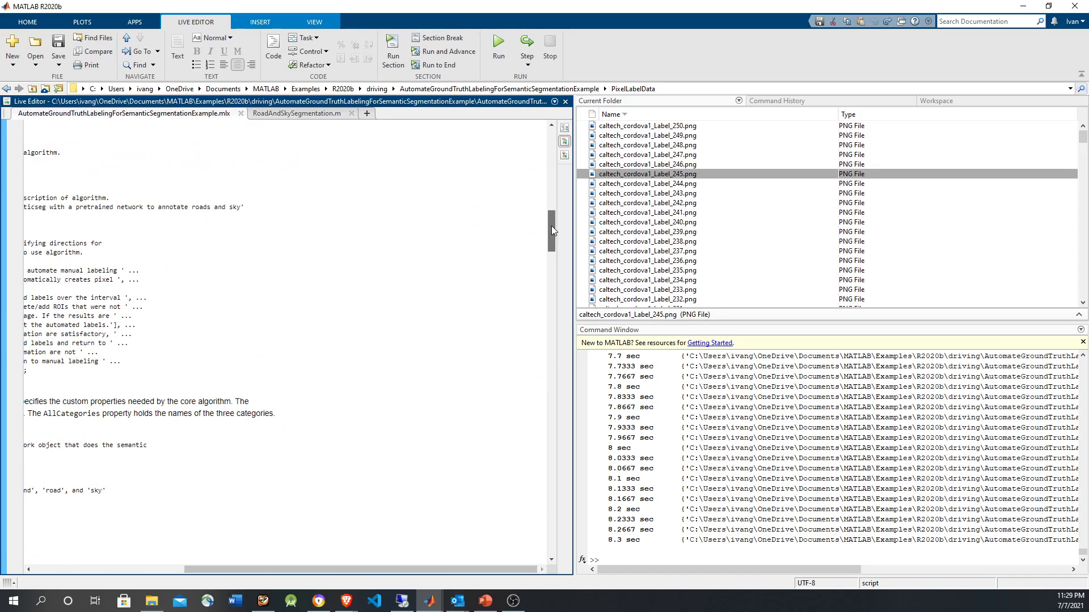
{"action": "scroll", "scroll_direction": "down", "scroll_amount": 3}
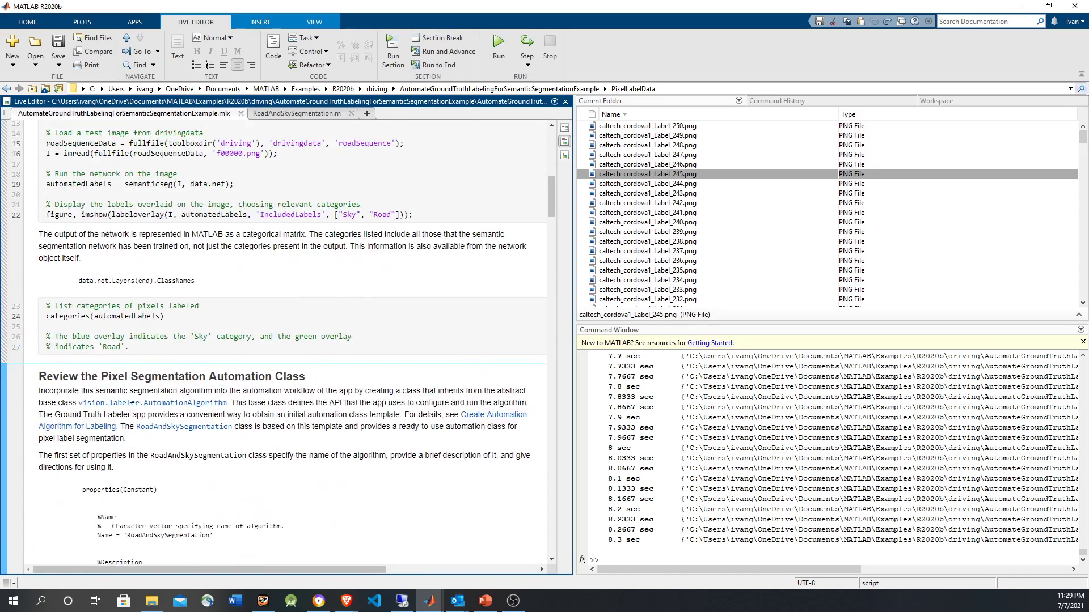
{"action": "scroll", "scroll_direction": "up", "scroll_amount": 3}
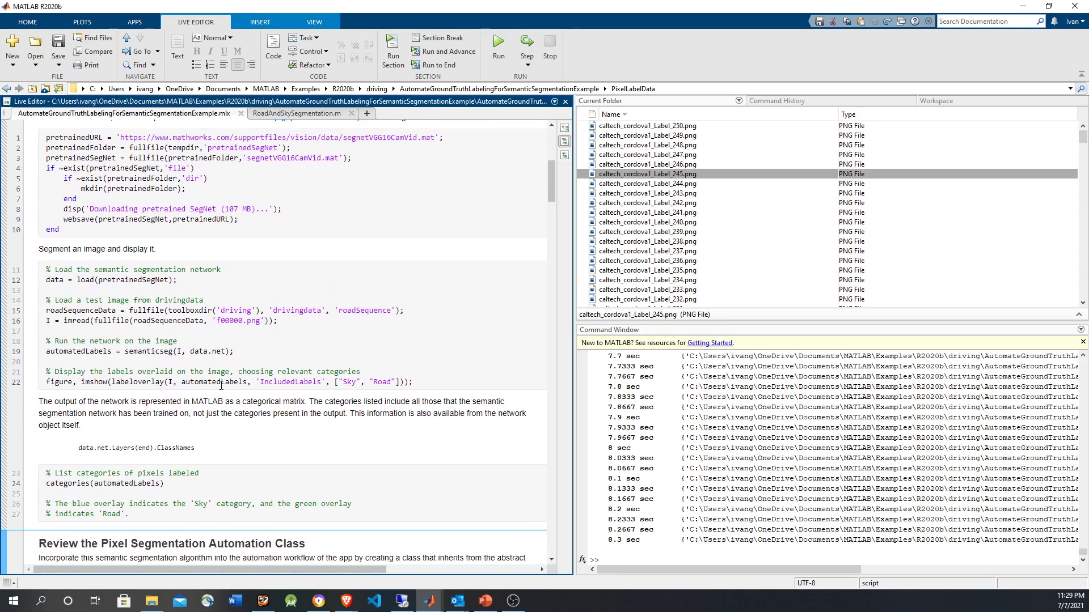
{"action": "type", "text": "asfasdf ="}
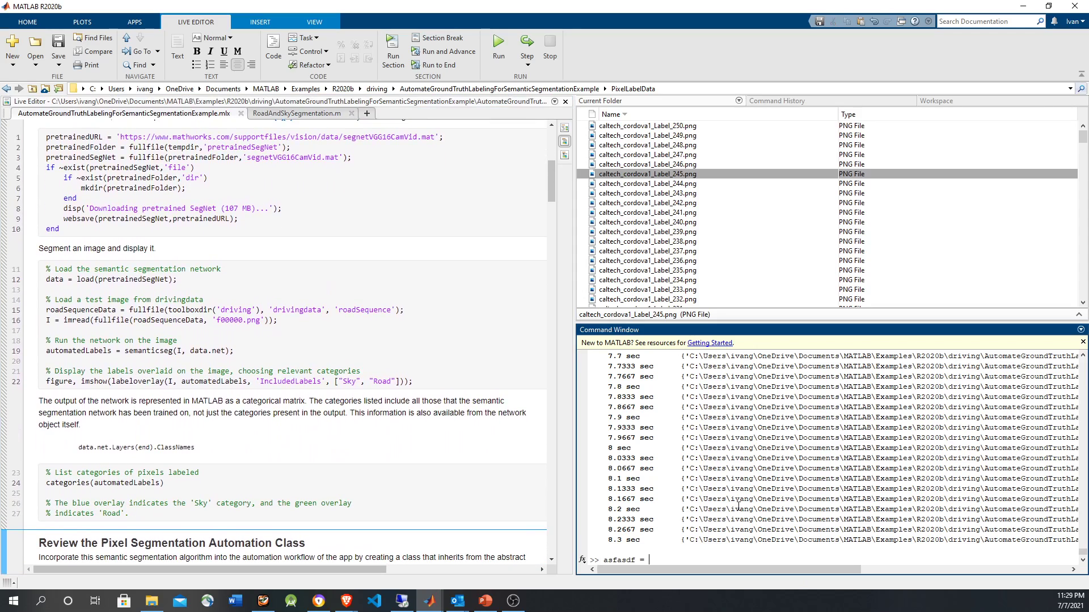
{"action": "type", "text": "imread('caltech_cordova1_Label_245.png"}
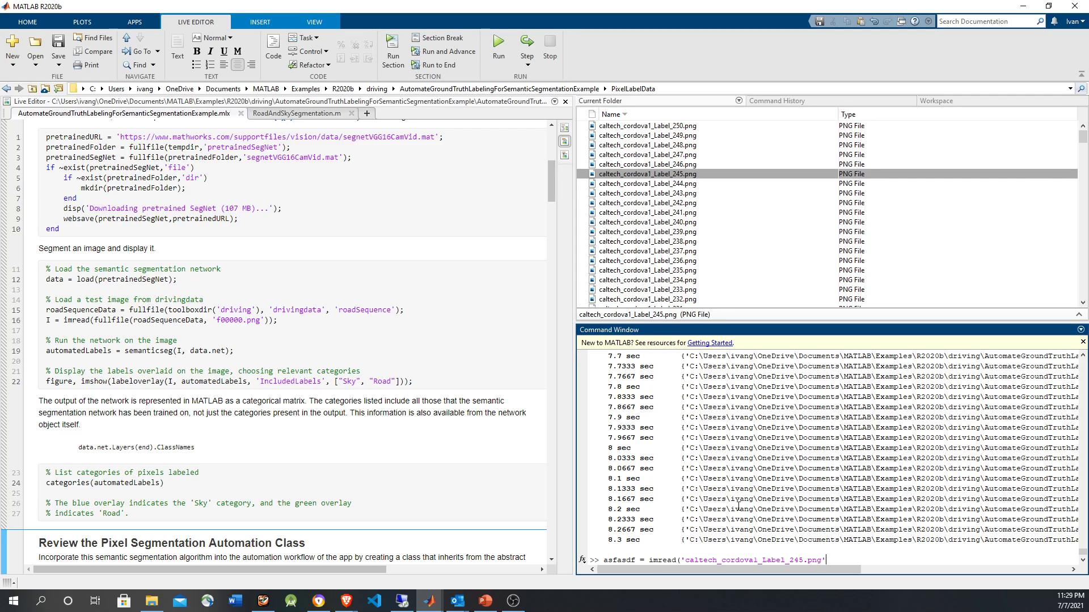
{"action": "type", "text": ";"}
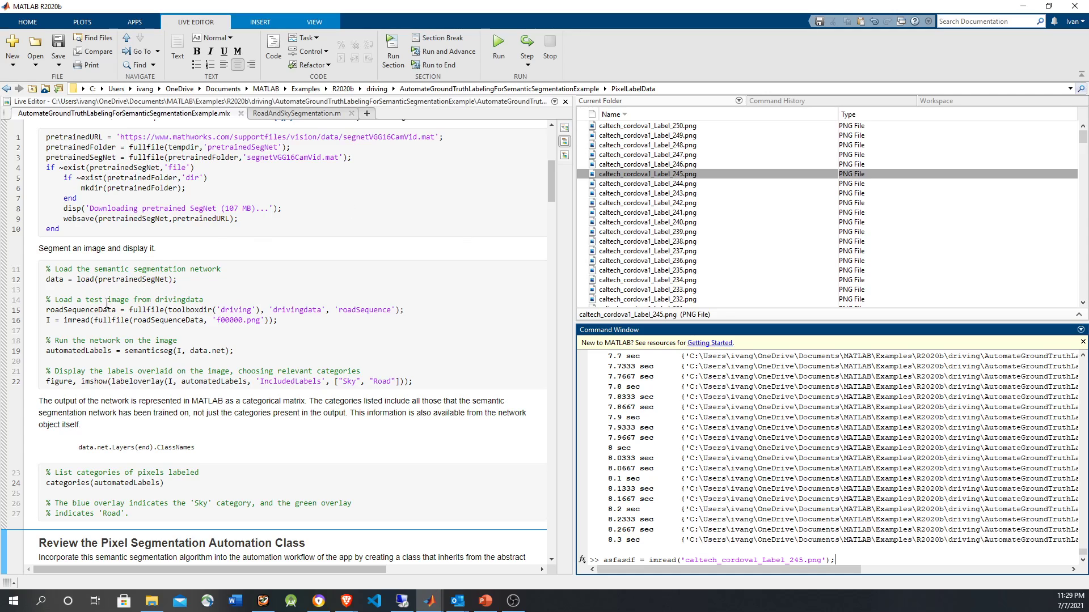
{"action": "double_click", "coordinate": [78, 351]}
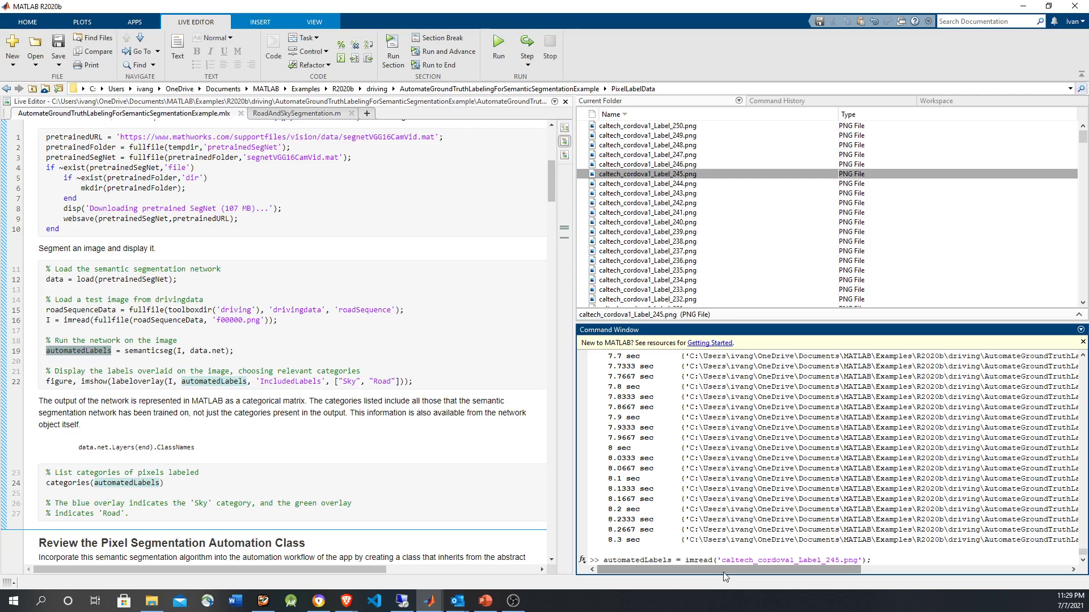
{"action": "key", "text": "Return"}
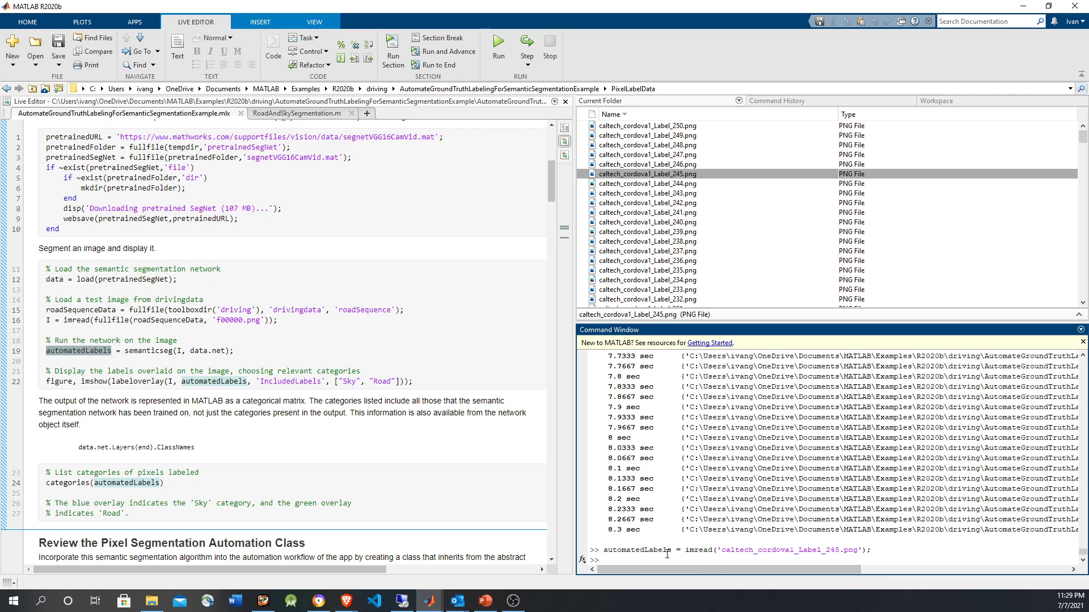
Show automatedLabels with imshow, view the label PNG's details, then list its unique values (0, 1, 2)
{"action": "type", "text": "imshow(automatedLabels"}
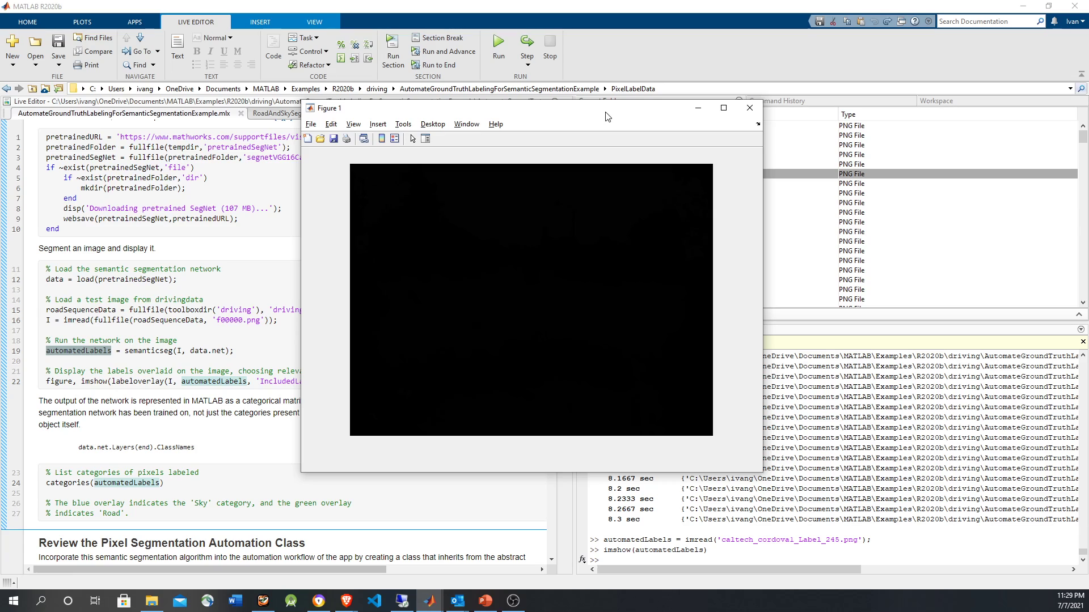
{"action": "mouse_move", "coordinate": [644, 202]}
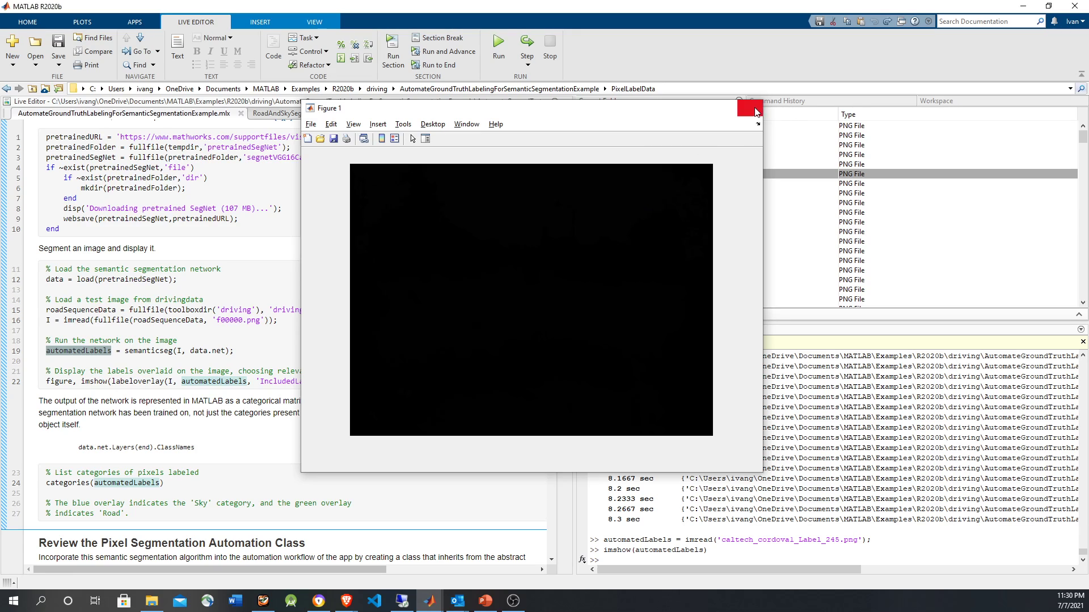
{"action": "right_click", "coordinate": [628, 174]}
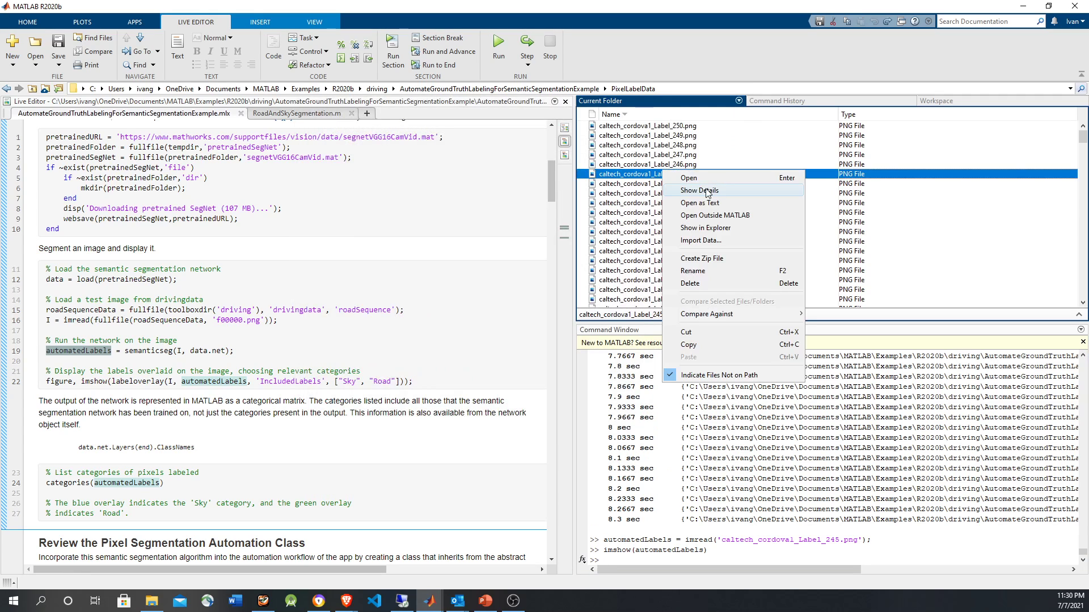
{"action": "left_click", "coordinate": [688, 178]}
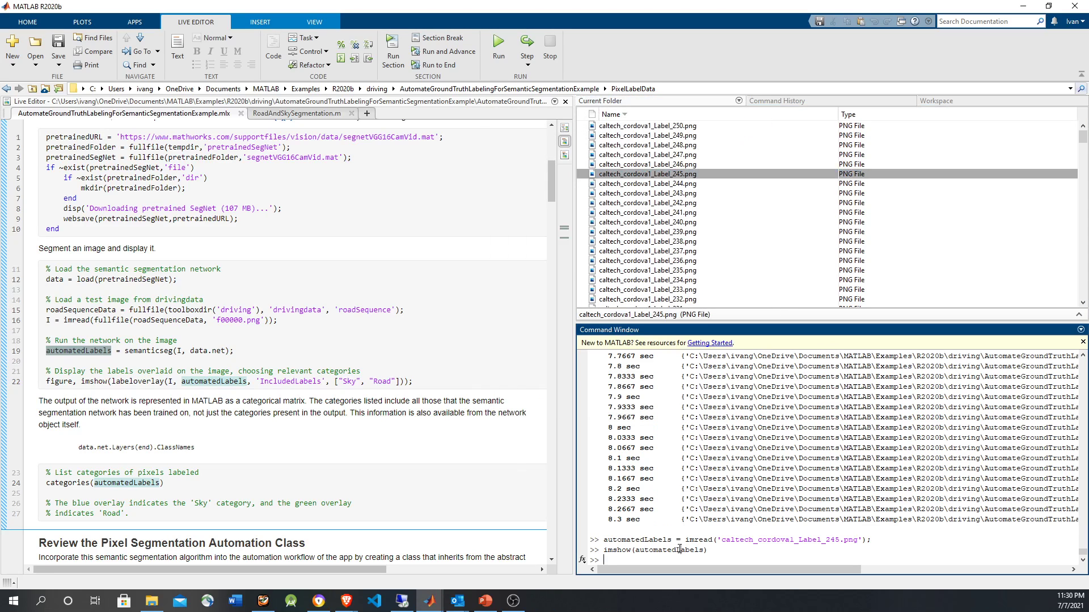
{"action": "type", "text": "clc"}
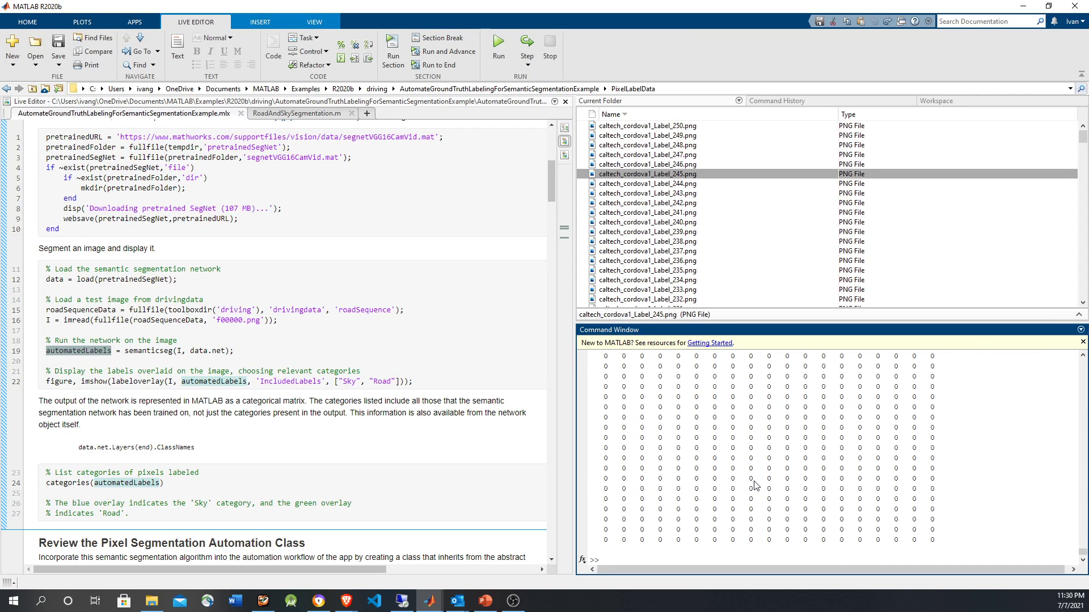
{"action": "type", "text": "unique(automatedLabels"}
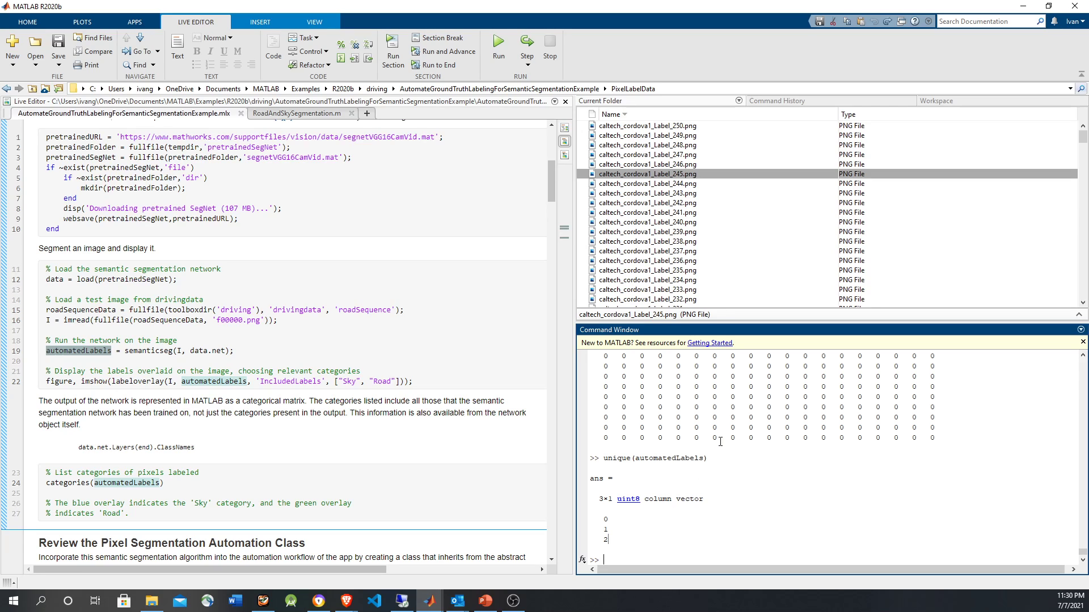
{"action": "left_click", "coordinate": [163, 334]}
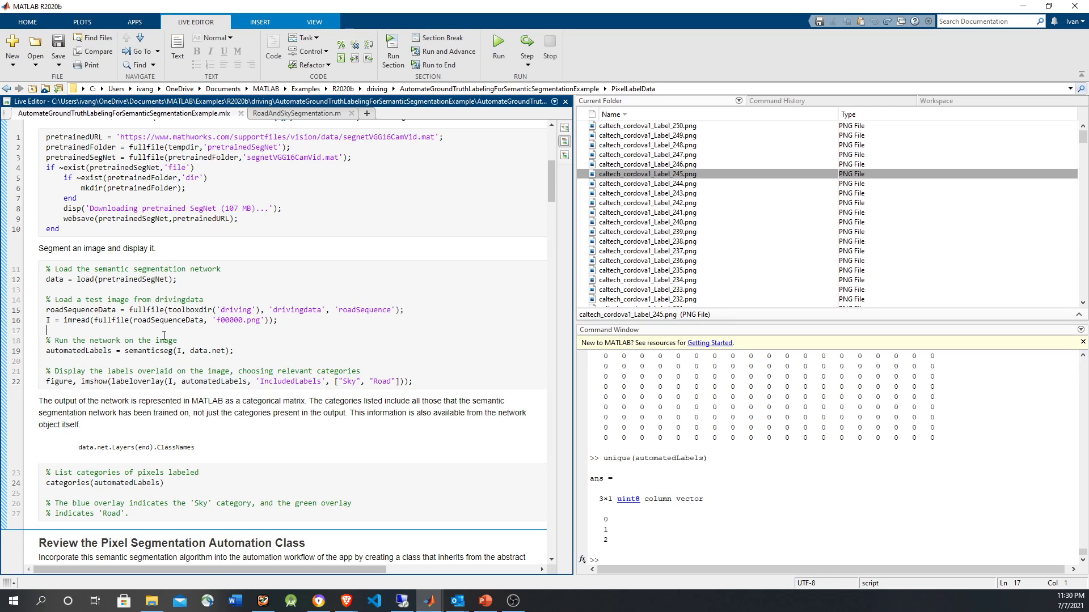
{"action": "mouse_move", "coordinate": [619, 529]}
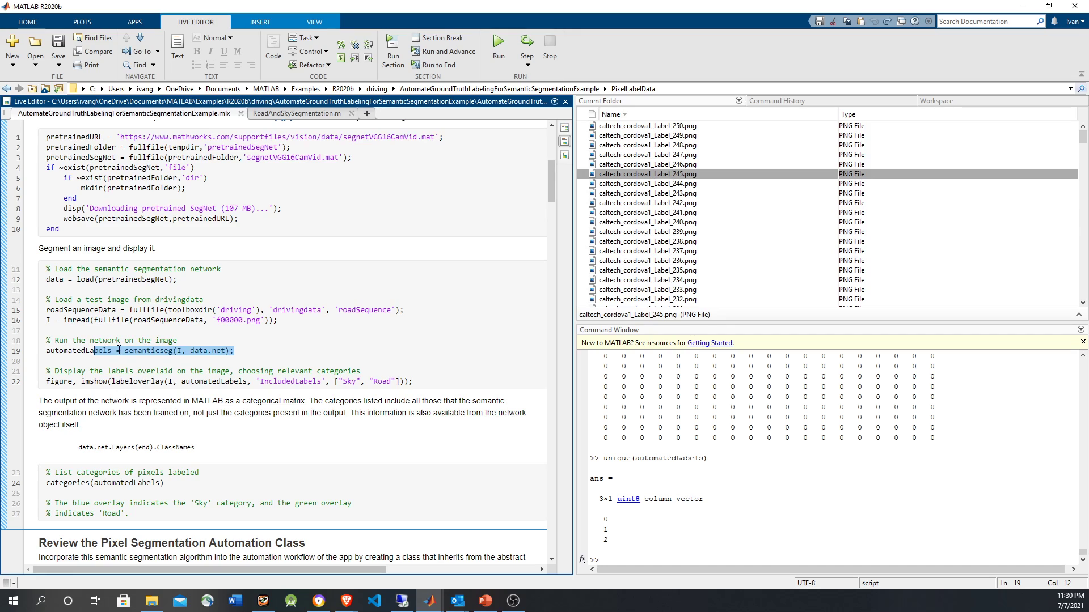
{"action": "left_click", "coordinate": [211, 351]}
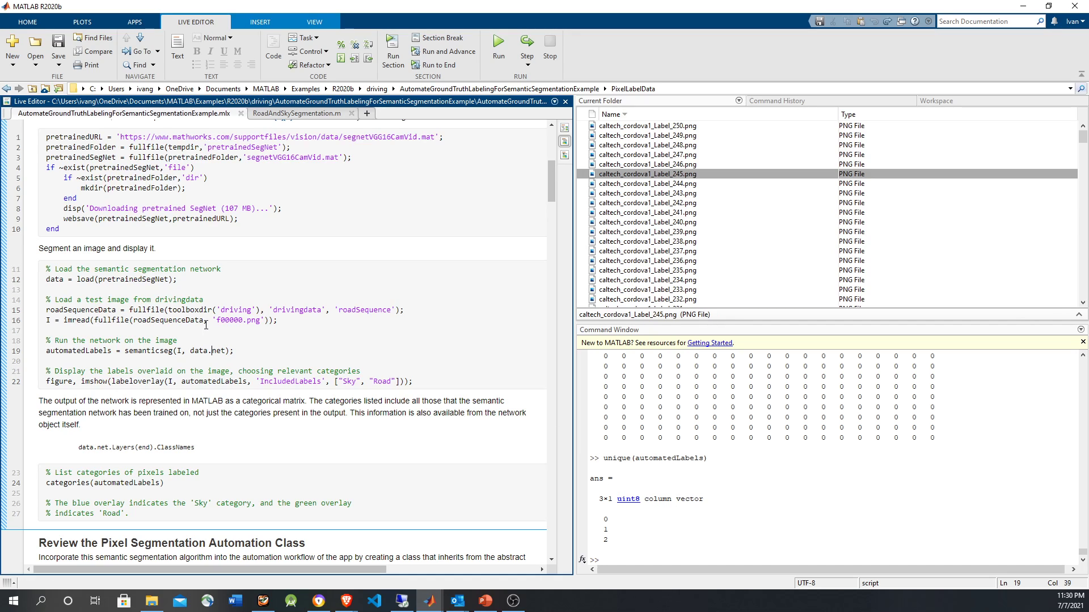
{"action": "double_click", "coordinate": [134, 381]}
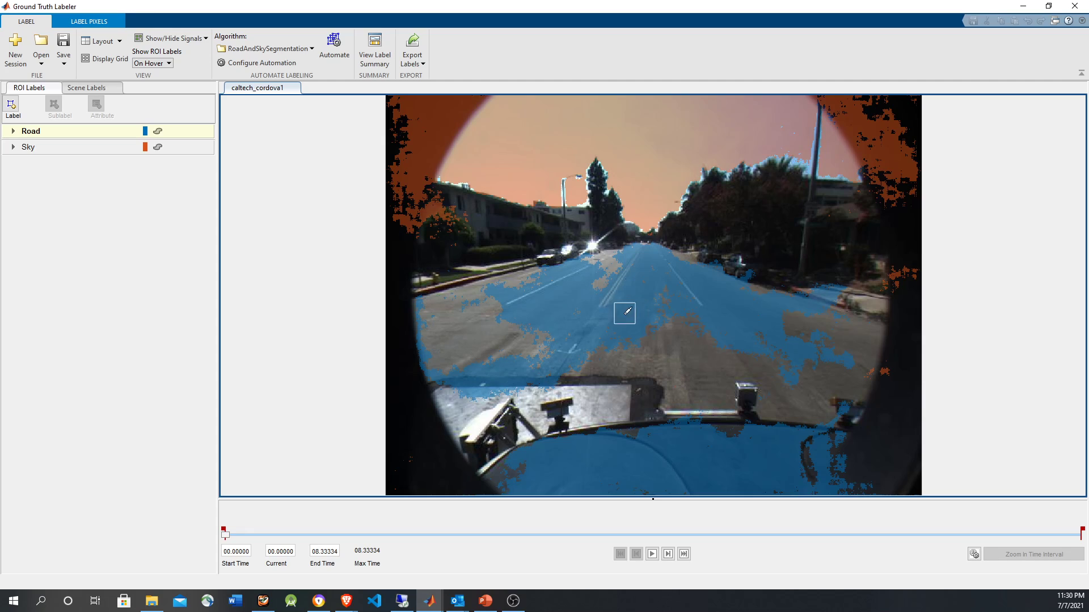
{"action": "mouse_move", "coordinate": [836, 208]}
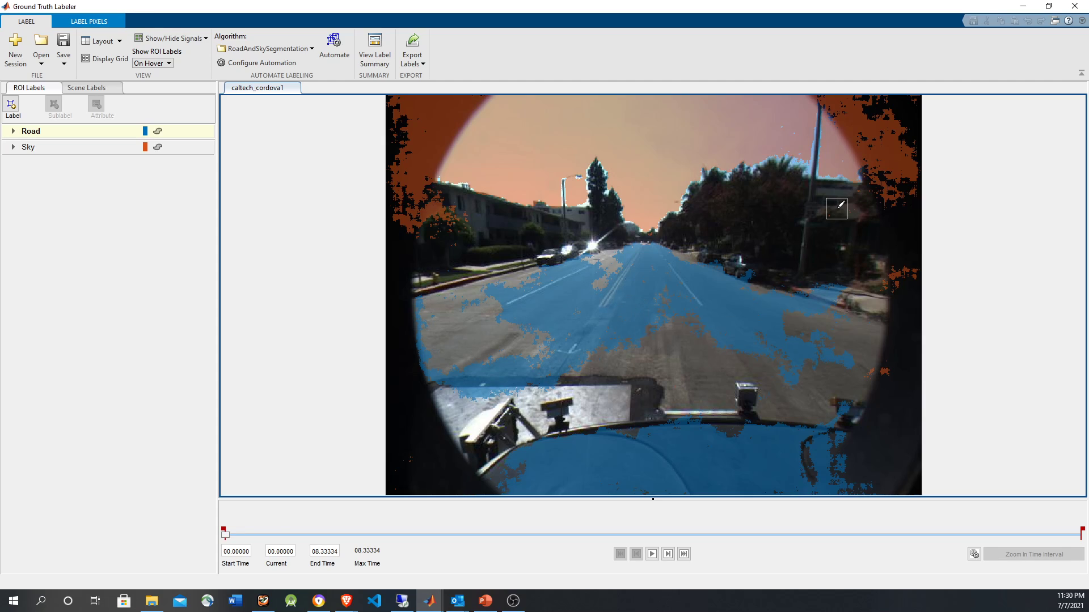